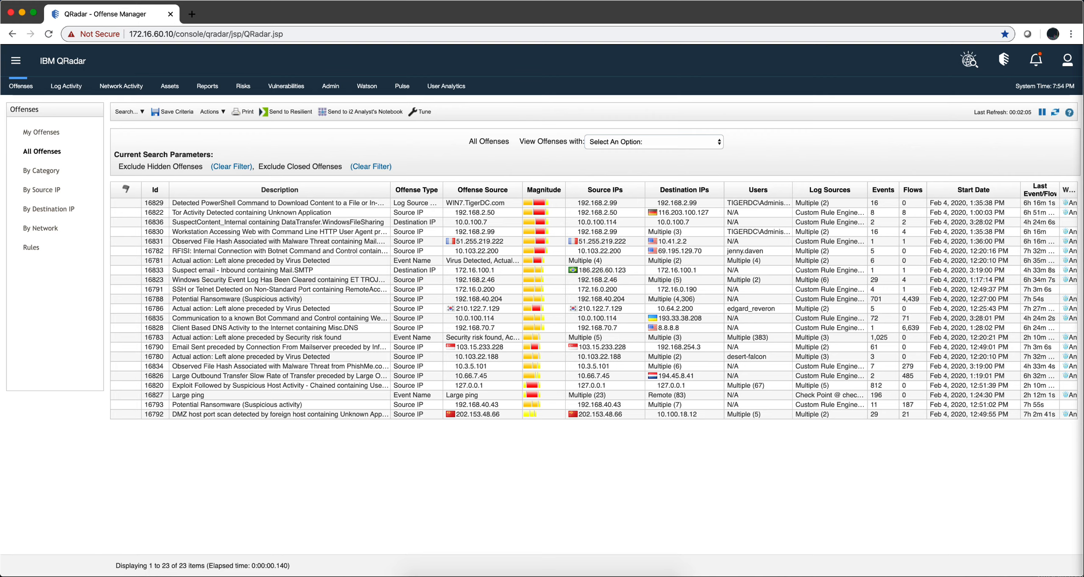
{"action": "mouse_move", "coordinate": [83, 282]}
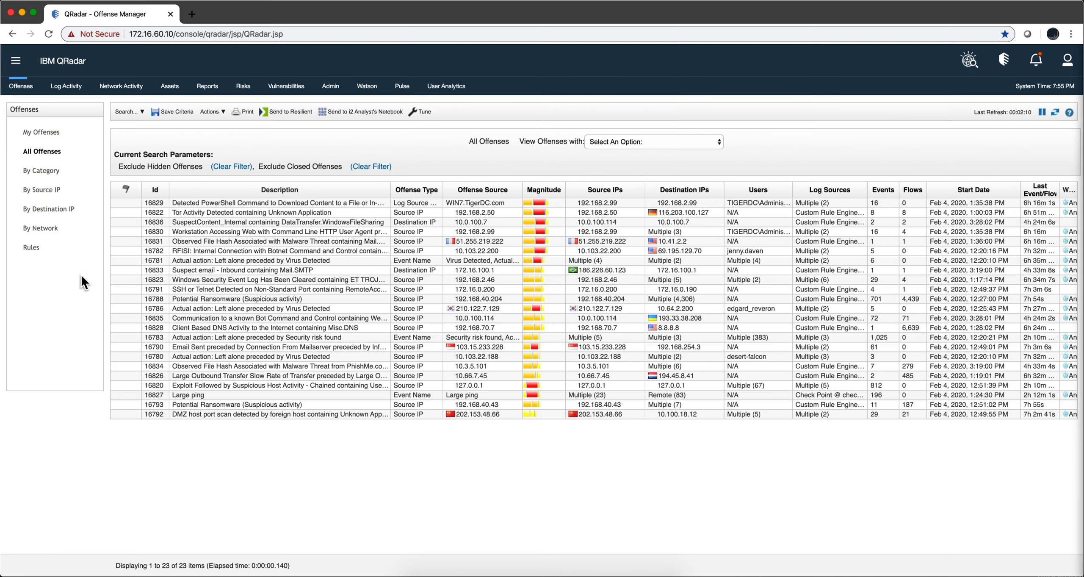
{"action": "mouse_move", "coordinate": [492, 131]}
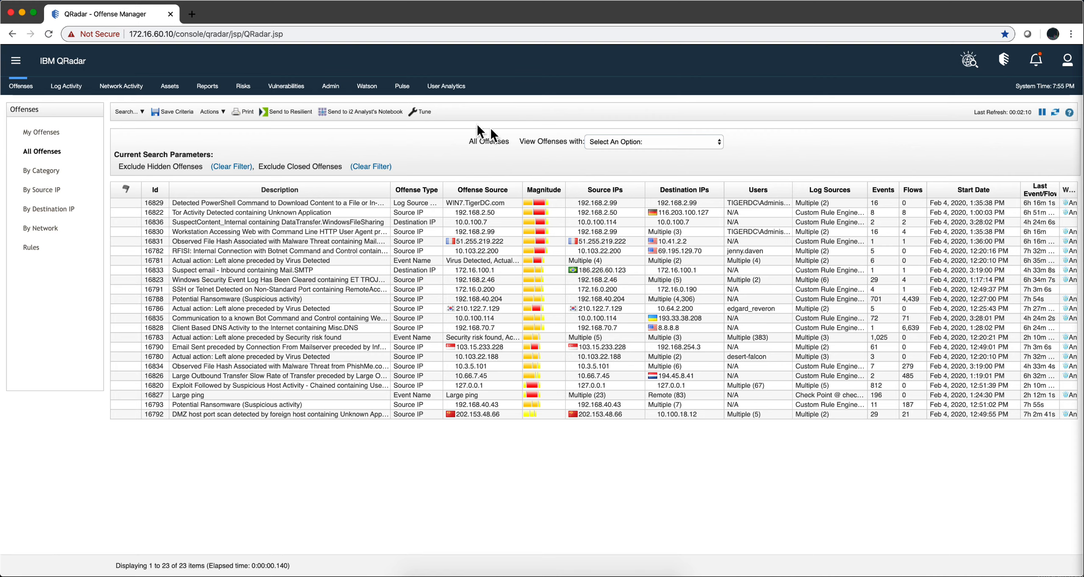
{"action": "mouse_move", "coordinate": [315, 367]}
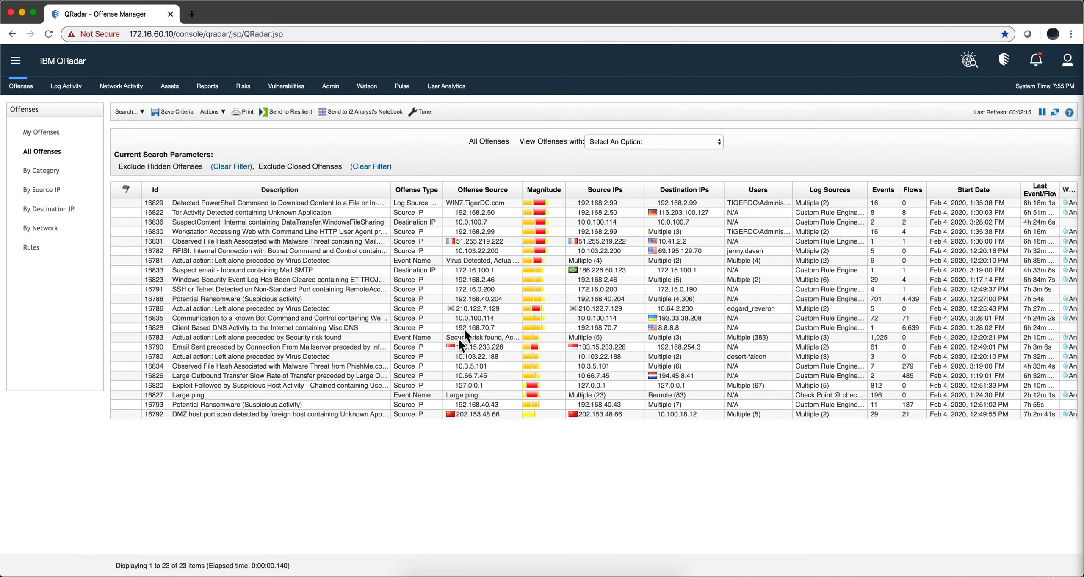
{"action": "mouse_move", "coordinate": [408, 327]}
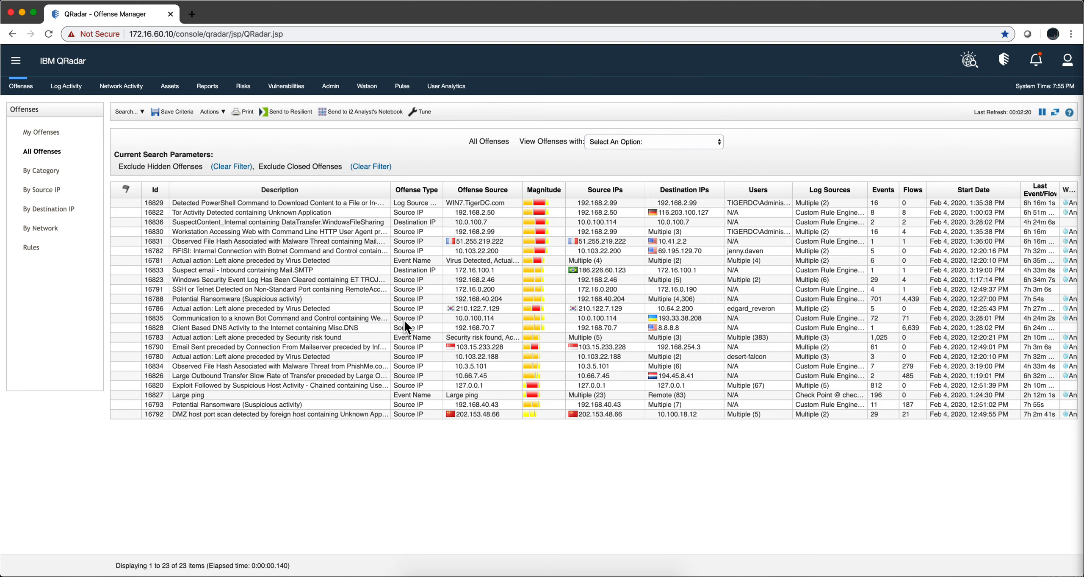
{"action": "mouse_move", "coordinate": [330, 347]}
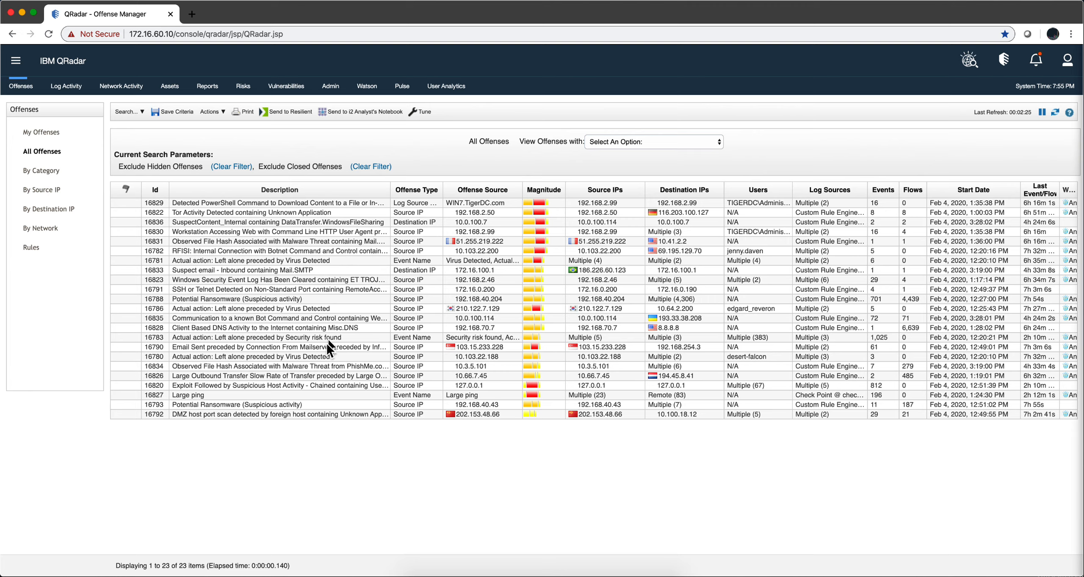
{"action": "mouse_move", "coordinate": [428, 247]}
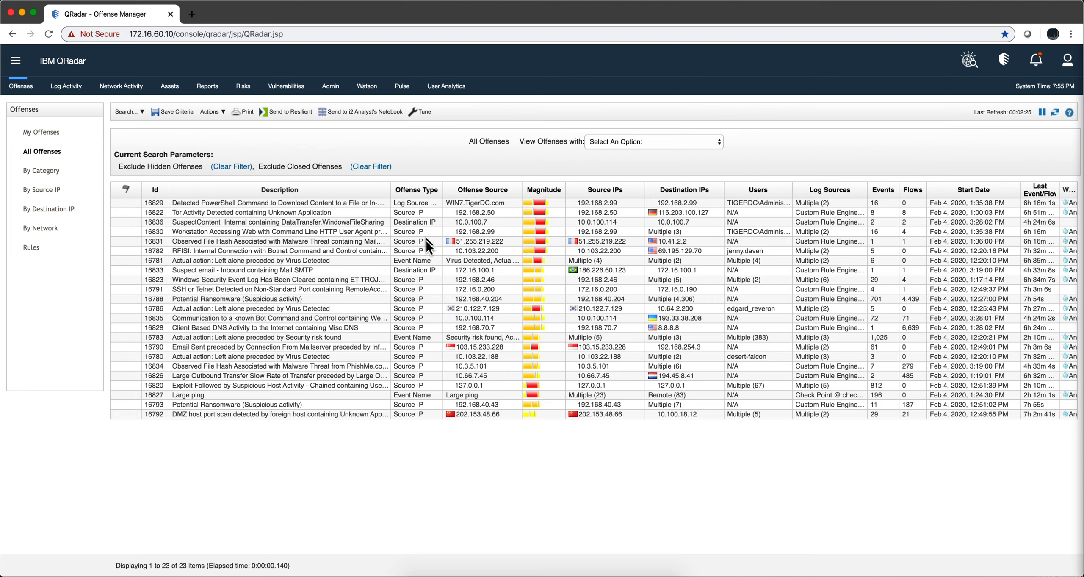
{"action": "mouse_move", "coordinate": [371, 433]}
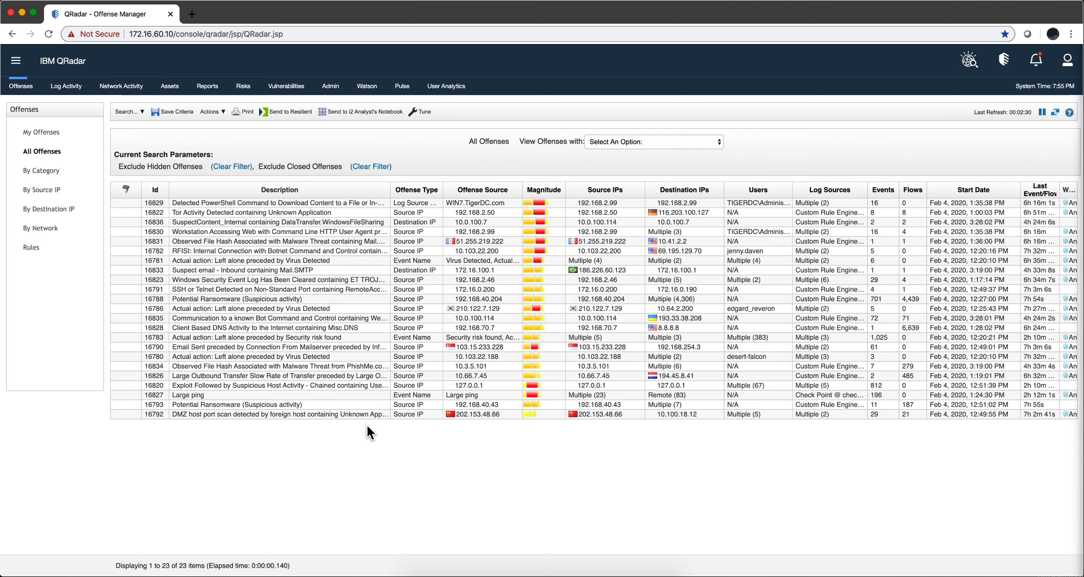
{"action": "mouse_move", "coordinate": [366, 437]}
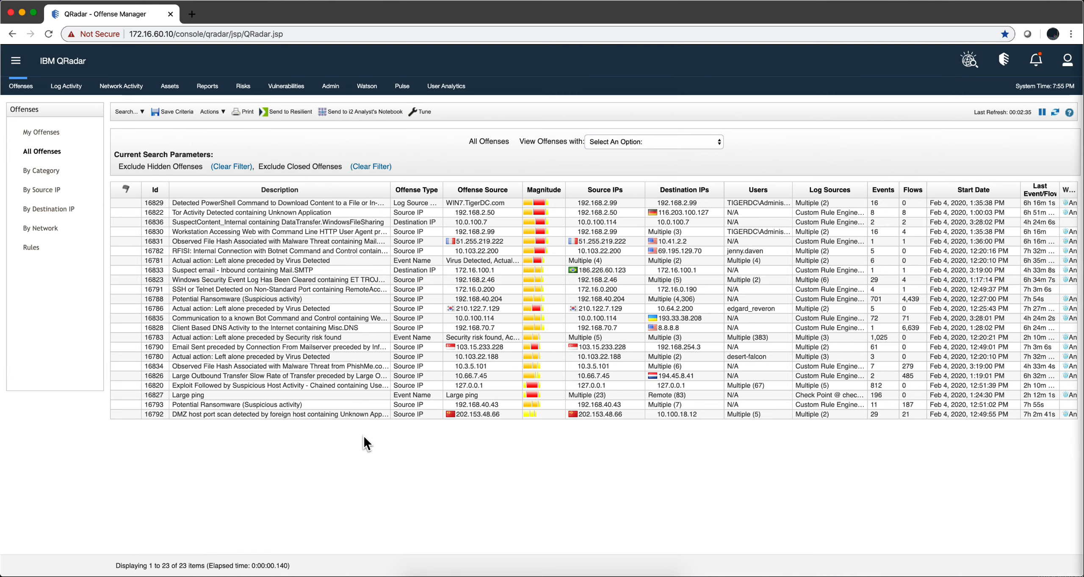
{"action": "mouse_move", "coordinate": [132, 275]}
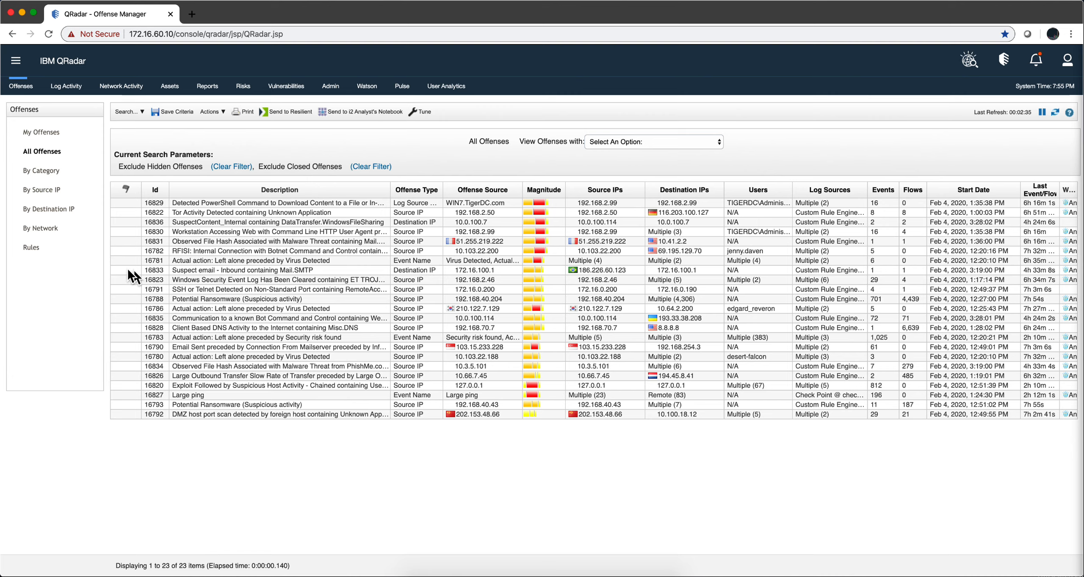
{"action": "mouse_move", "coordinate": [56, 263]}
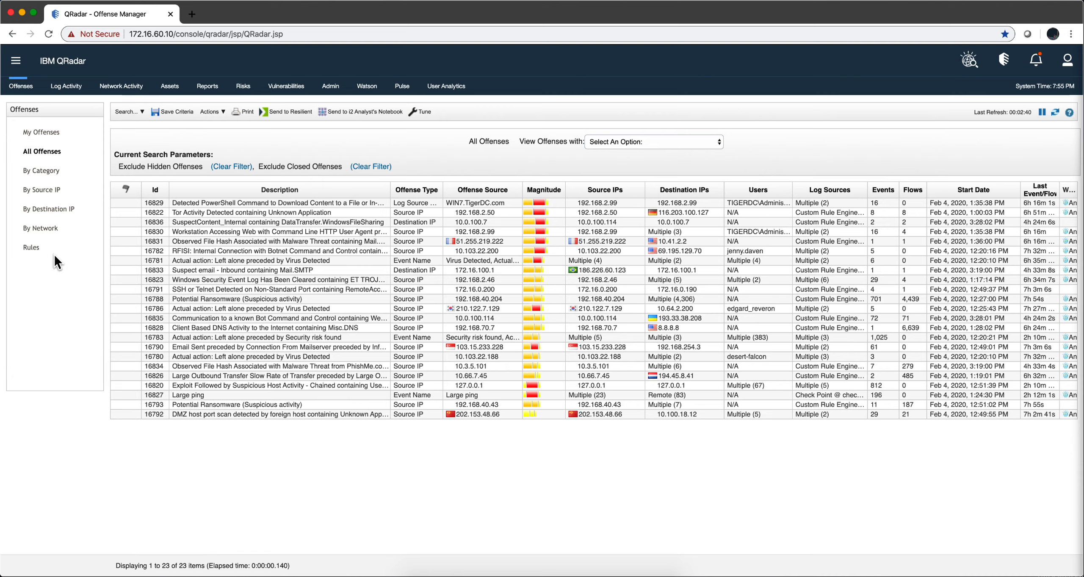
{"action": "mouse_move", "coordinate": [50, 270]}
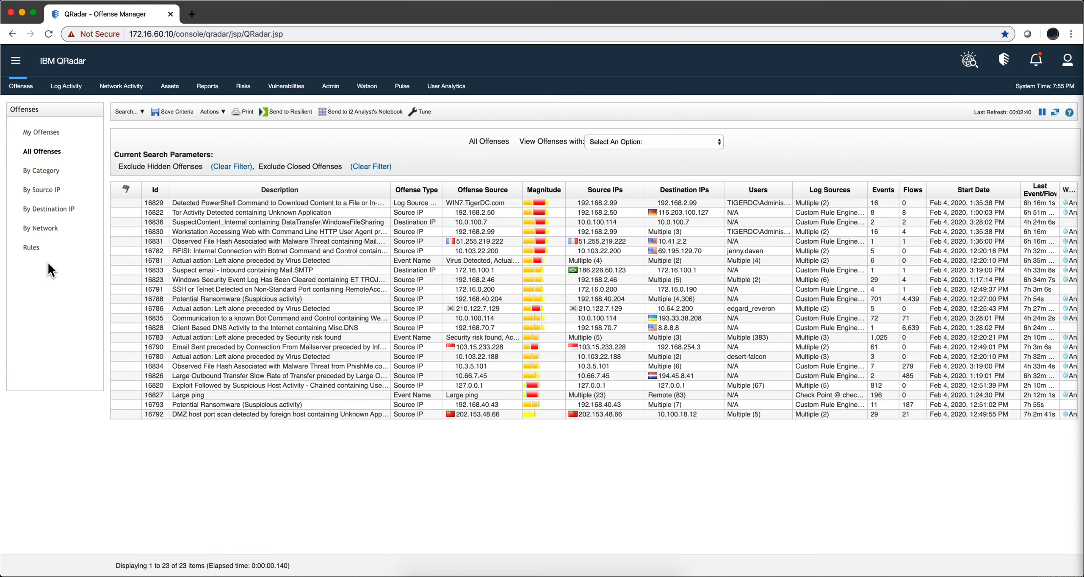
{"action": "mouse_move", "coordinate": [31, 247]}
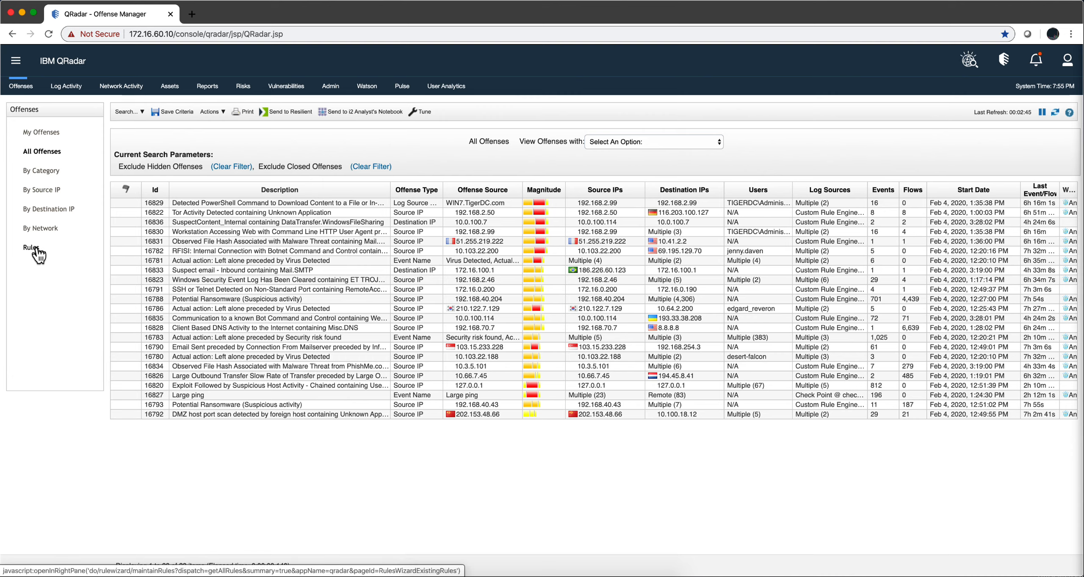
{"action": "mouse_move", "coordinate": [31, 255]}
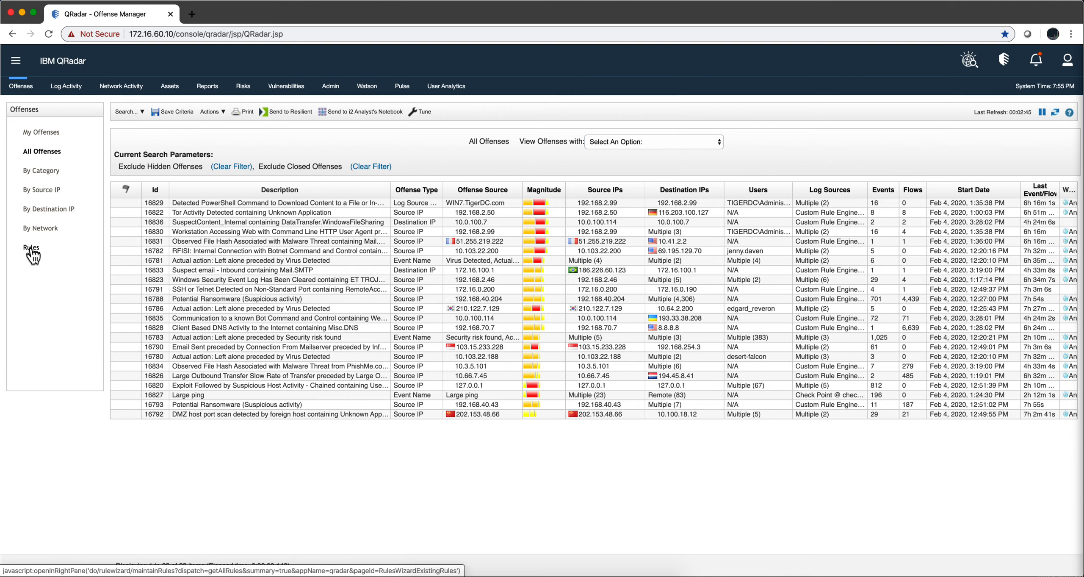
Show the Rules list and scroll through its groups, categories and enabled status
{"action": "left_click", "coordinate": [31, 248]}
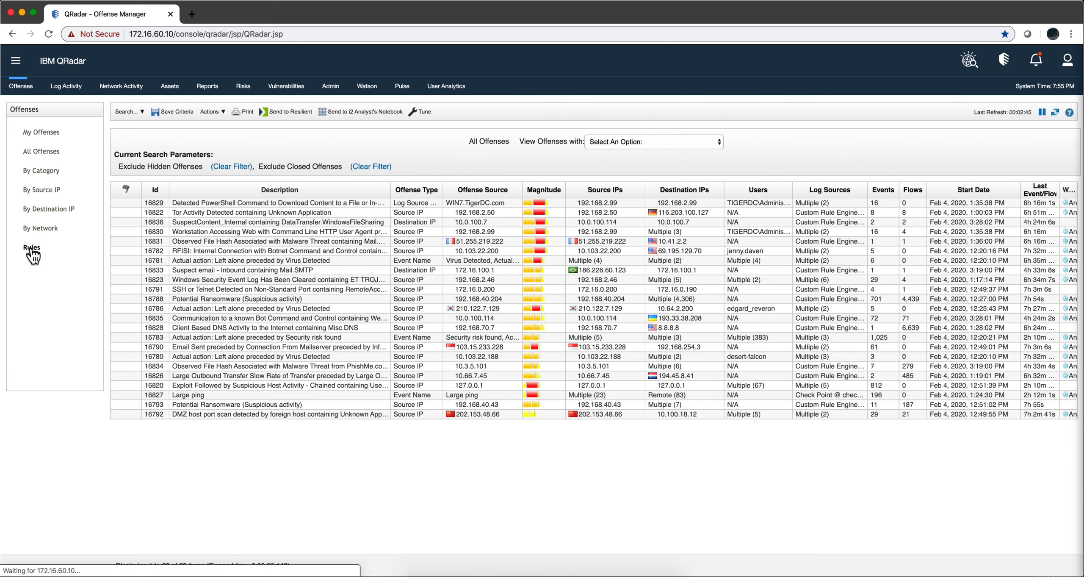
{"action": "left_click", "coordinate": [30, 247]}
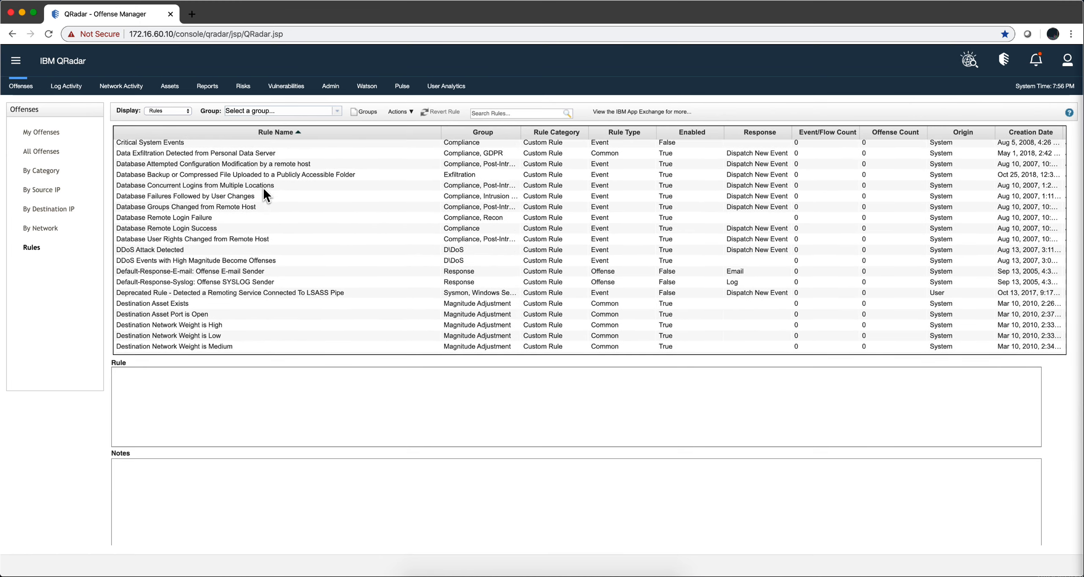
{"action": "scroll", "scroll_direction": "down", "scroll_amount": 3}
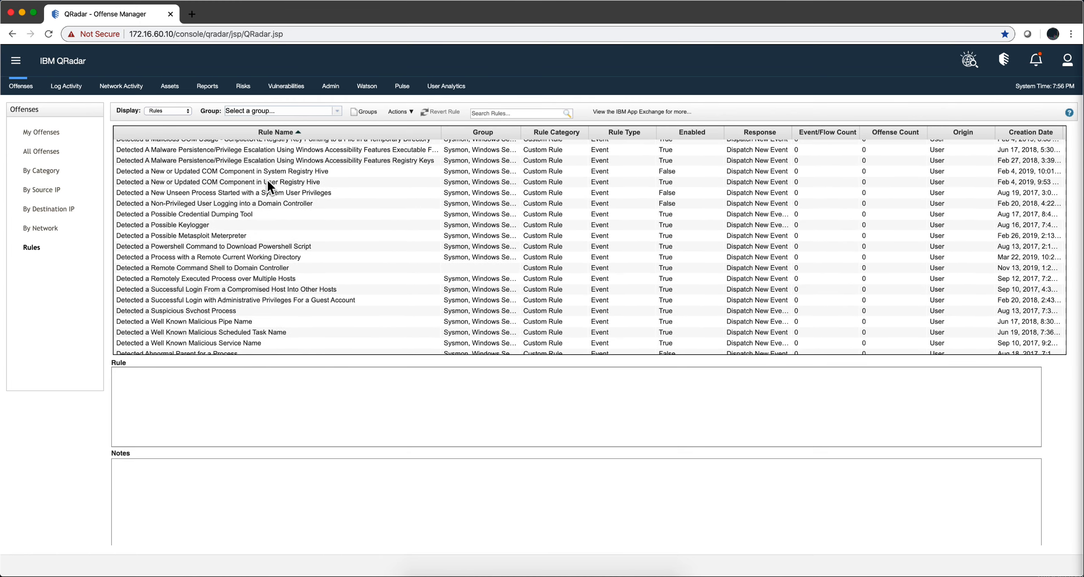
{"action": "scroll", "scroll_direction": "up", "scroll_amount": 3}
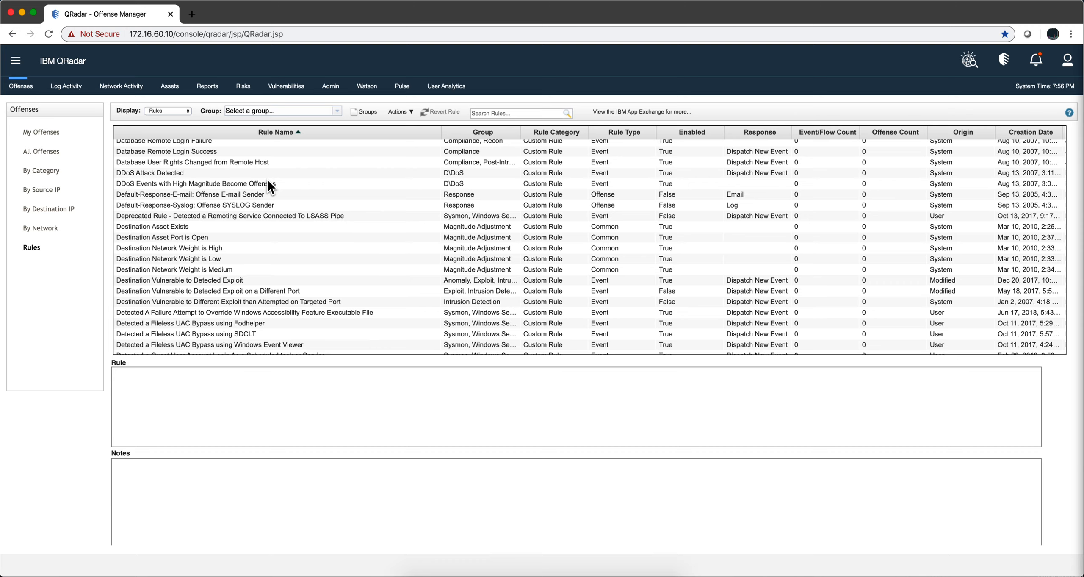
{"action": "mouse_move", "coordinate": [359, 192]}
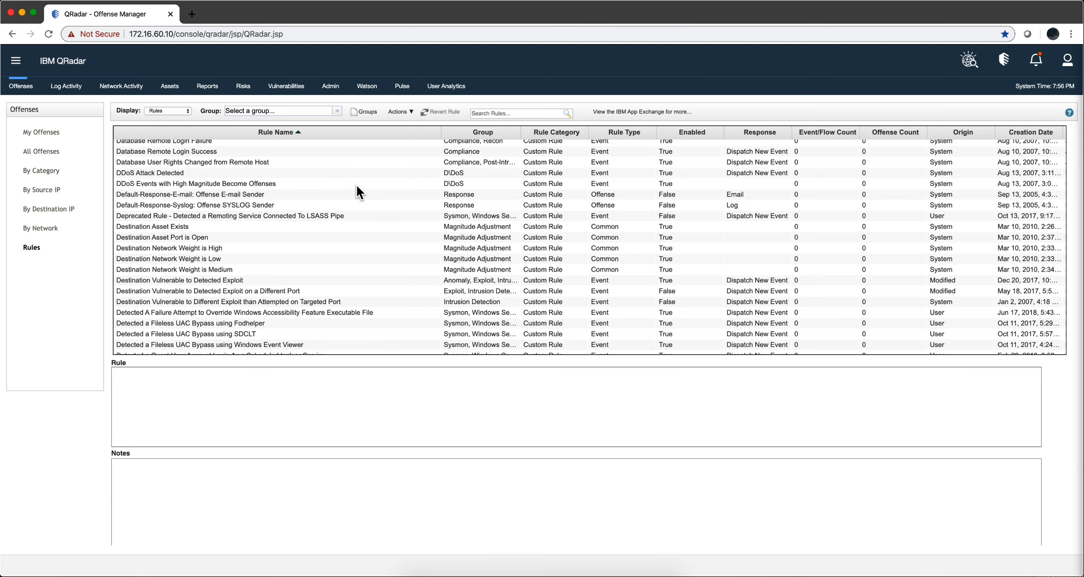
{"action": "mouse_move", "coordinate": [385, 189]}
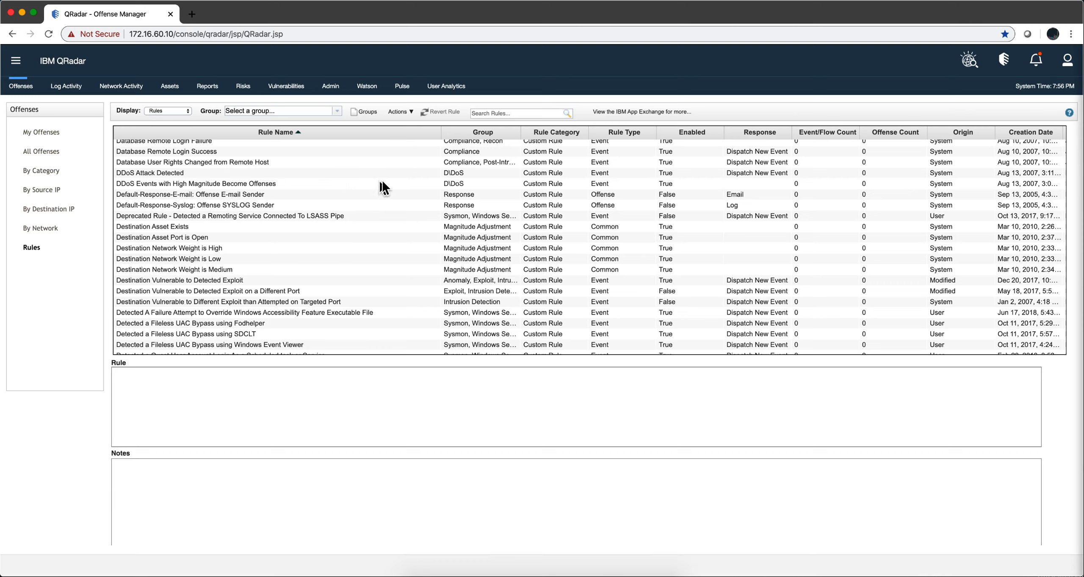
{"action": "mouse_move", "coordinate": [396, 187]}
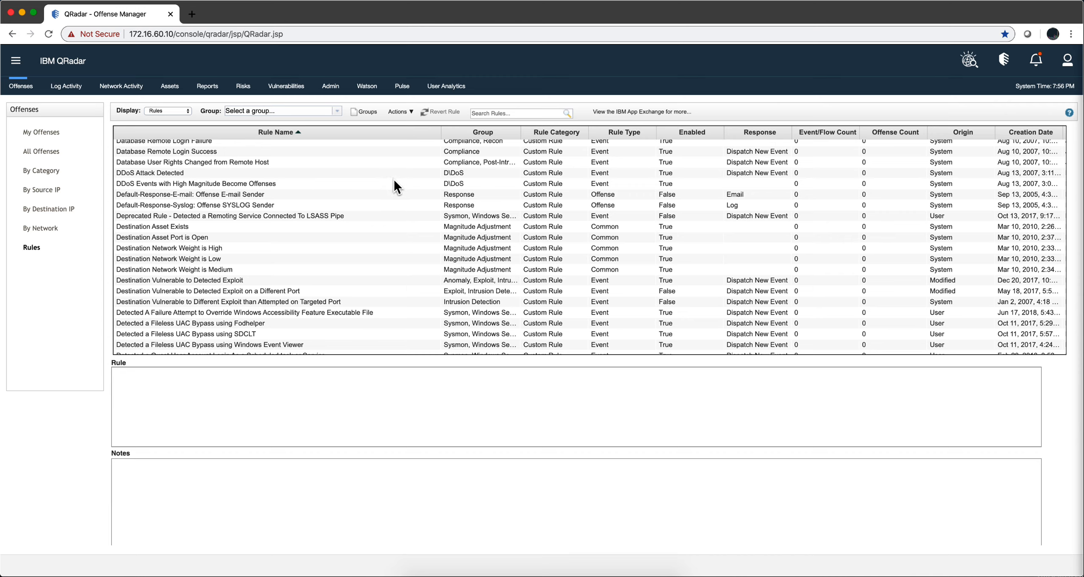
{"action": "mouse_move", "coordinate": [403, 169]}
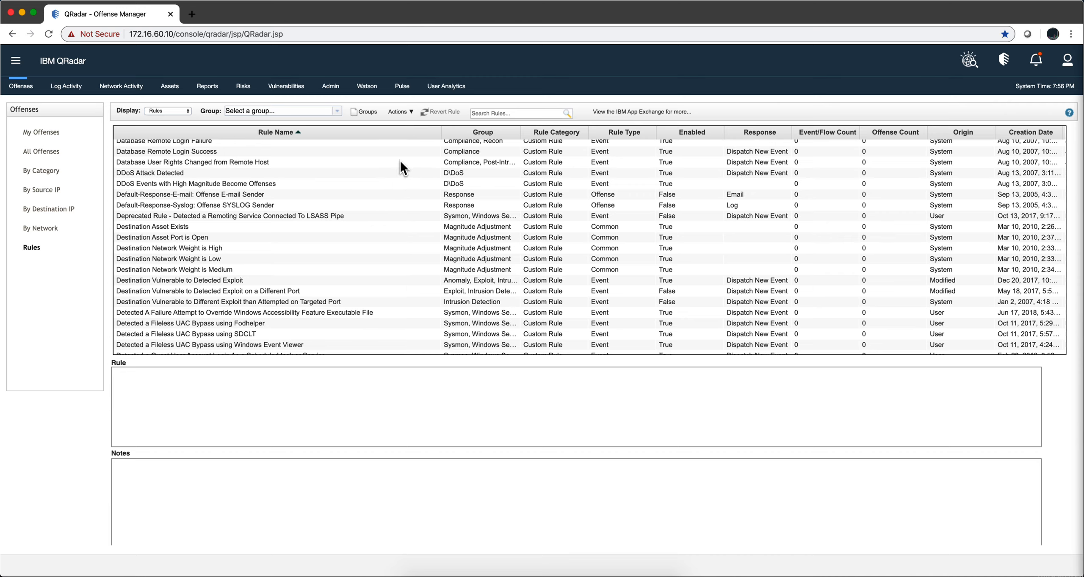
{"action": "mouse_move", "coordinate": [400, 138]}
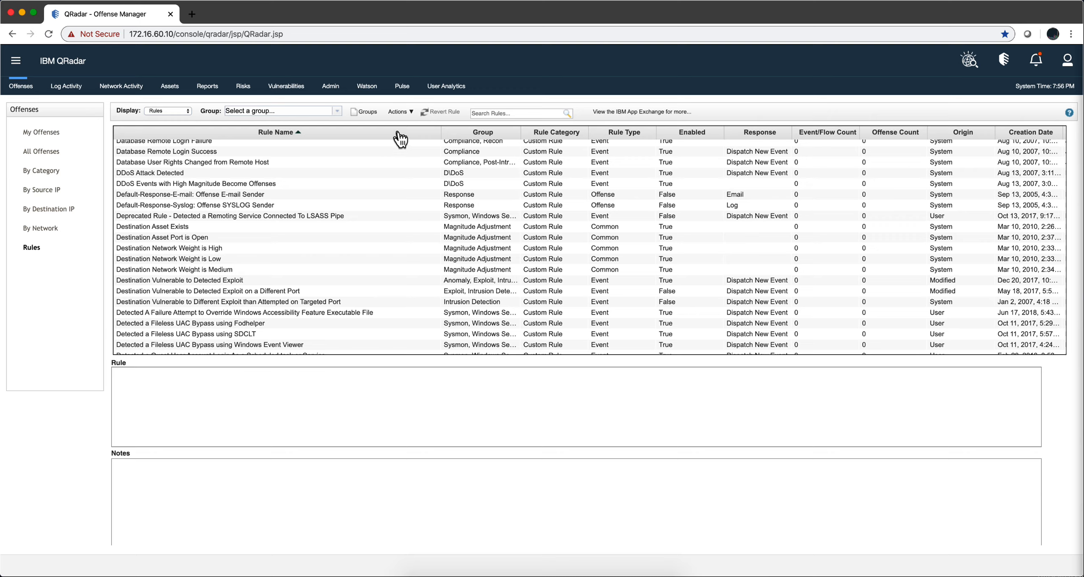
{"action": "mouse_move", "coordinate": [412, 126]}
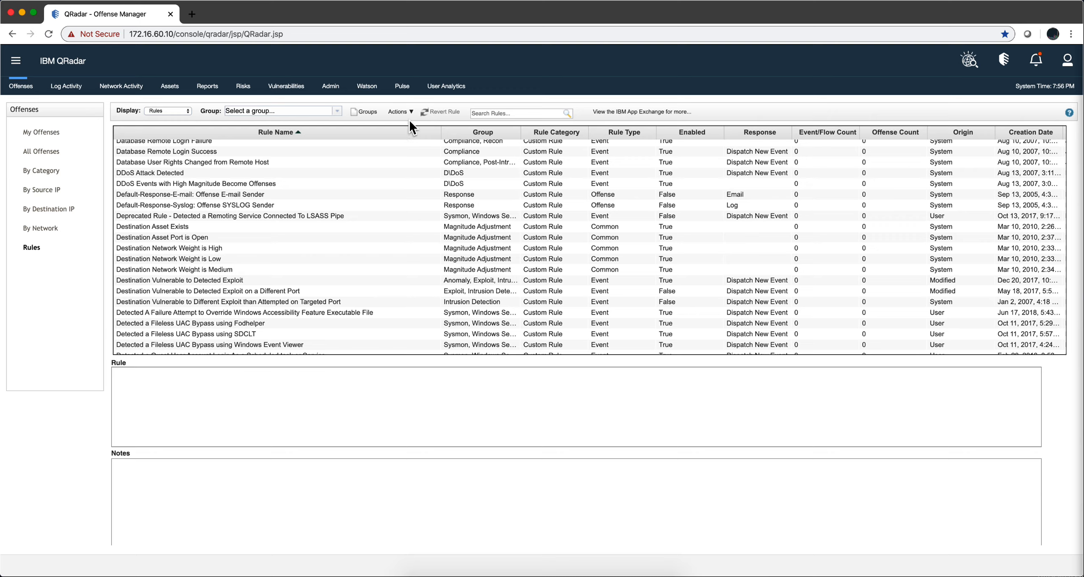
{"action": "mouse_move", "coordinate": [400, 111]}
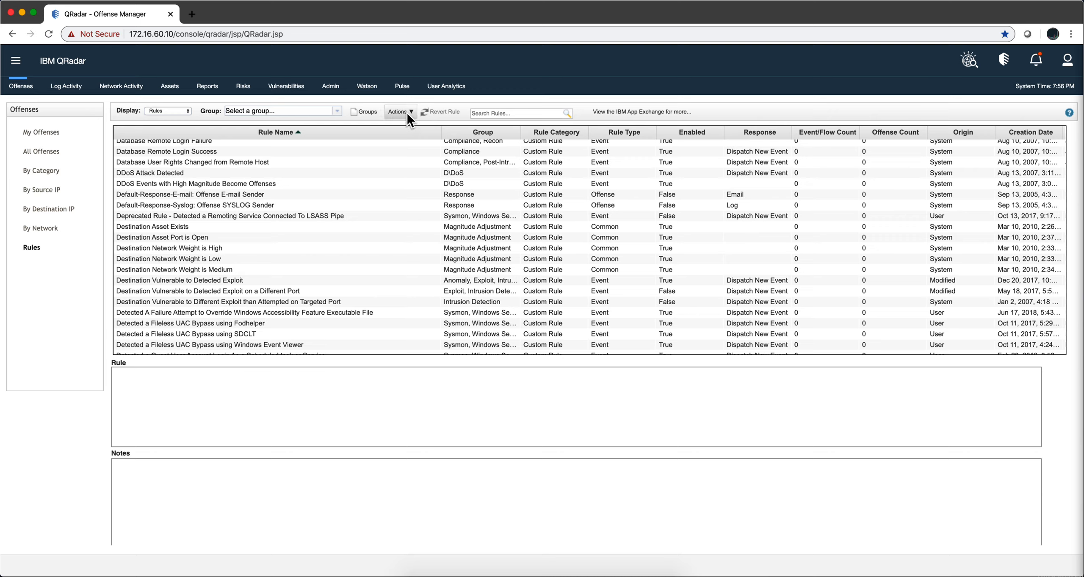
{"action": "mouse_move", "coordinate": [400, 112]}
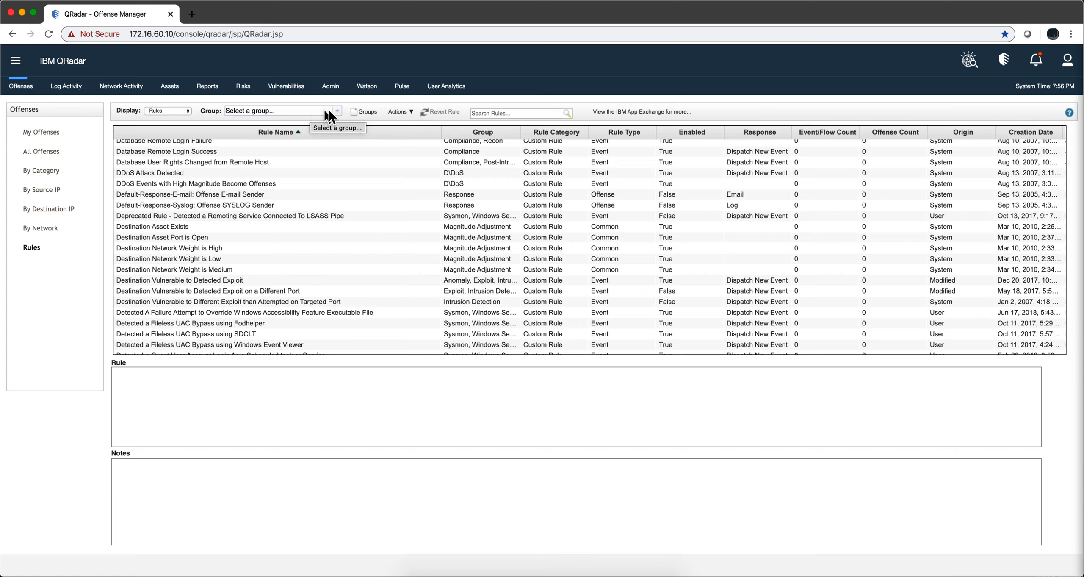
{"action": "mouse_move", "coordinate": [510, 113]}
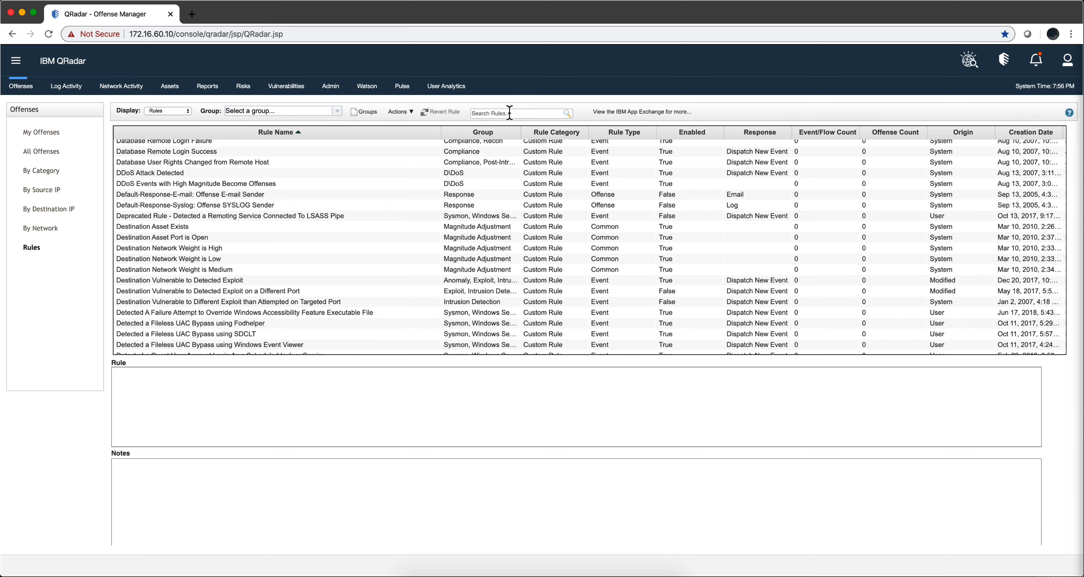
{"action": "mouse_move", "coordinate": [377, 208]}
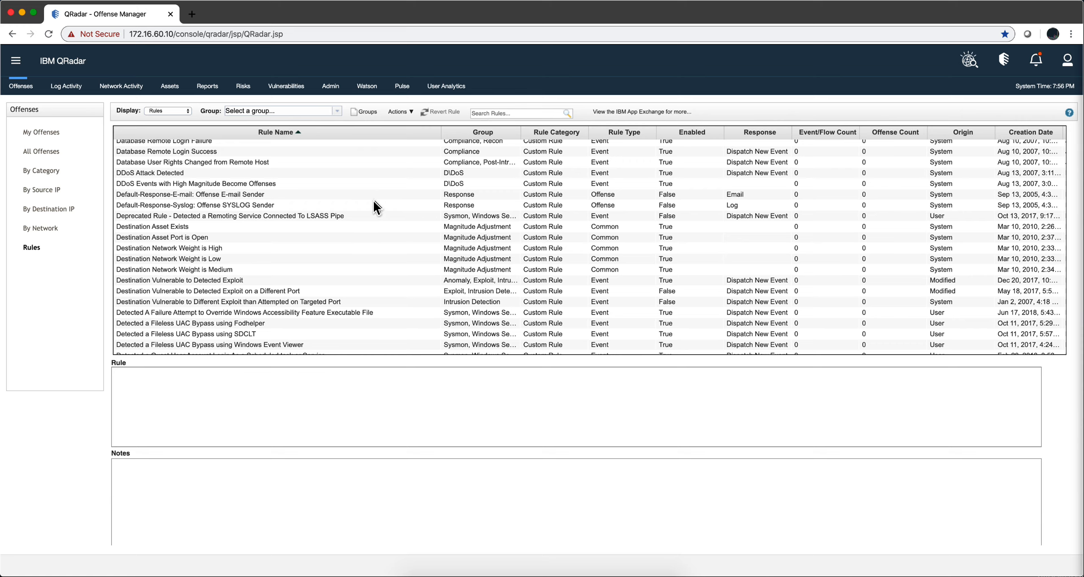
{"action": "mouse_move", "coordinate": [34, 104]}
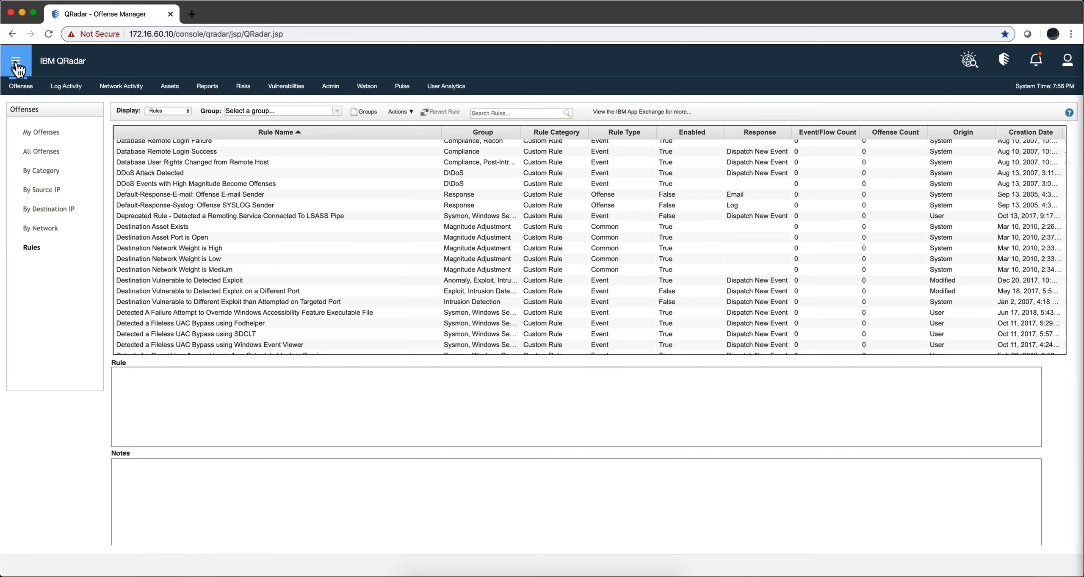
Launch Use Case Manager from the main navigation menu
{"action": "left_click", "coordinate": [16, 60]}
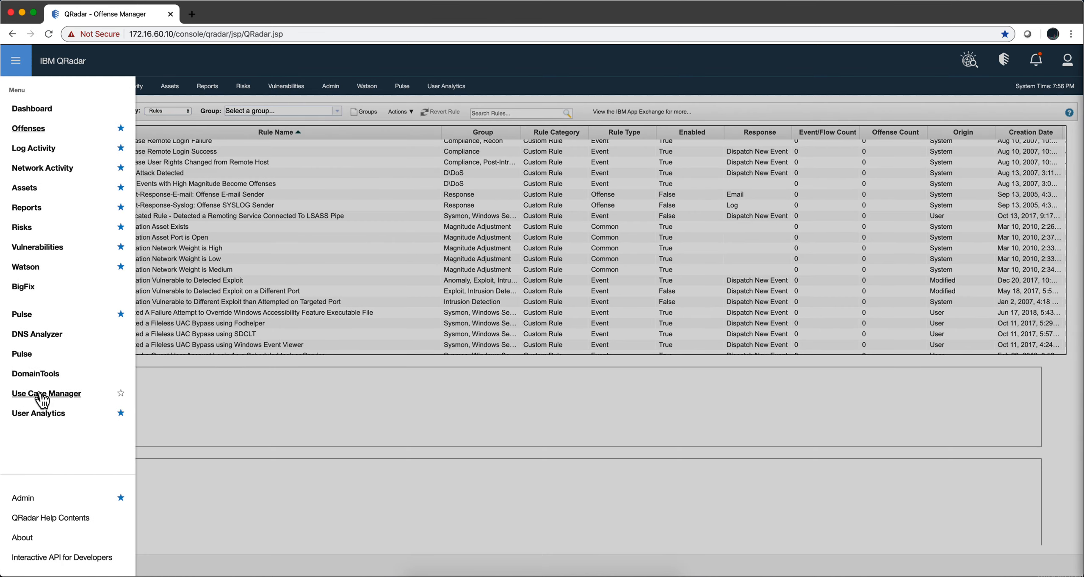
{"action": "left_click", "coordinate": [46, 393]}
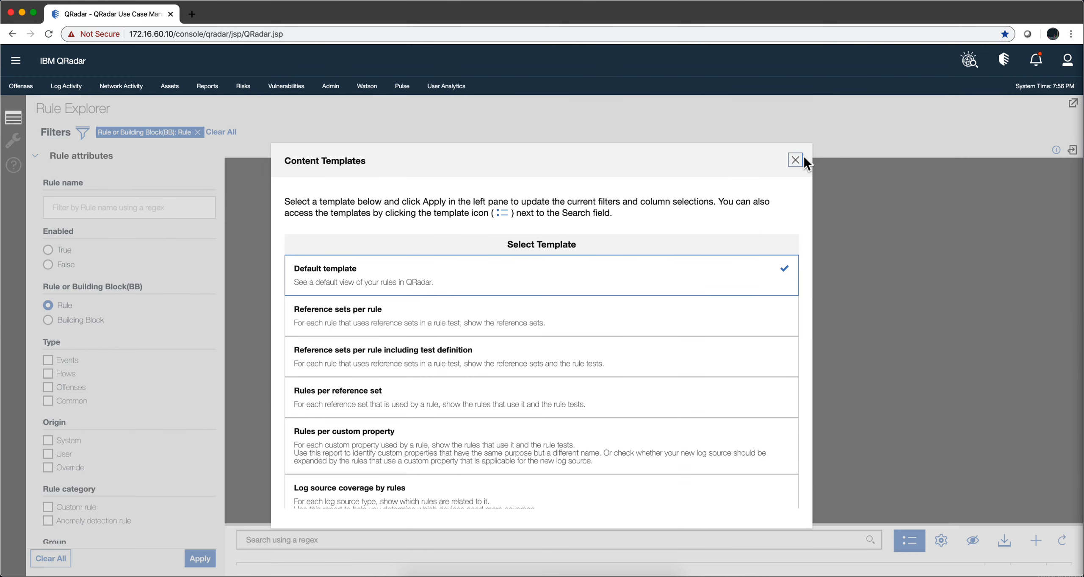
{"action": "left_click", "coordinate": [795, 159]}
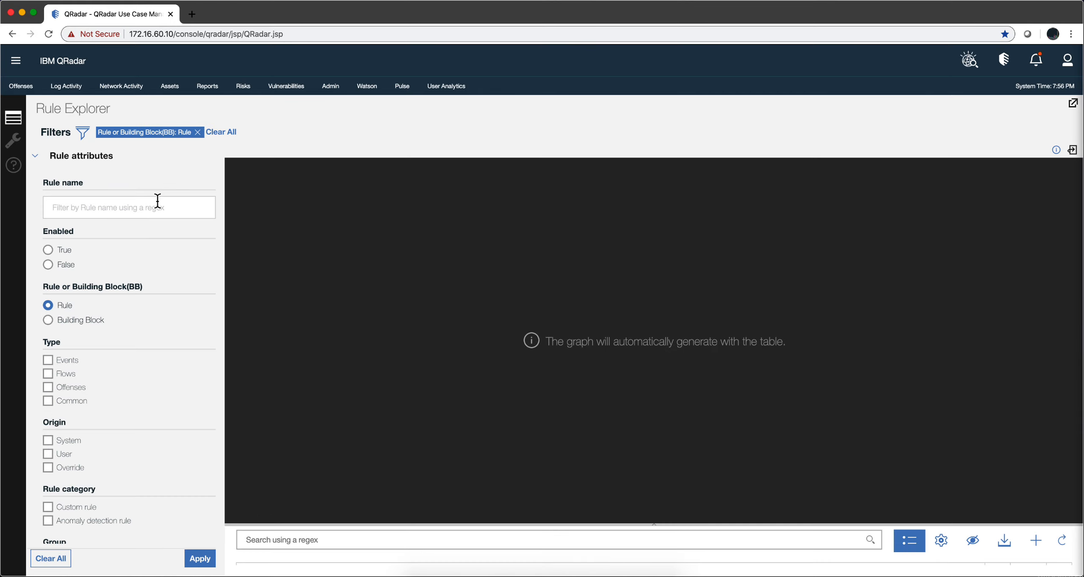
{"action": "scroll", "scroll_direction": "down", "scroll_amount": 3}
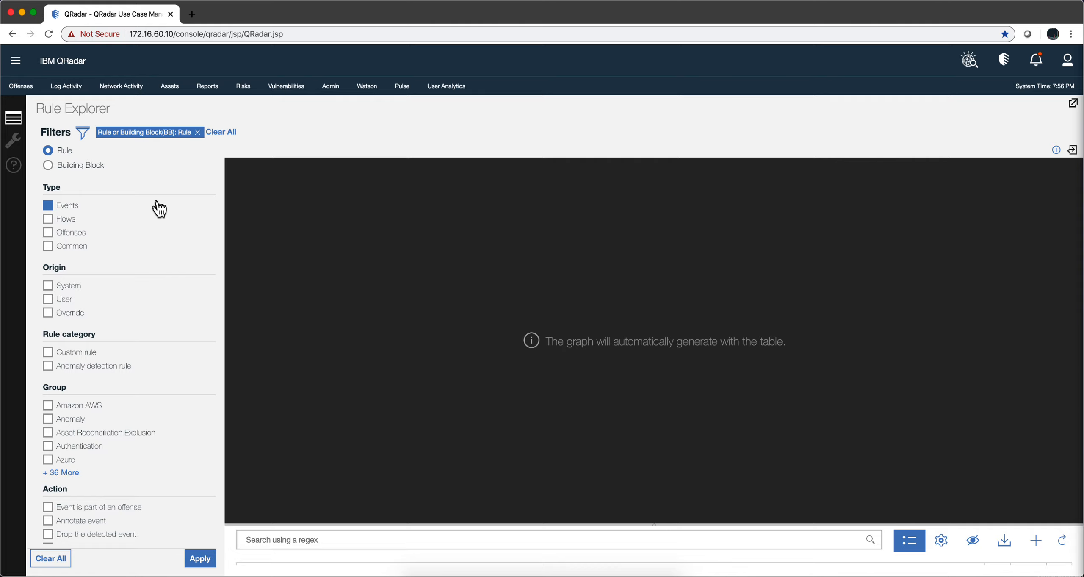
{"action": "scroll", "scroll_direction": "down", "scroll_amount": 3}
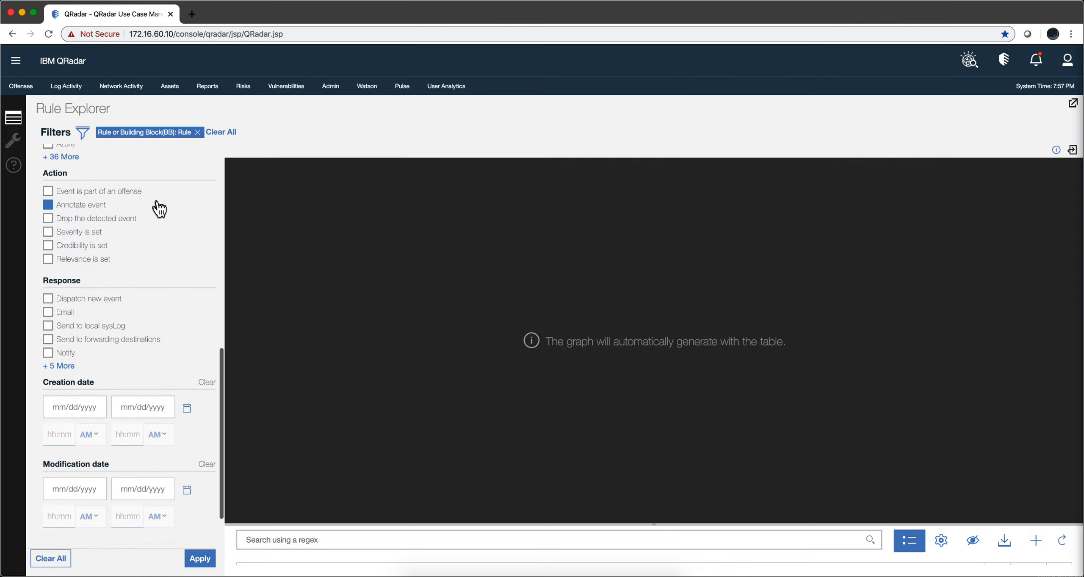
{"action": "scroll", "scroll_direction": "down", "scroll_amount": 3}
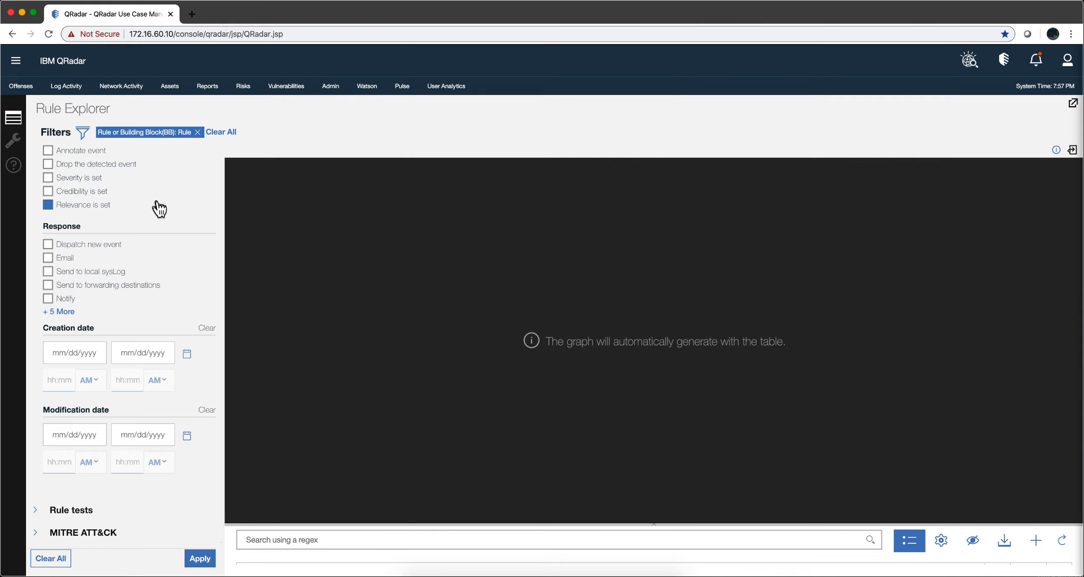
{"action": "left_click", "coordinate": [47, 205]}
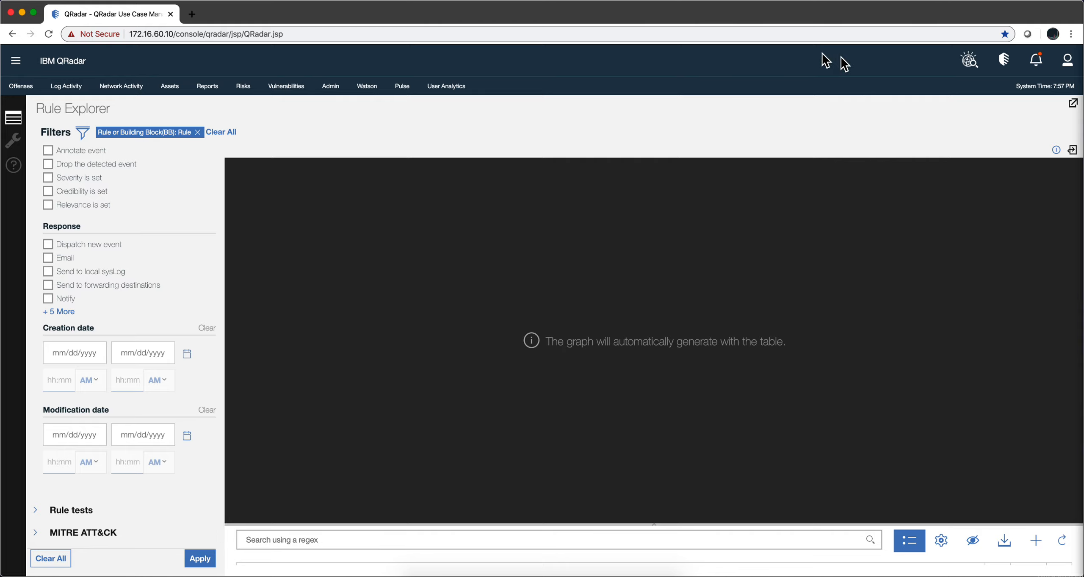
{"action": "mouse_move", "coordinate": [600, 86]}
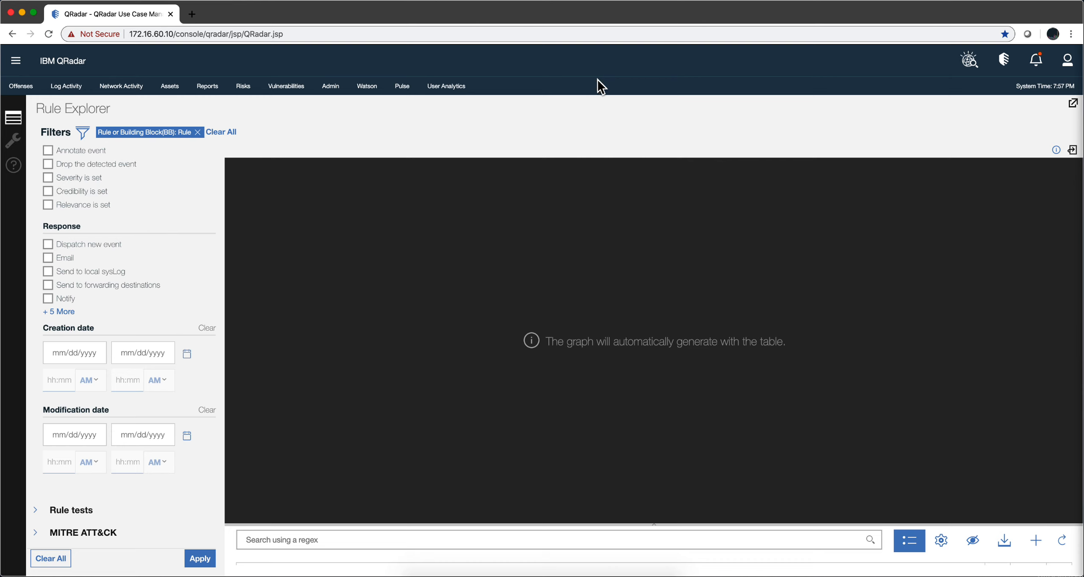
{"action": "mouse_move", "coordinate": [527, 91]}
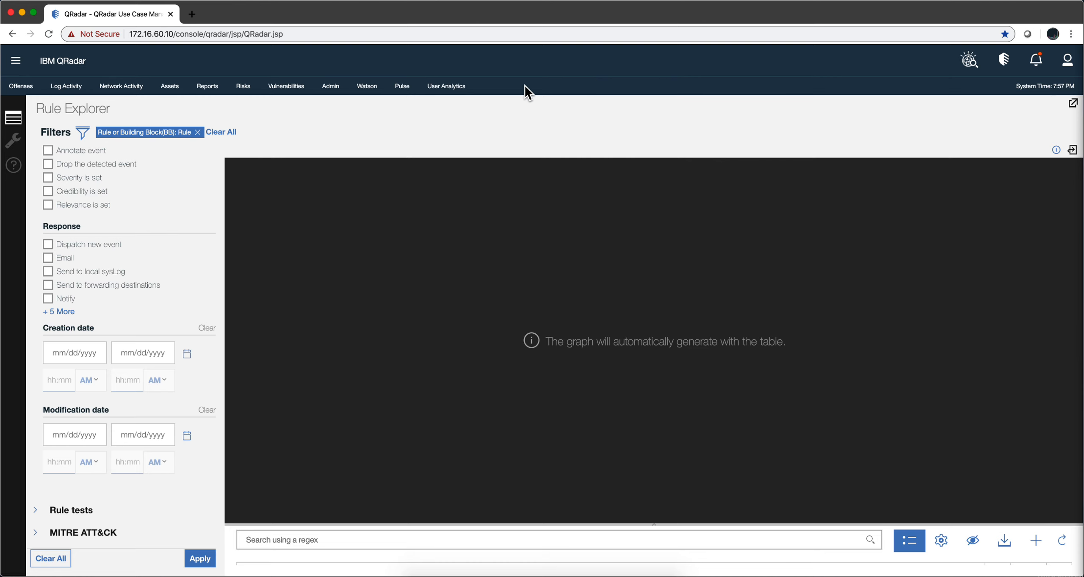
Return to the All Offenses list showing all 23 offenses
{"action": "left_click", "coordinate": [20, 86]}
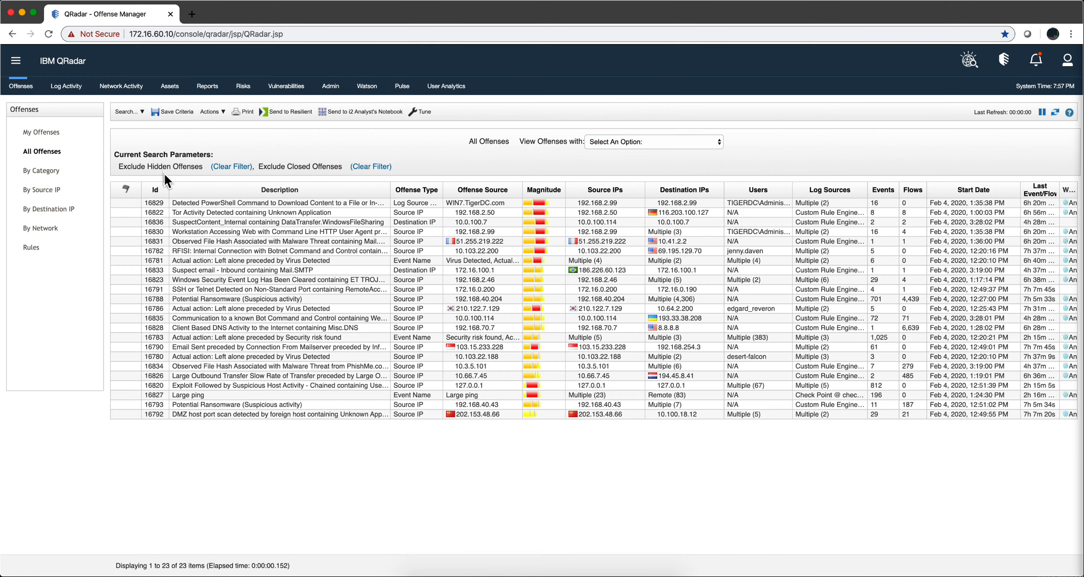
{"action": "mouse_move", "coordinate": [173, 220]}
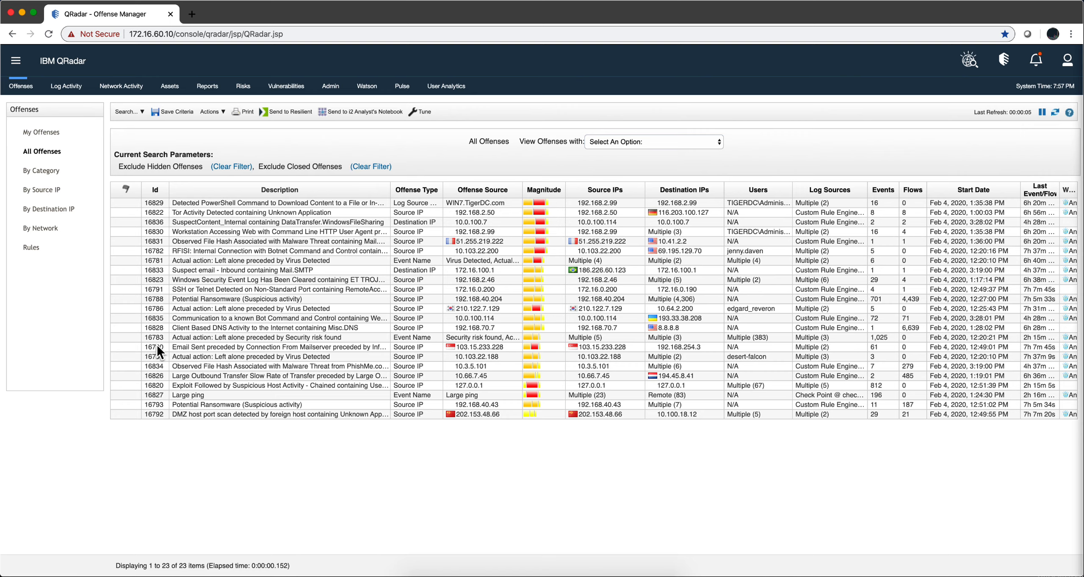
Open offense 16790, the Email Sent offense from 103.15.233.228 with severity 7
{"action": "left_click", "coordinate": [280, 346]}
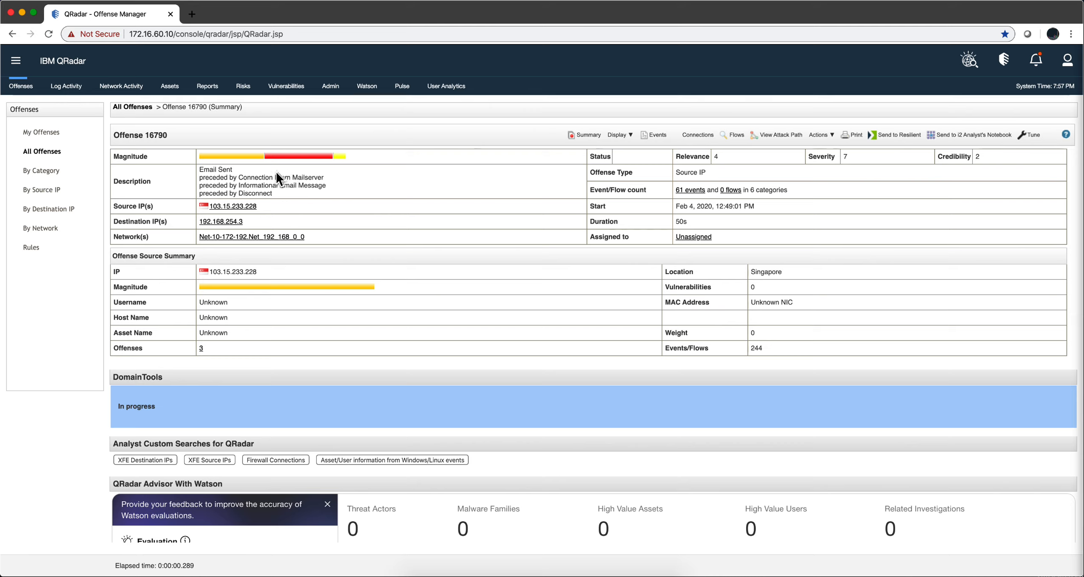
{"action": "mouse_move", "coordinate": [243, 182]}
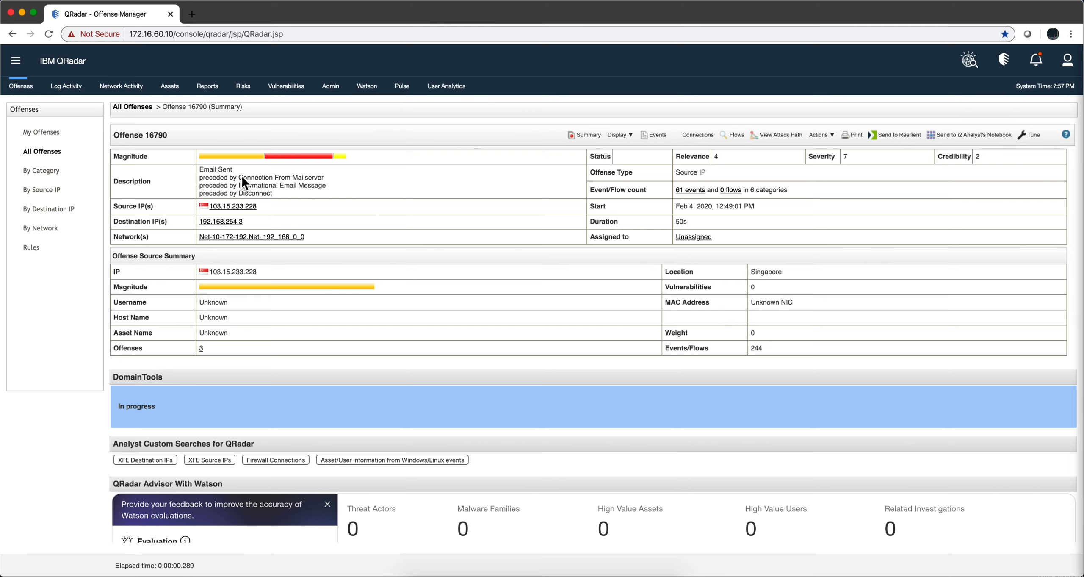
{"action": "mouse_move", "coordinate": [223, 178]}
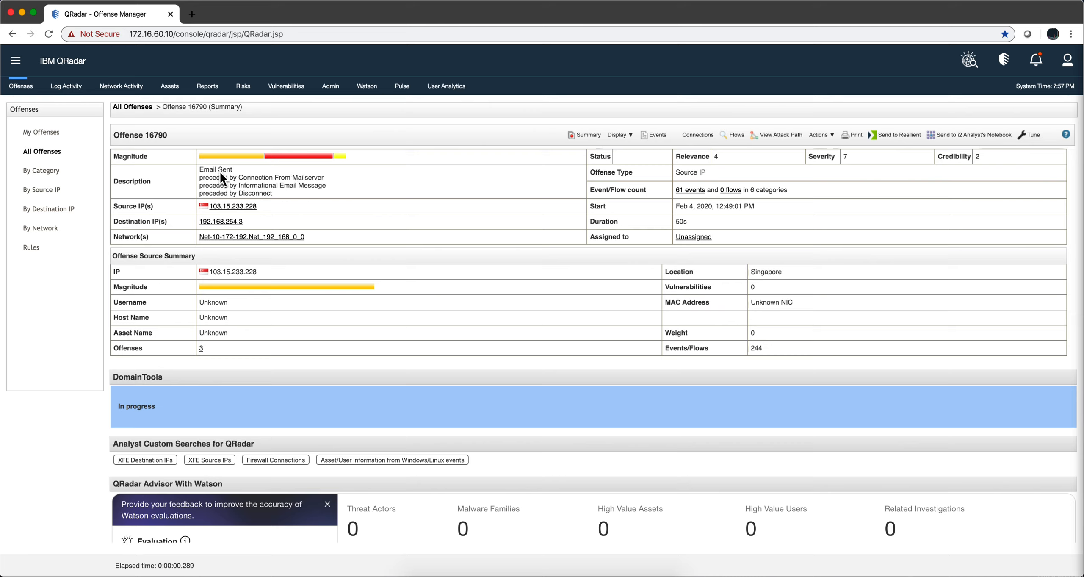
{"action": "mouse_move", "coordinate": [275, 194]}
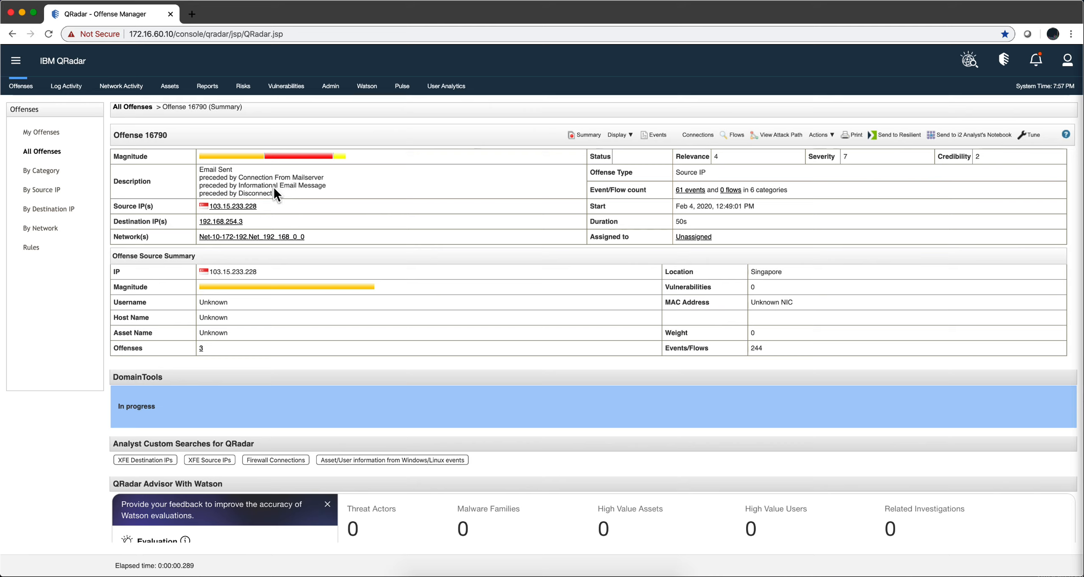
{"action": "mouse_move", "coordinate": [347, 209]}
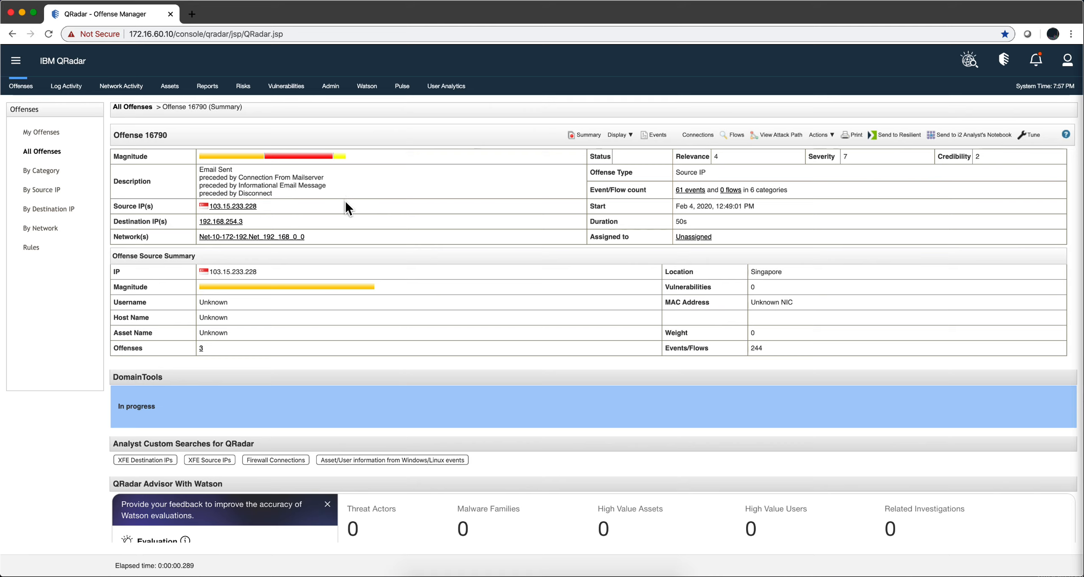
{"action": "mouse_move", "coordinate": [293, 140]}
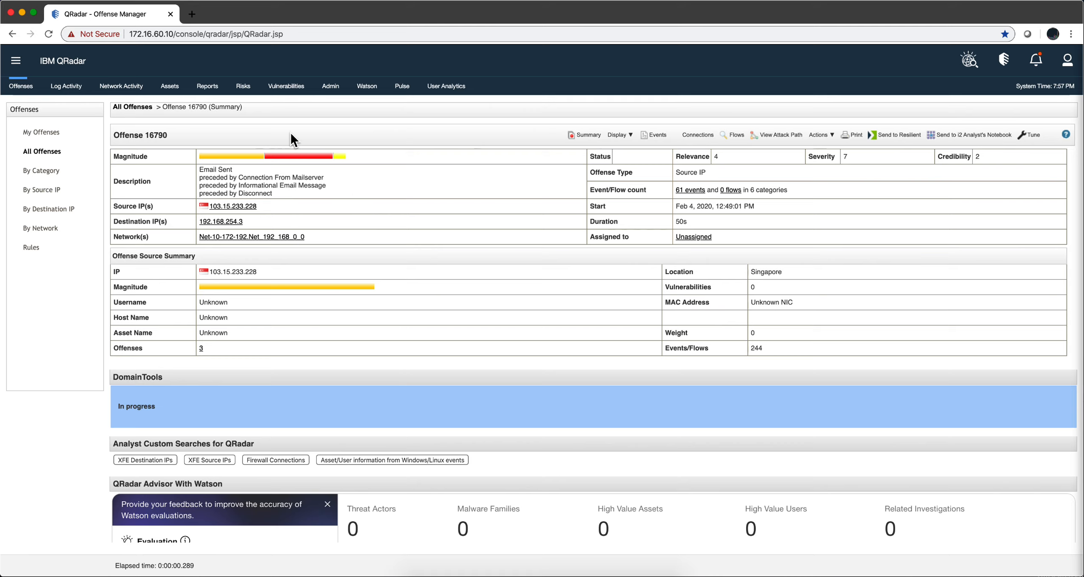
{"action": "mouse_move", "coordinate": [494, 301]}
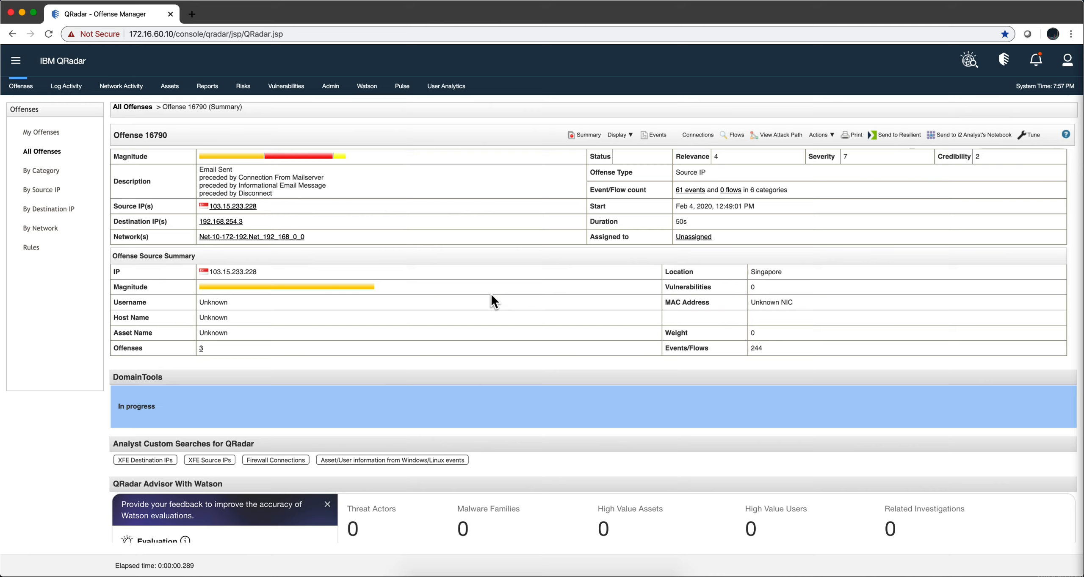
{"action": "mouse_move", "coordinate": [705, 184]}
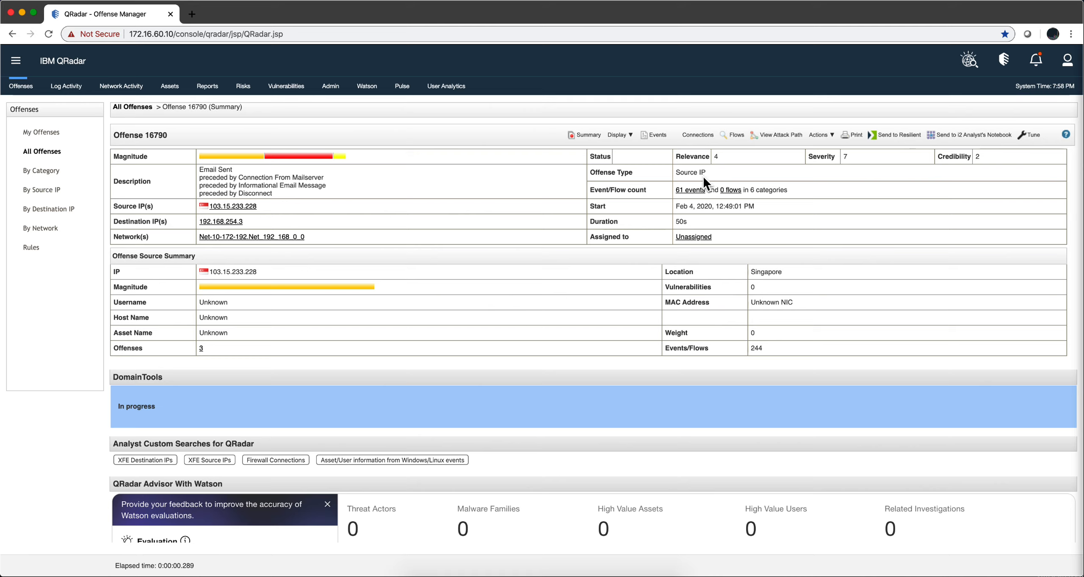
{"action": "mouse_move", "coordinate": [519, 237]}
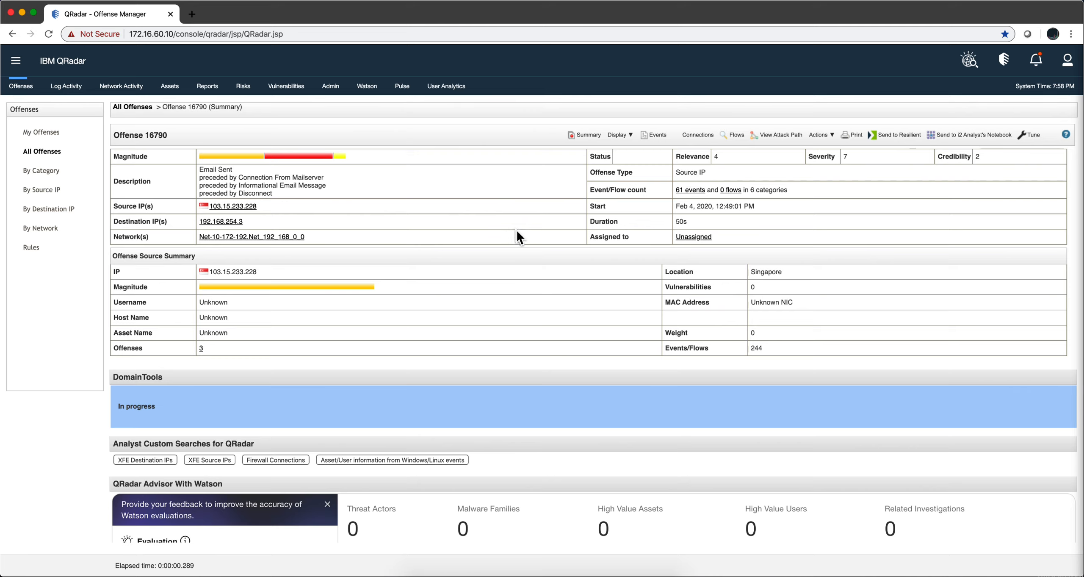
{"action": "mouse_move", "coordinate": [520, 247]}
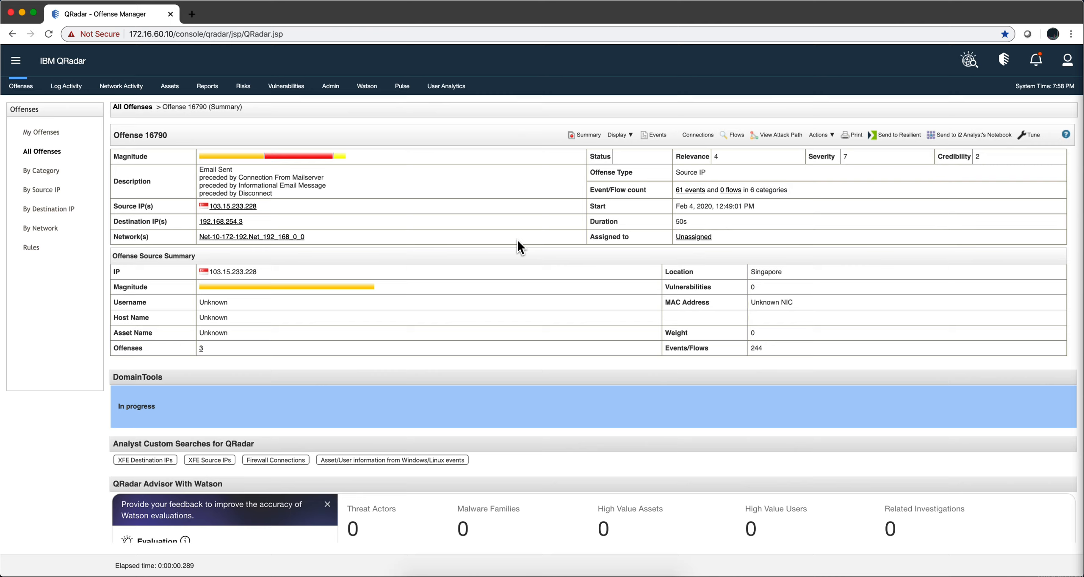
{"action": "mouse_move", "coordinate": [688, 203]}
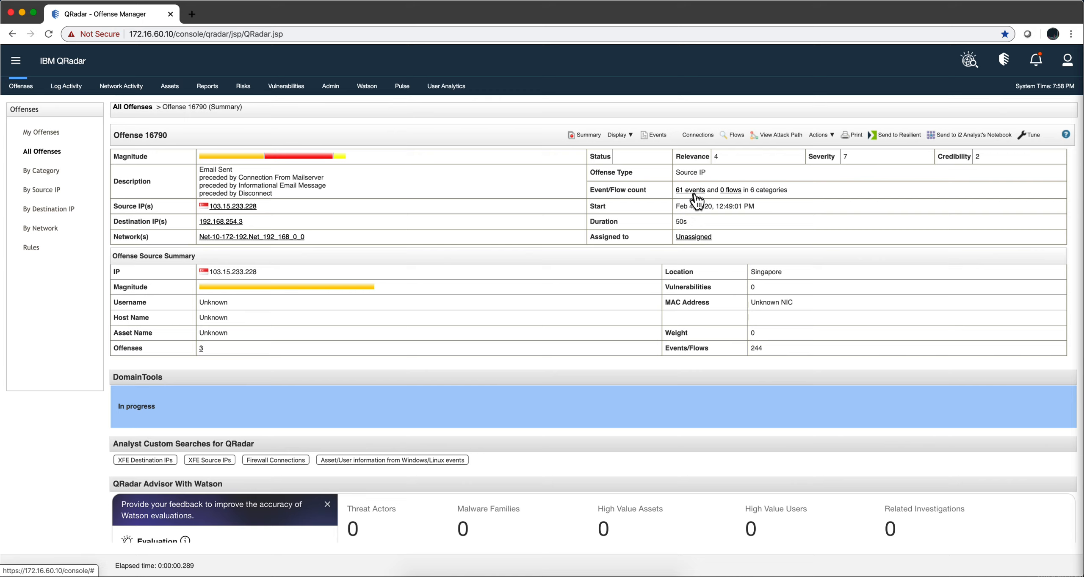
{"action": "mouse_move", "coordinate": [711, 189]}
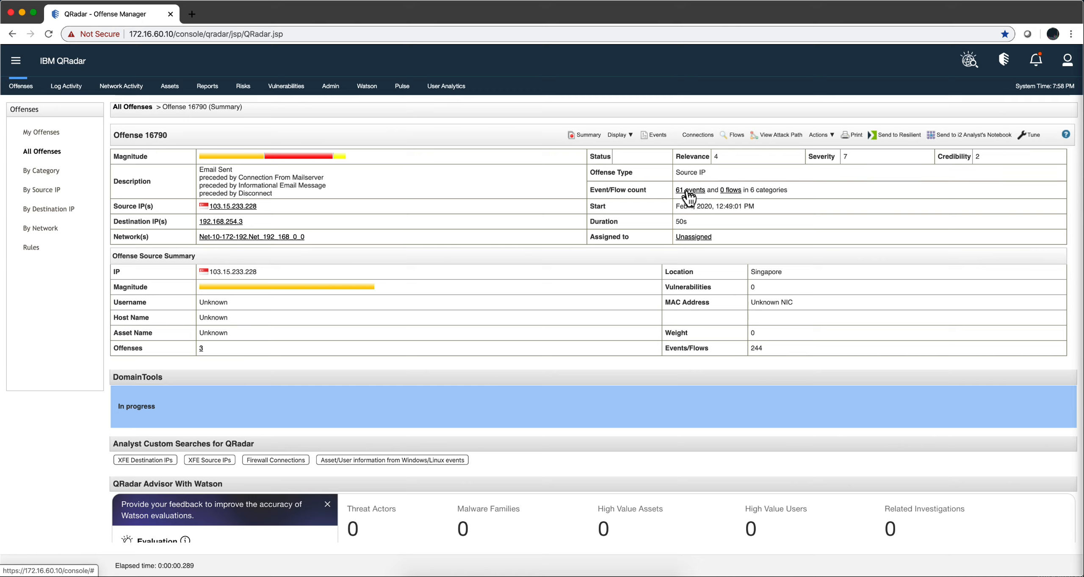
{"action": "mouse_move", "coordinate": [692, 183]}
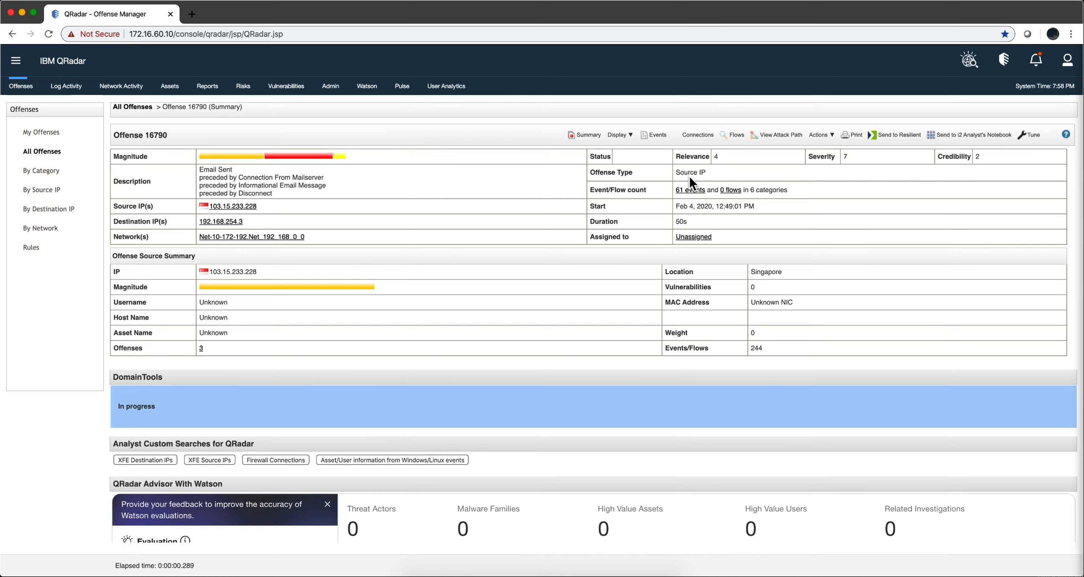
{"action": "mouse_move", "coordinate": [461, 328]}
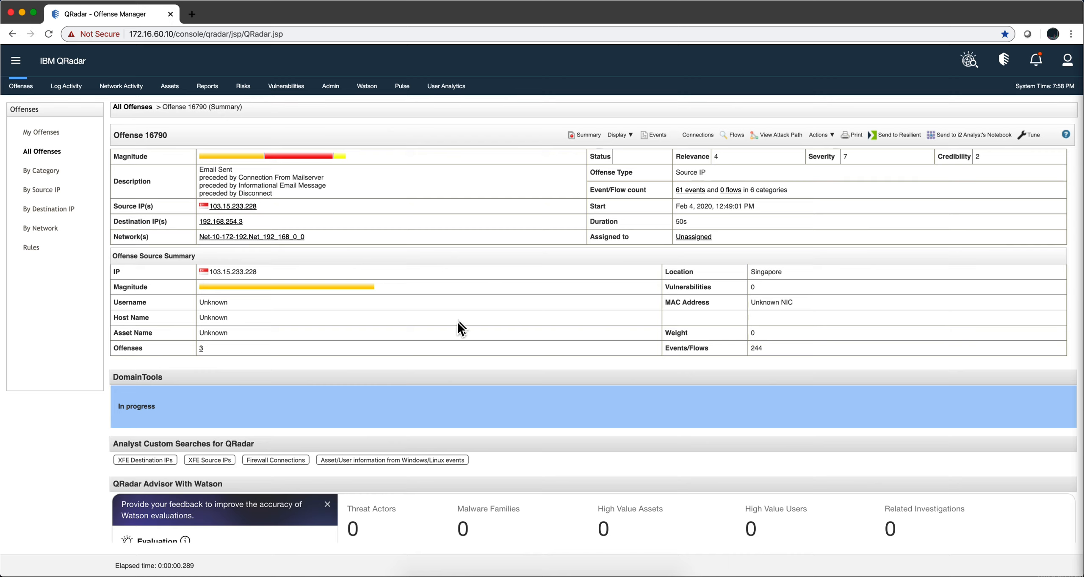
{"action": "mouse_move", "coordinate": [593, 164]}
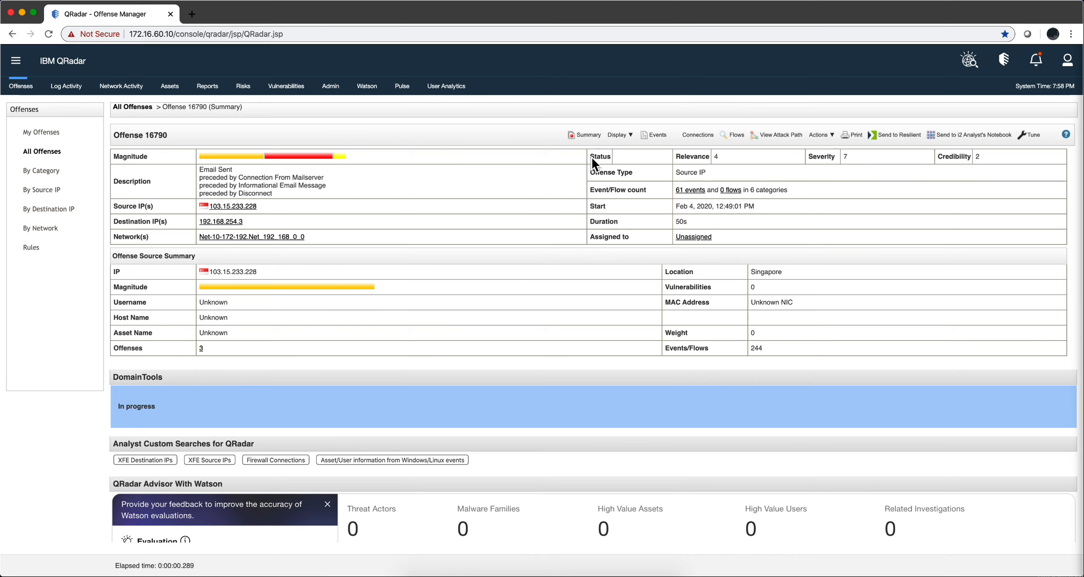
Switch the offense display to Rules, showing RFISI: Phishing Email sent to Internal Mail Server
{"action": "left_click", "coordinate": [617, 134]}
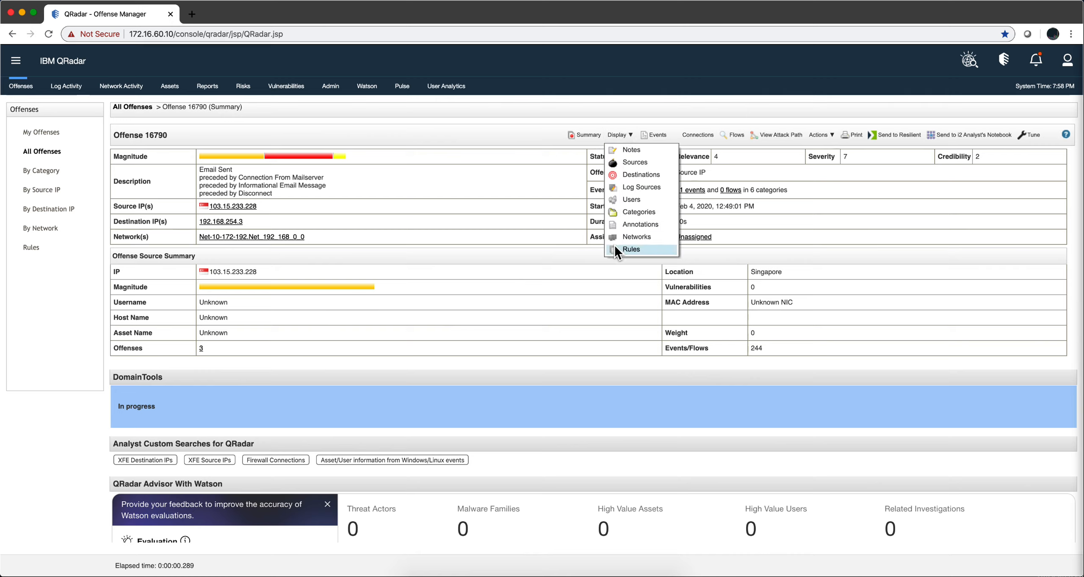
{"action": "mouse_move", "coordinate": [631, 249]}
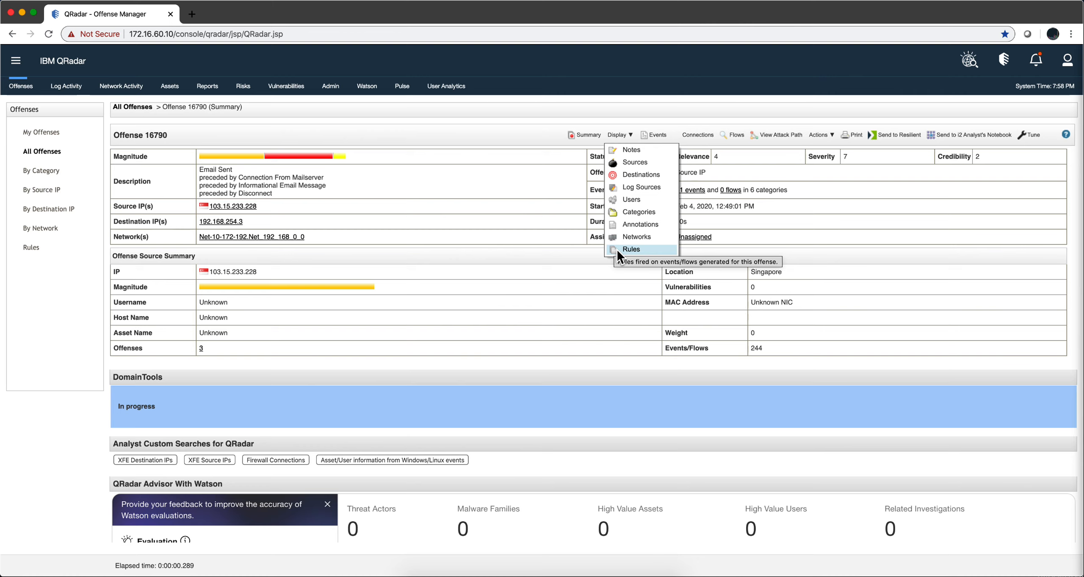
{"action": "left_click", "coordinate": [632, 249]}
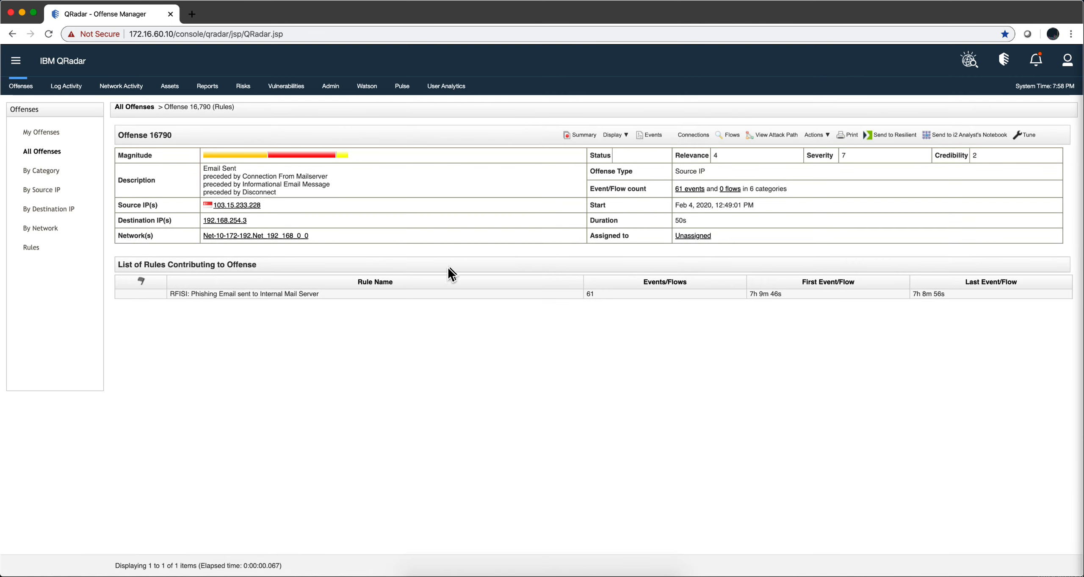
{"action": "mouse_move", "coordinate": [383, 300]}
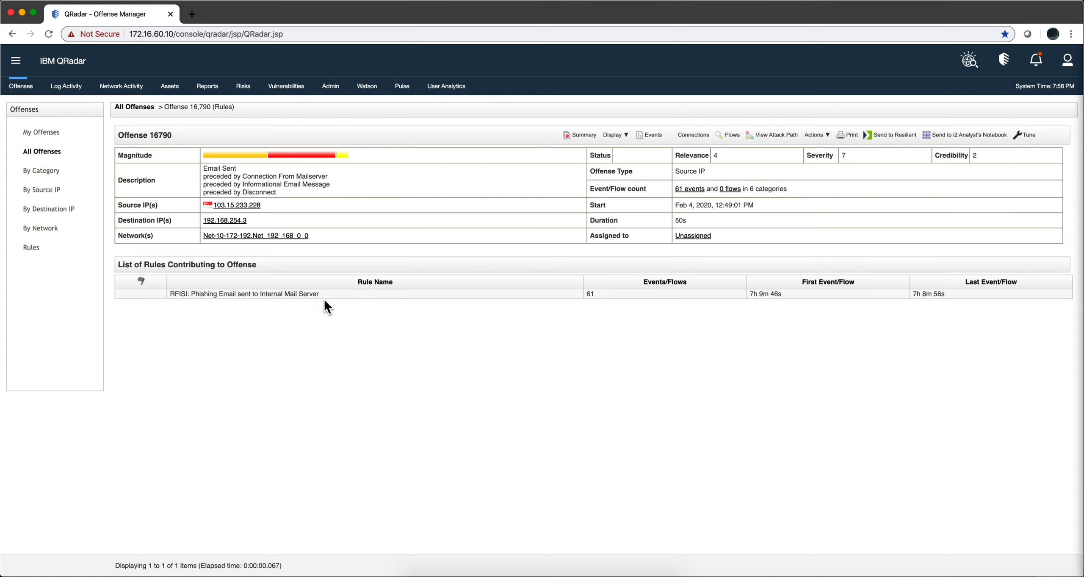
{"action": "mouse_move", "coordinate": [278, 299]}
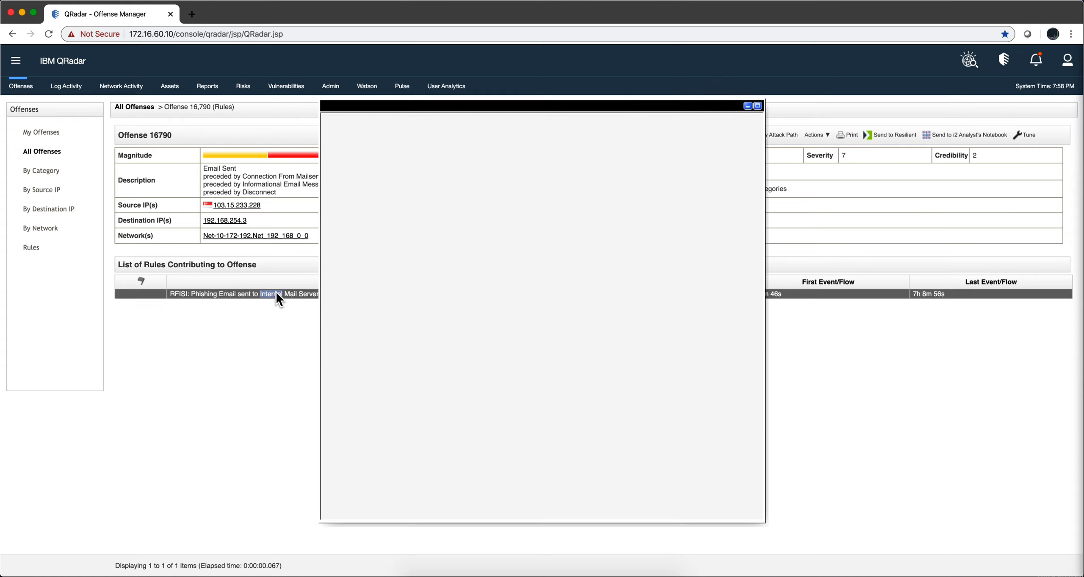
{"action": "left_click", "coordinate": [242, 293]}
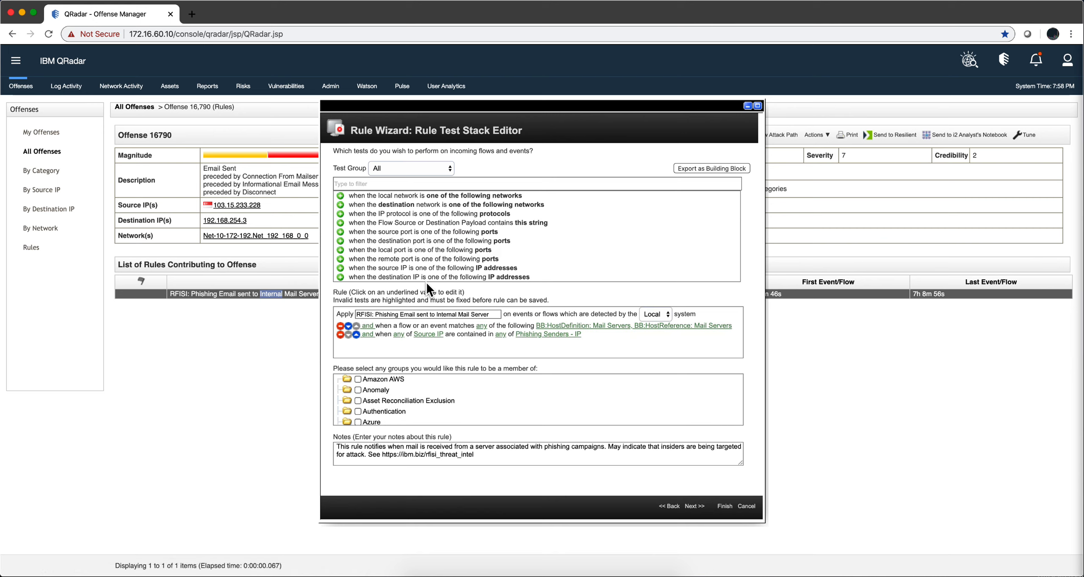
{"action": "mouse_move", "coordinate": [479, 297]}
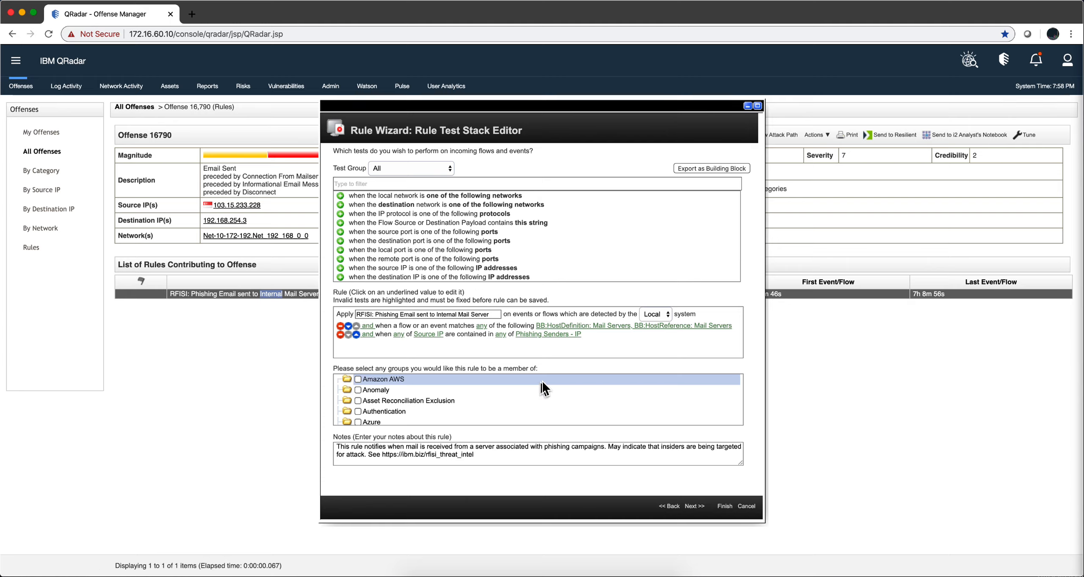
{"action": "mouse_move", "coordinate": [579, 355]}
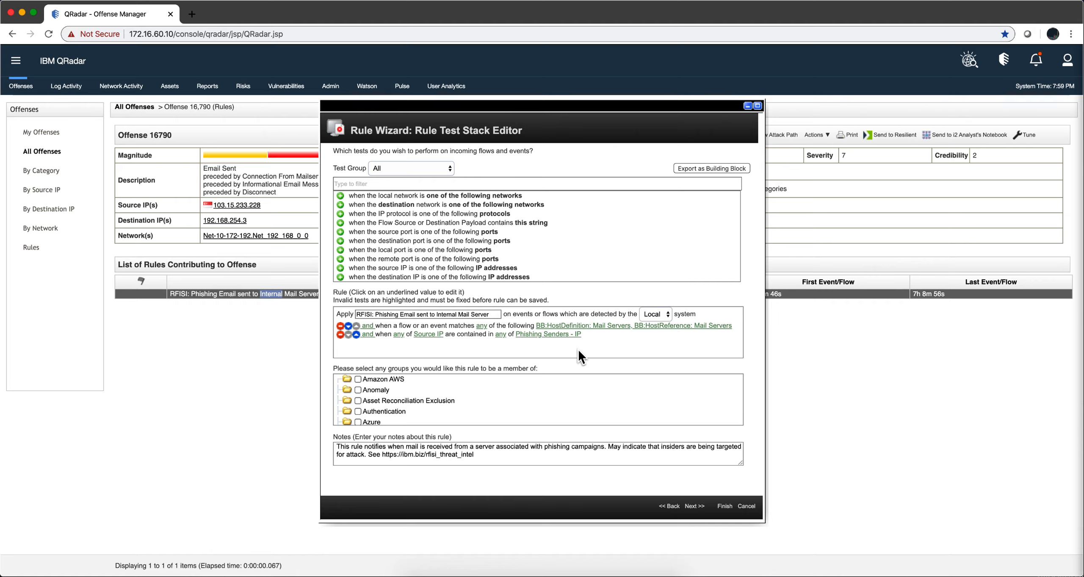
{"action": "mouse_move", "coordinate": [618, 352]}
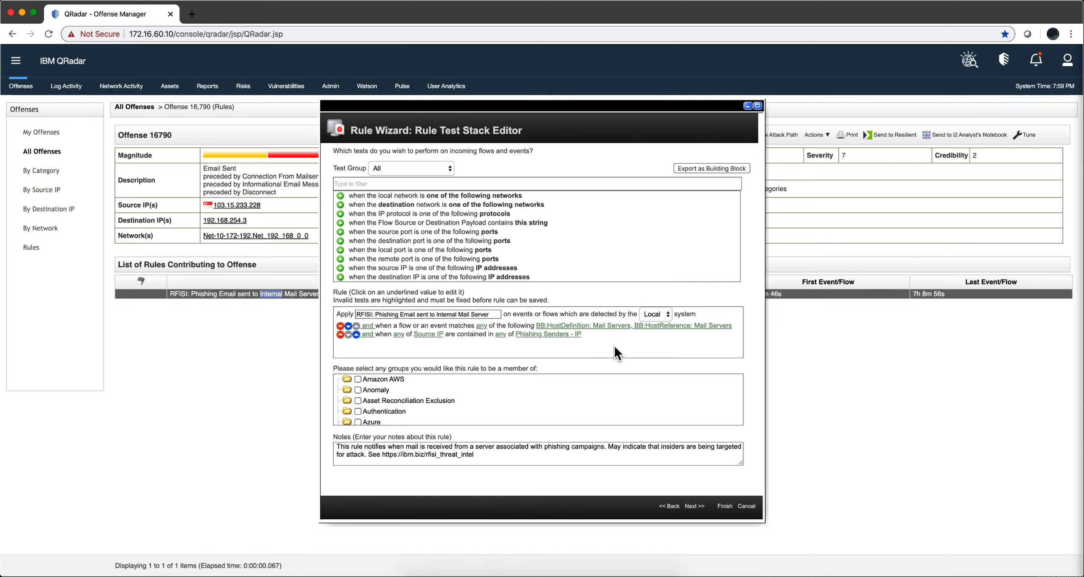
{"action": "mouse_move", "coordinate": [566, 347]}
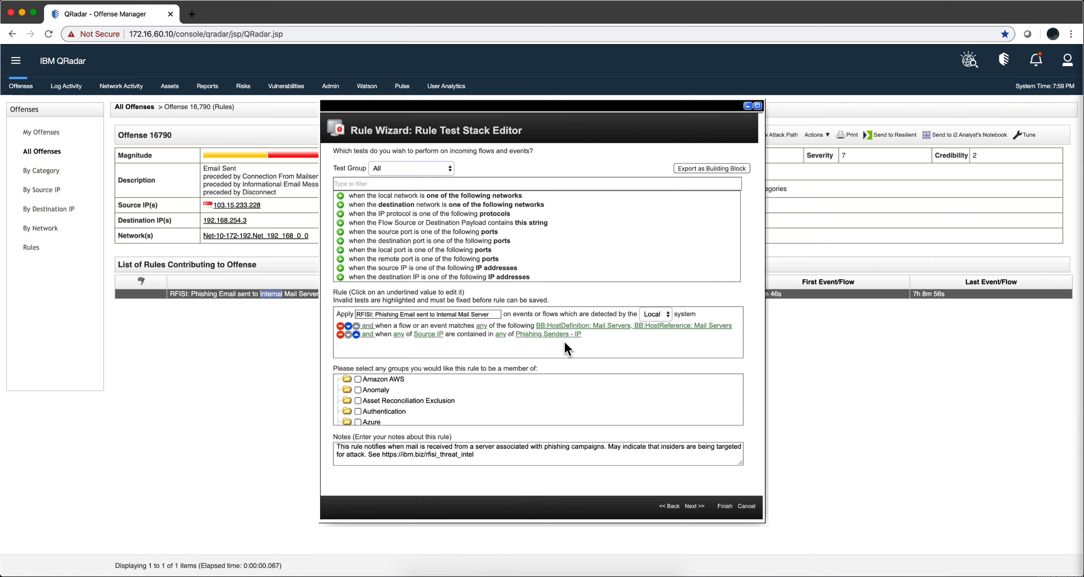
{"action": "mouse_move", "coordinate": [430, 332]}
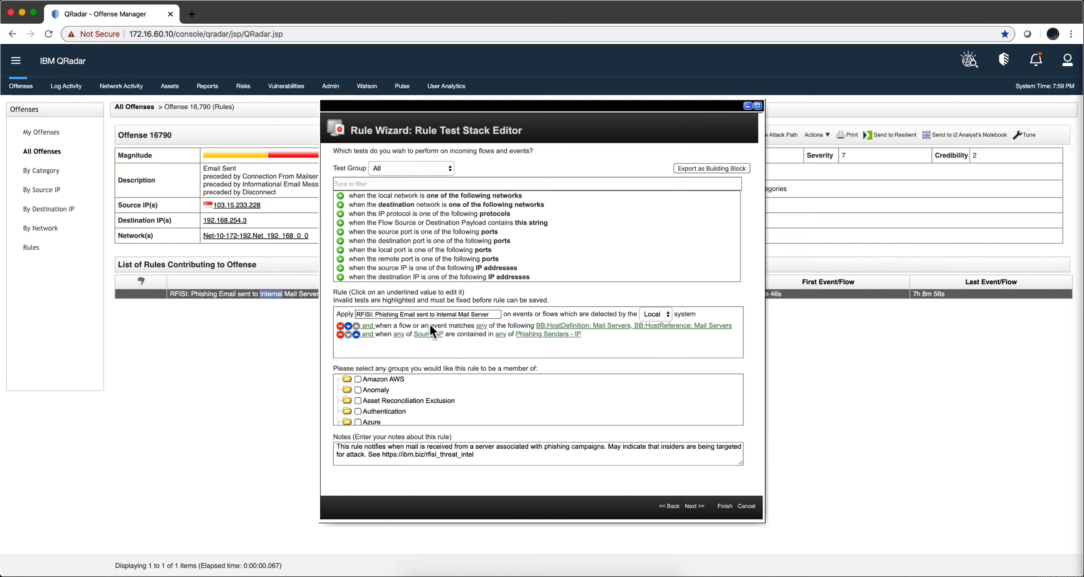
{"action": "mouse_move", "coordinate": [491, 353]}
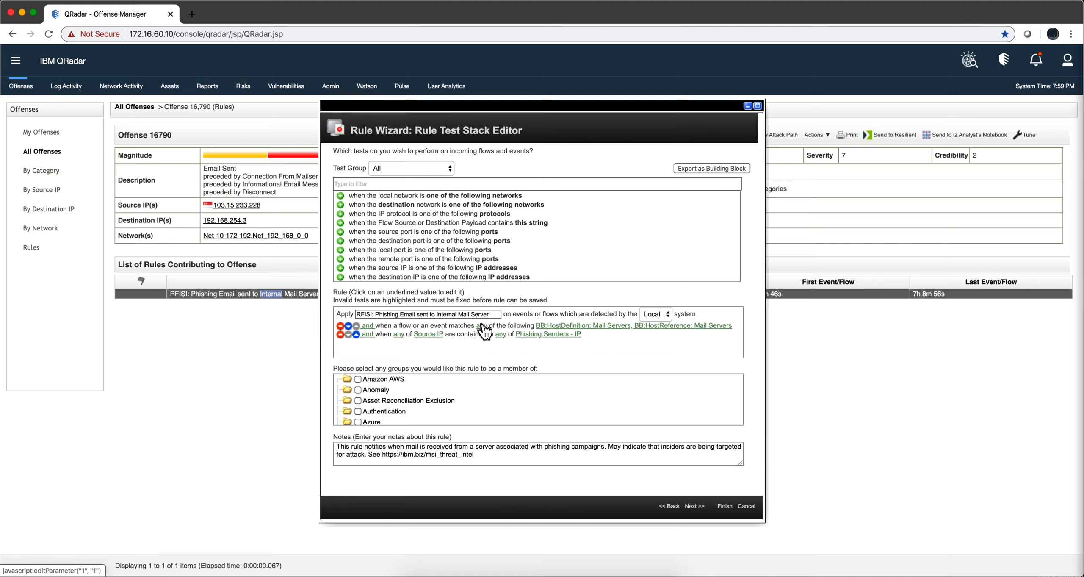
{"action": "mouse_move", "coordinate": [476, 335]}
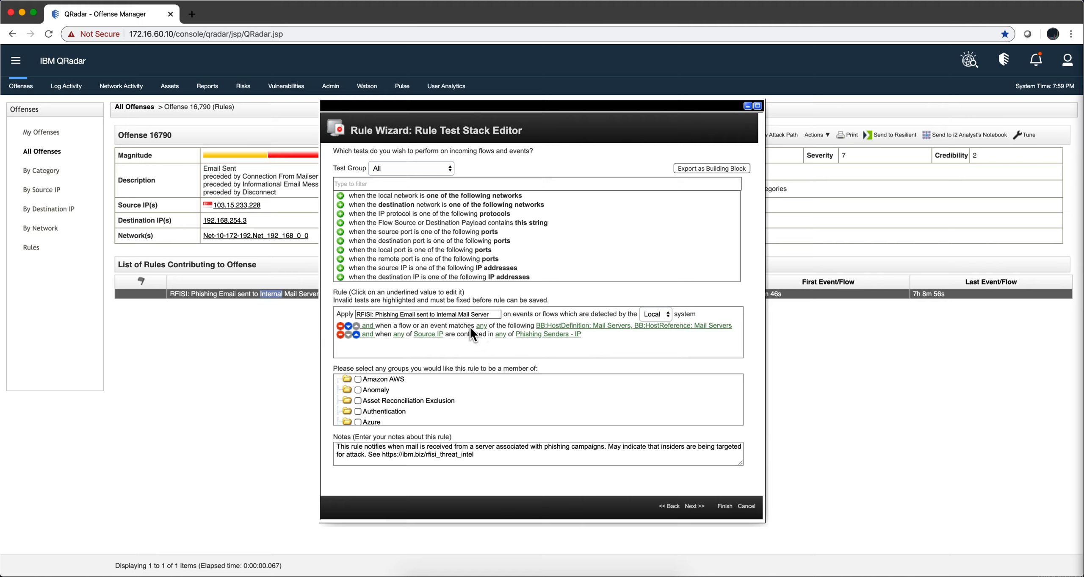
{"action": "mouse_move", "coordinate": [471, 341]}
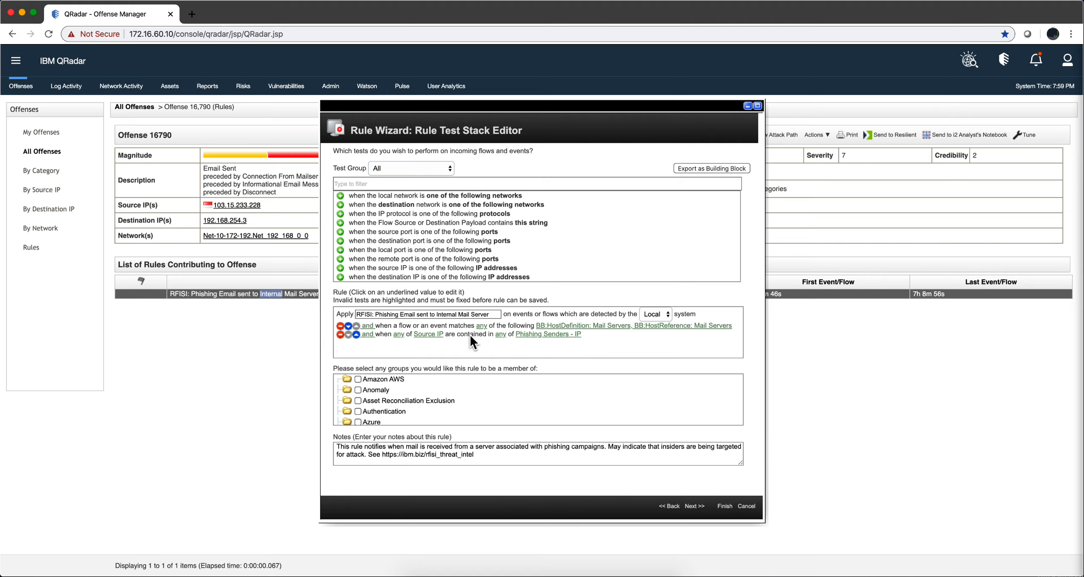
{"action": "mouse_move", "coordinate": [496, 334]}
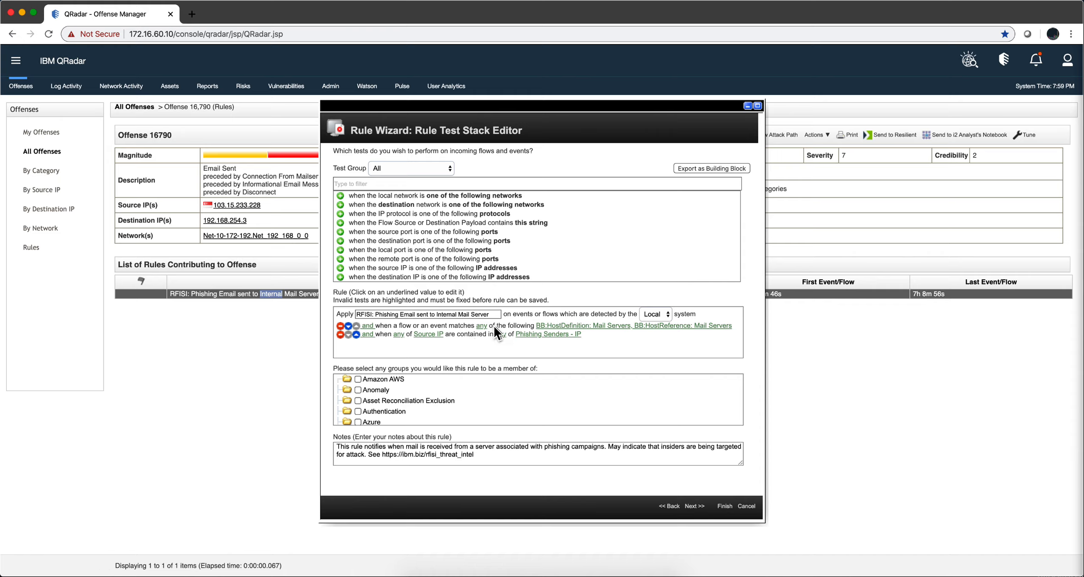
{"action": "mouse_move", "coordinate": [380, 334]}
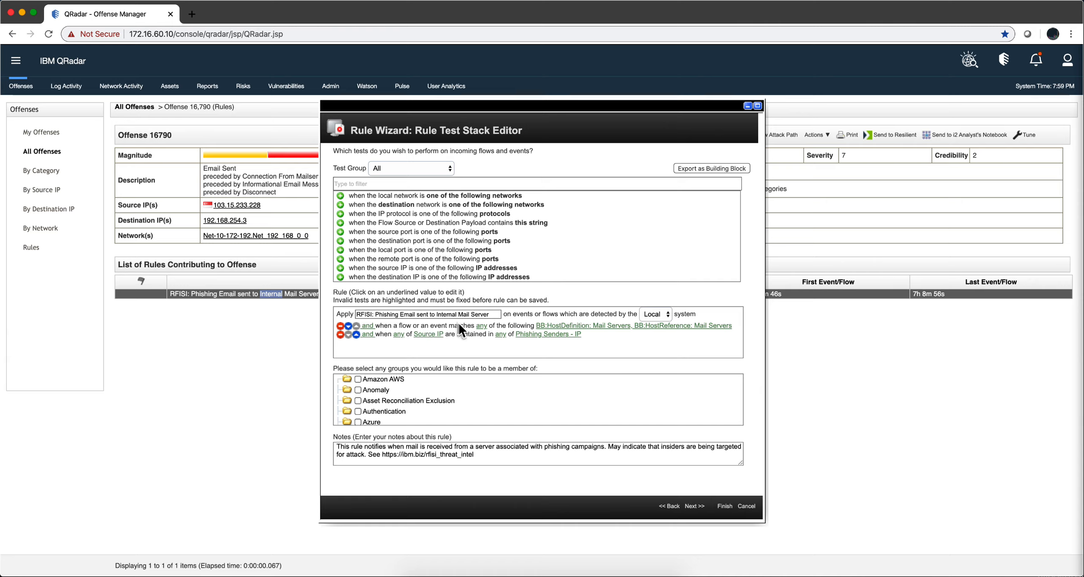
{"action": "mouse_move", "coordinate": [549, 336]}
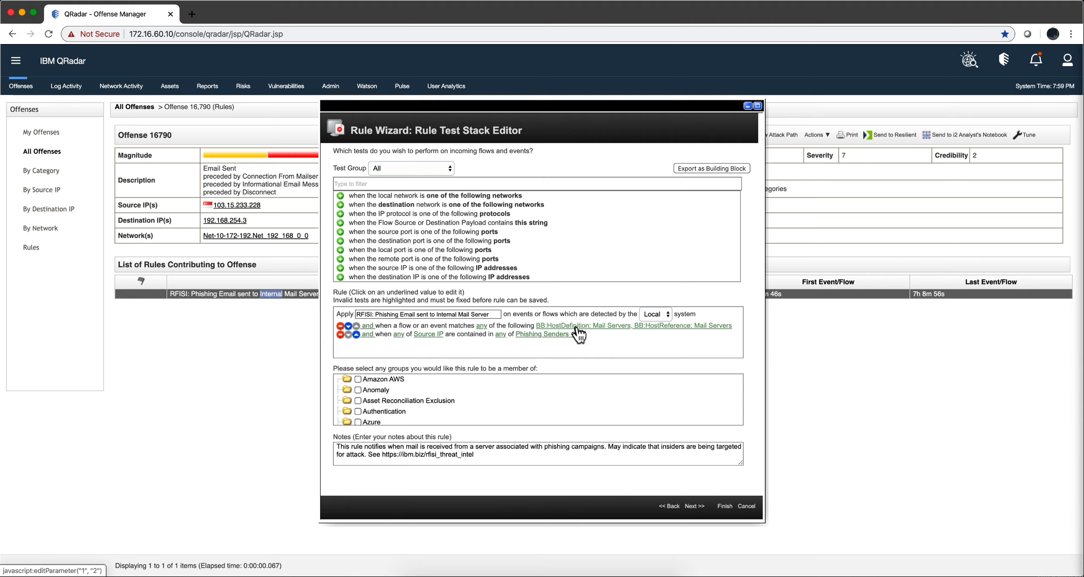
{"action": "mouse_move", "coordinate": [686, 332]}
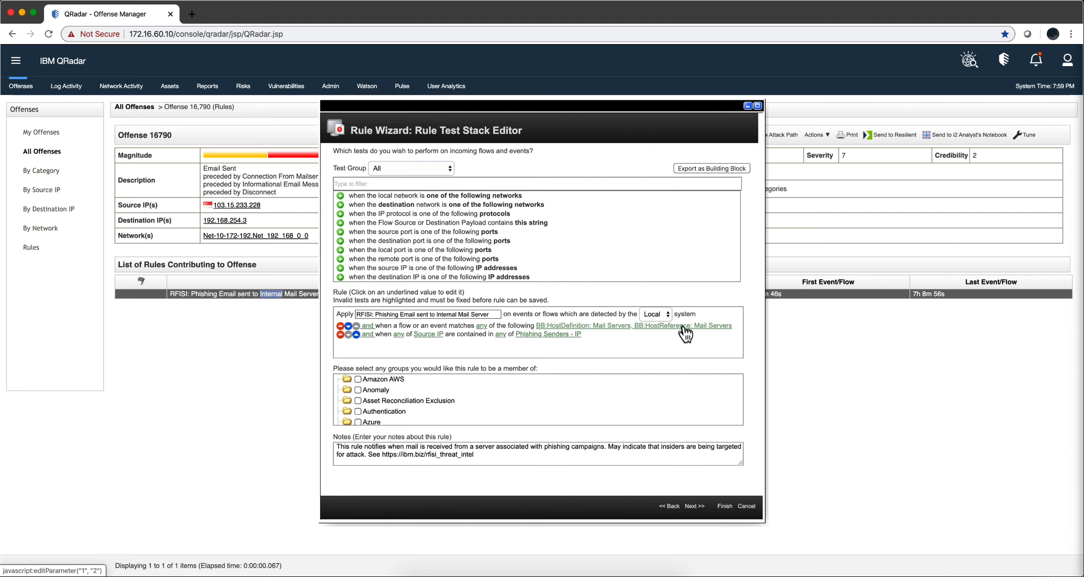
{"action": "mouse_move", "coordinate": [491, 330]}
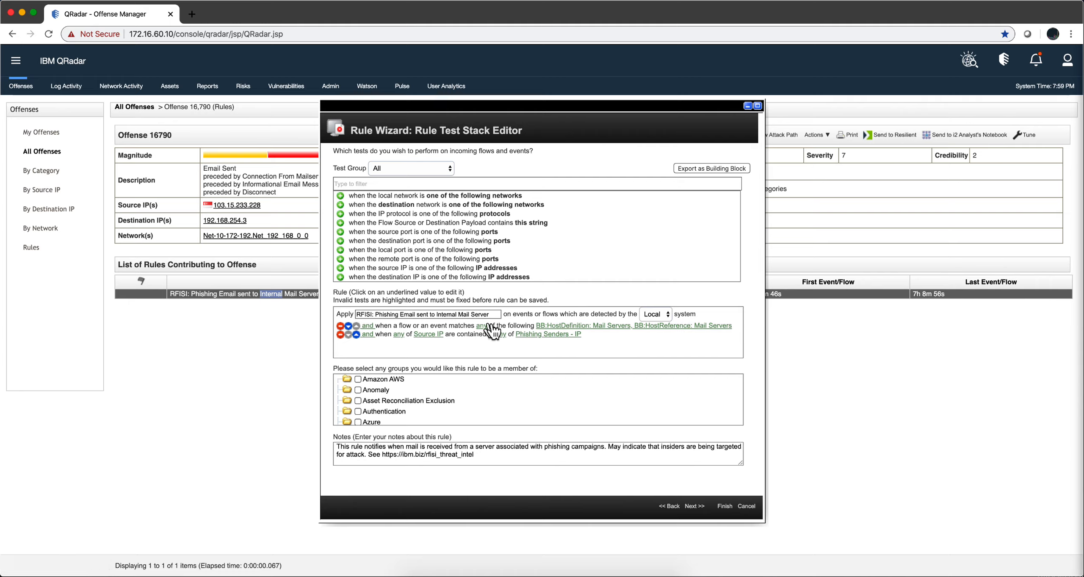
{"action": "mouse_move", "coordinate": [550, 332]}
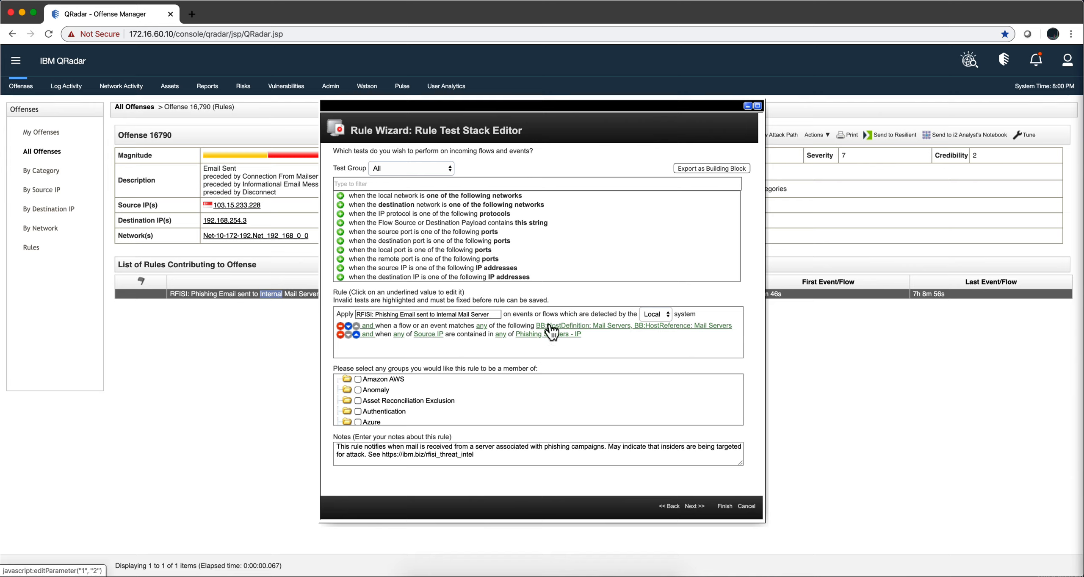
{"action": "mouse_move", "coordinate": [601, 332]}
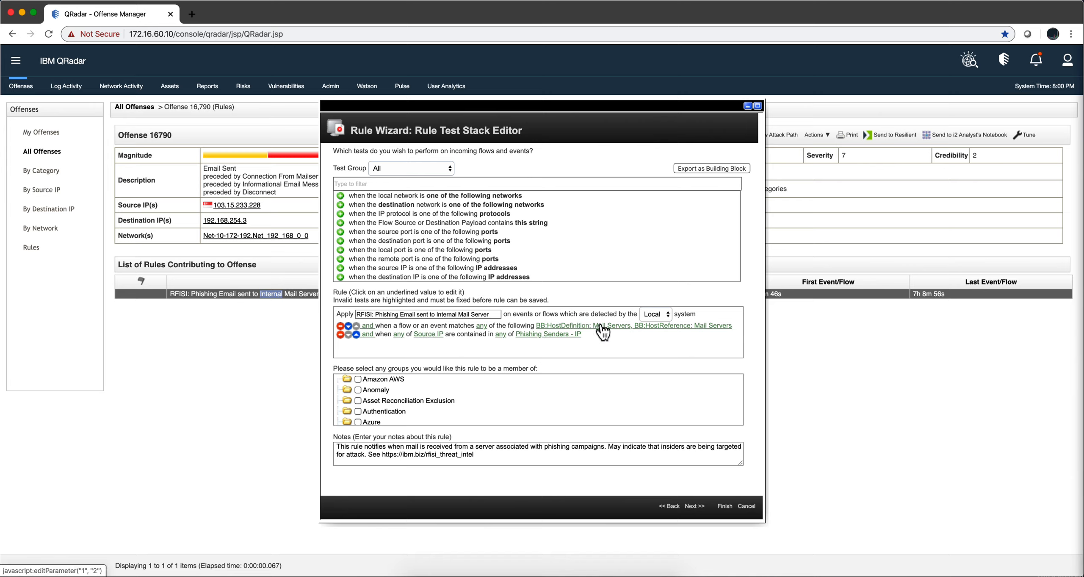
{"action": "mouse_move", "coordinate": [622, 332]}
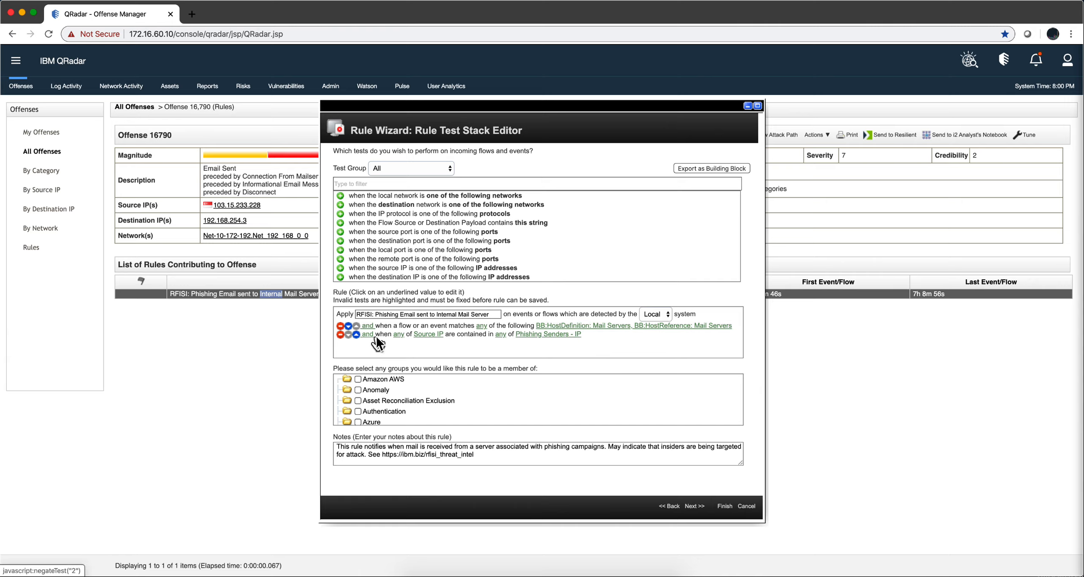
{"action": "mouse_move", "coordinate": [403, 349]}
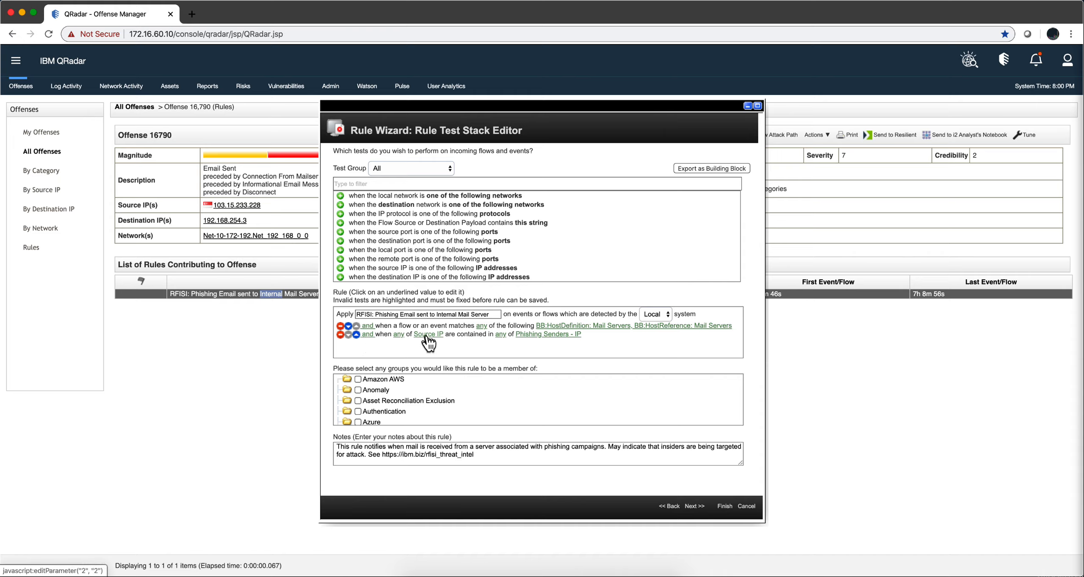
{"action": "mouse_move", "coordinate": [480, 344]}
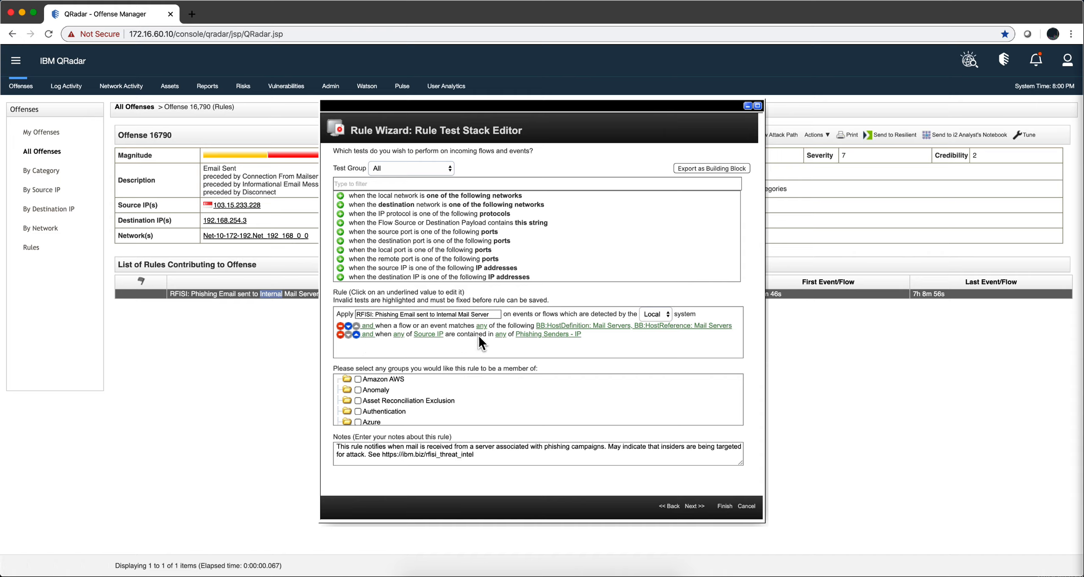
{"action": "mouse_move", "coordinate": [546, 346]}
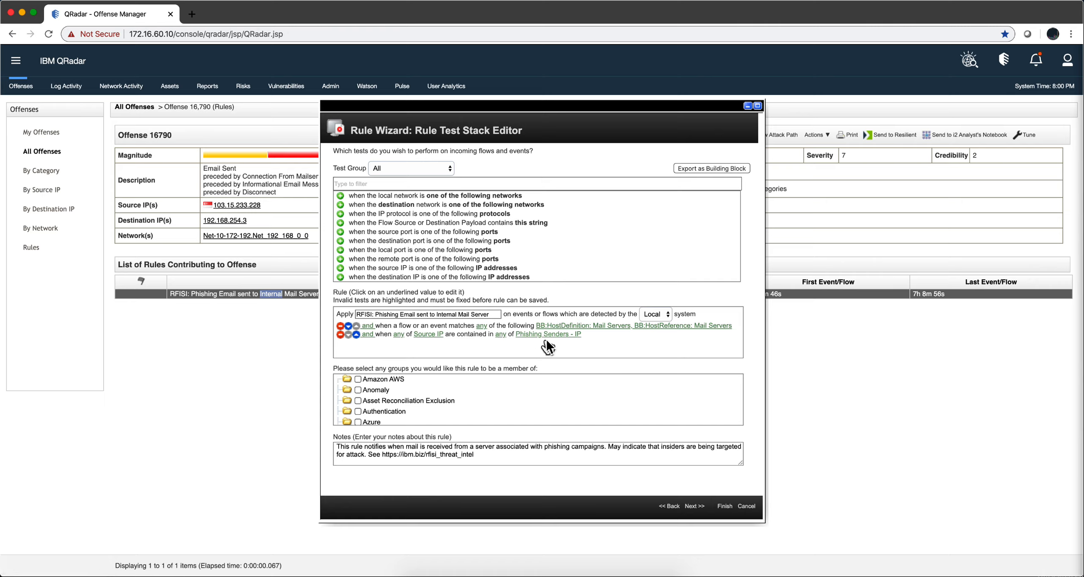
{"action": "mouse_move", "coordinate": [560, 339]}
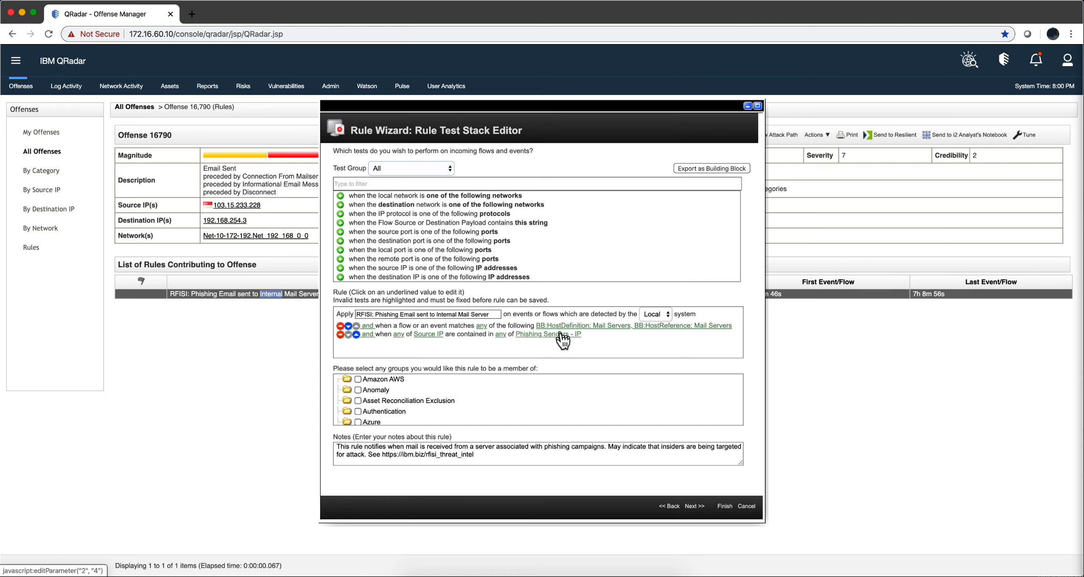
{"action": "mouse_move", "coordinate": [535, 341]}
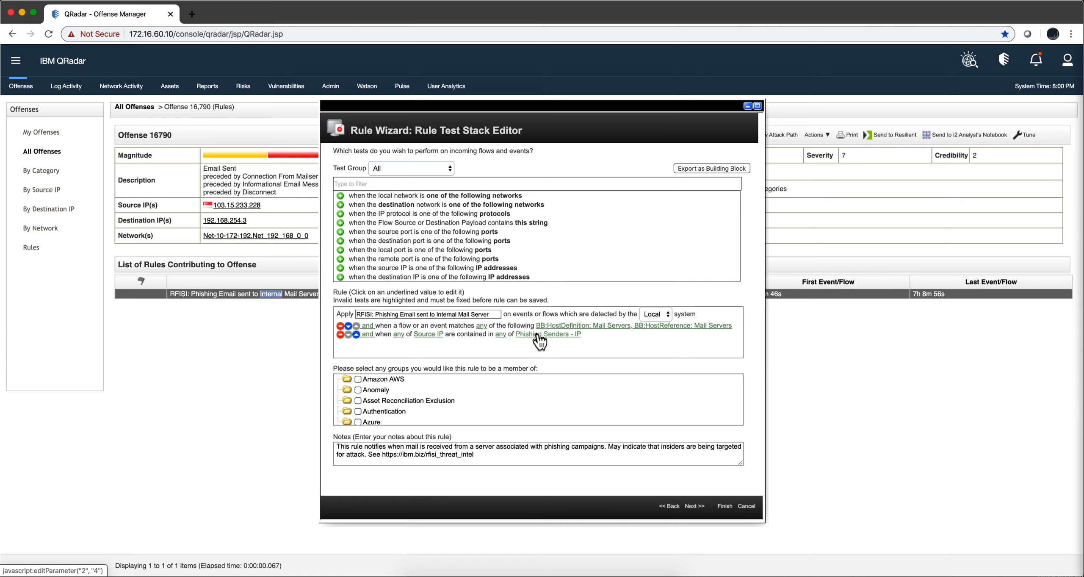
{"action": "mouse_move", "coordinate": [498, 342]}
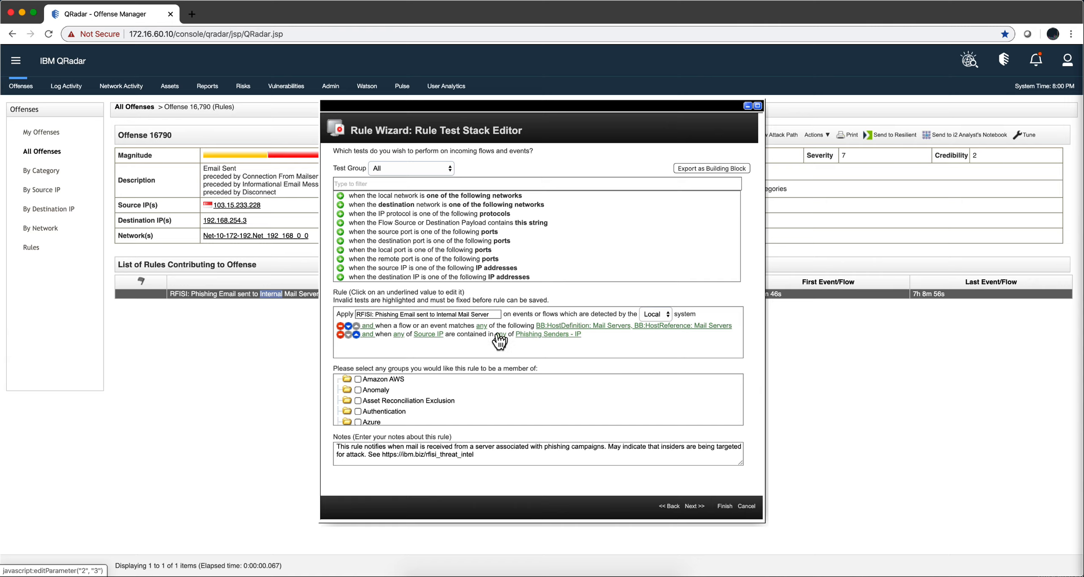
{"action": "mouse_move", "coordinate": [721, 494]}
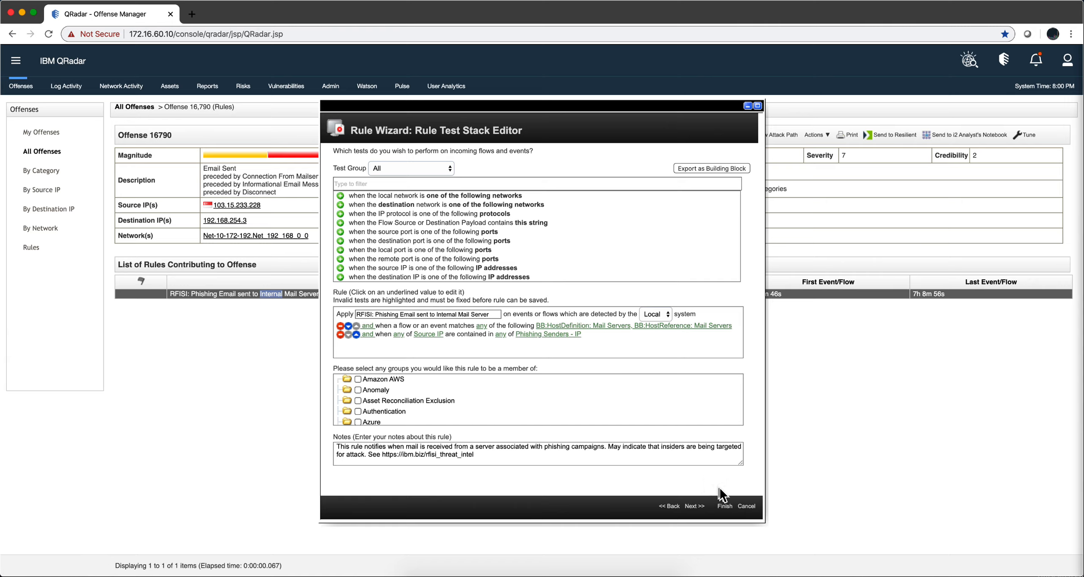
{"action": "mouse_move", "coordinate": [320, 379]}
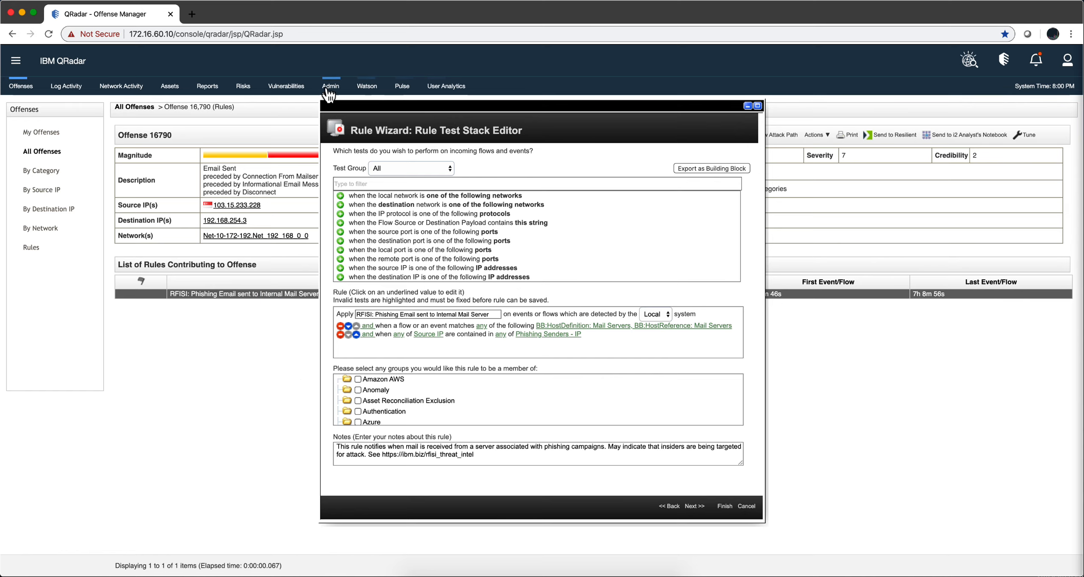
Open the Admin console with its System Configuration tools
{"action": "left_click", "coordinate": [331, 86]}
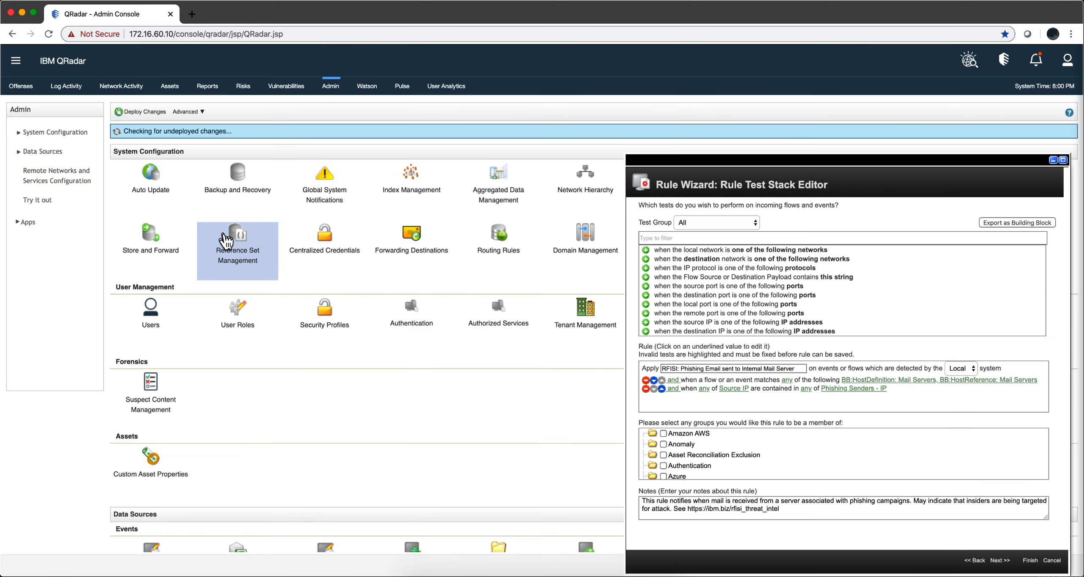
{"action": "mouse_move", "coordinate": [238, 242]}
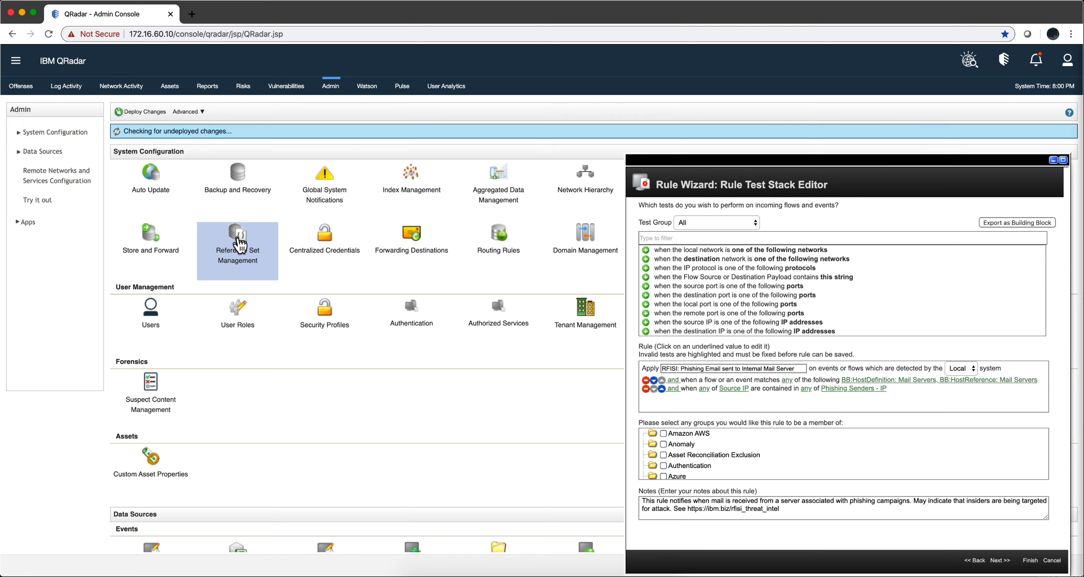
Filter Reference Set Management by 'phishing' and select Phishing Senders
{"action": "left_click", "coordinate": [238, 238]}
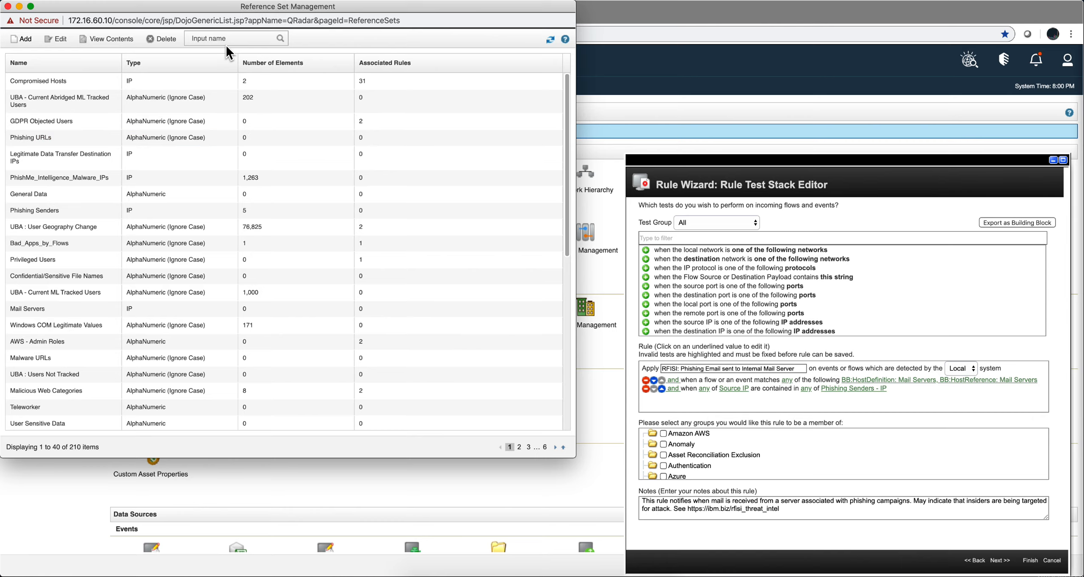
{"action": "type", "text": "p"}
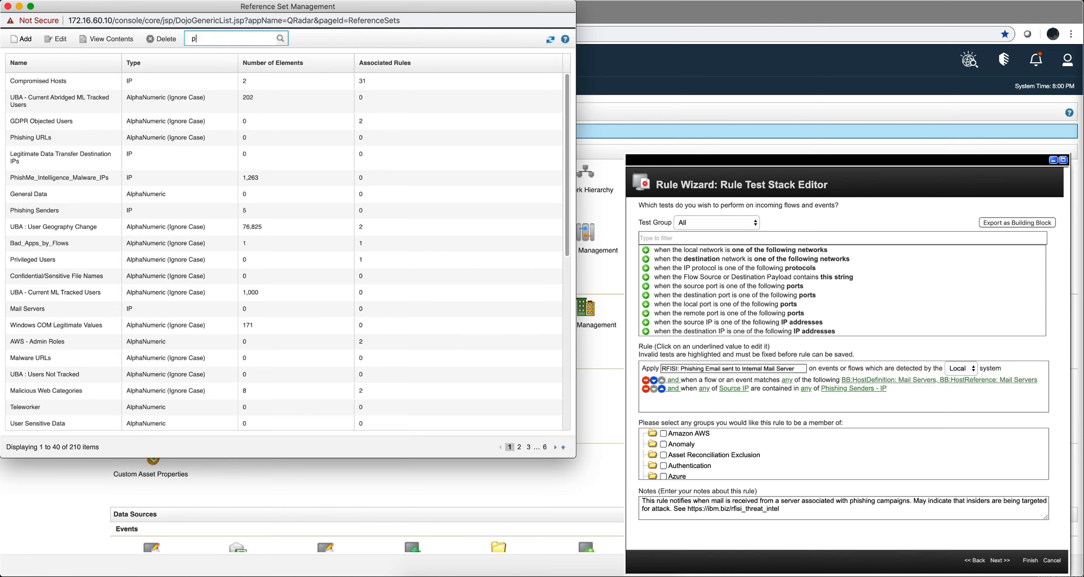
{"action": "type", "text": "hishing"}
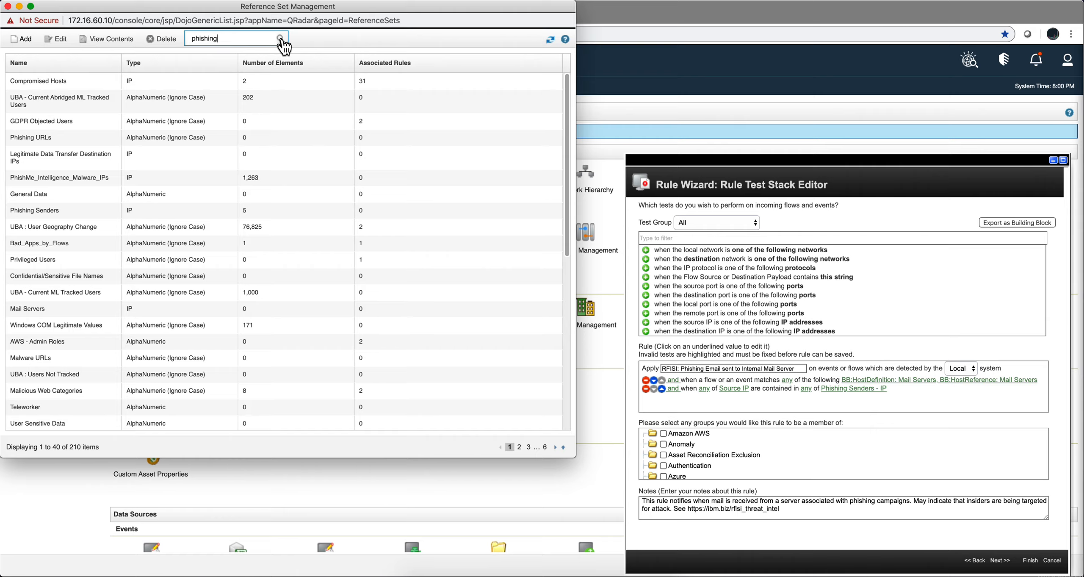
{"action": "left_click", "coordinate": [280, 38]}
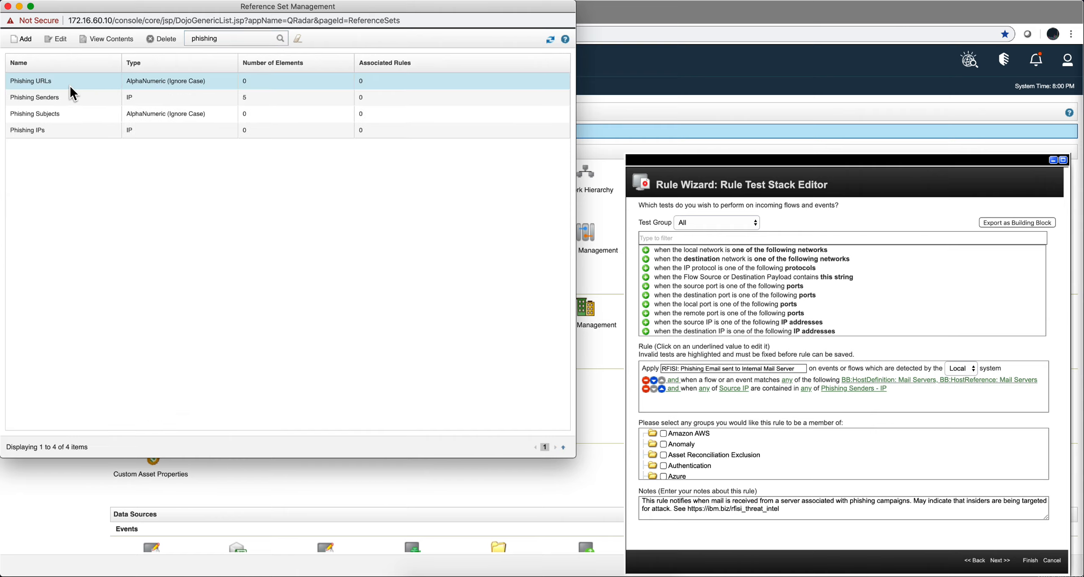
{"action": "left_click", "coordinate": [34, 97]}
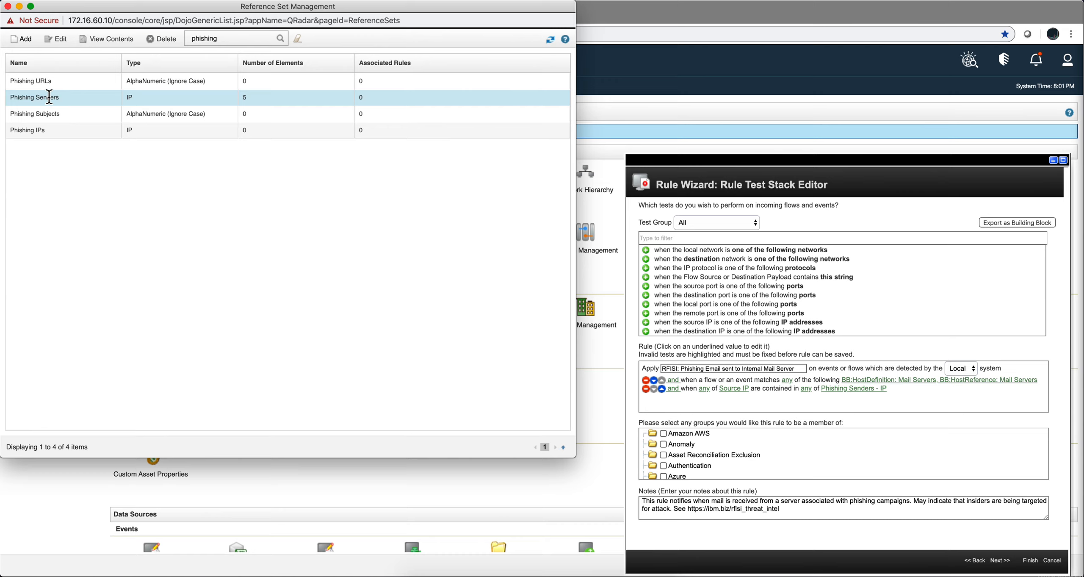
Review Phishing Senders' IPs such as 103.15.233.228 and 212.19.223.18, then close the reference set windows
{"action": "double_click", "coordinate": [33, 97]}
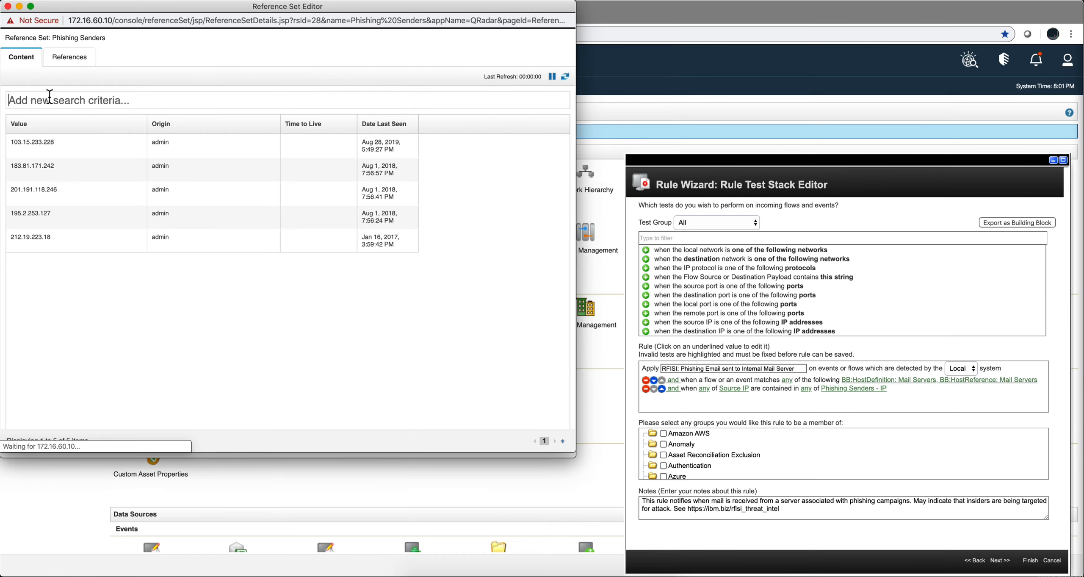
{"action": "left_click", "coordinate": [32, 145]}
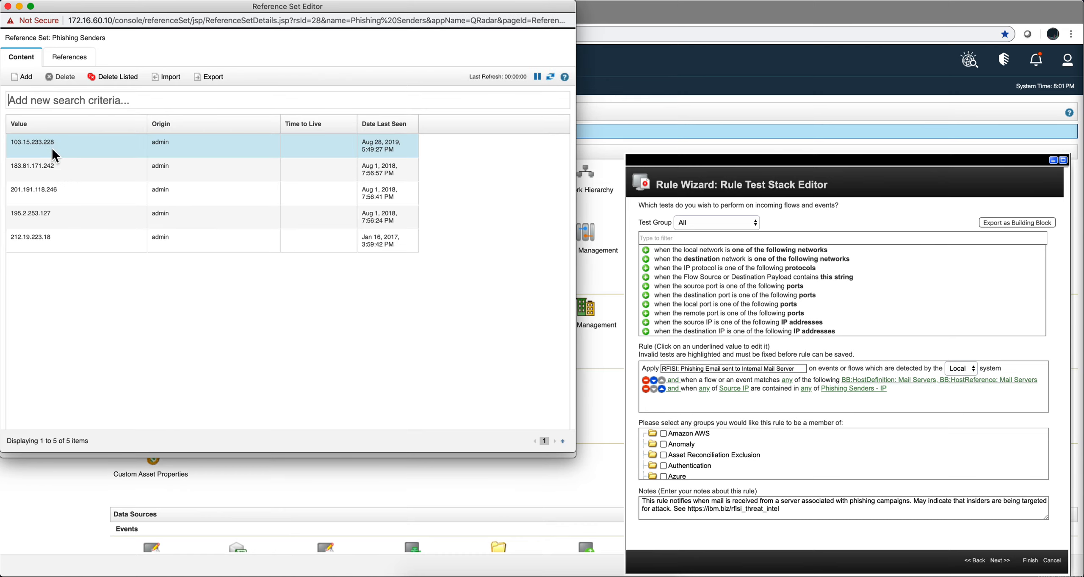
{"action": "left_click", "coordinate": [31, 236]}
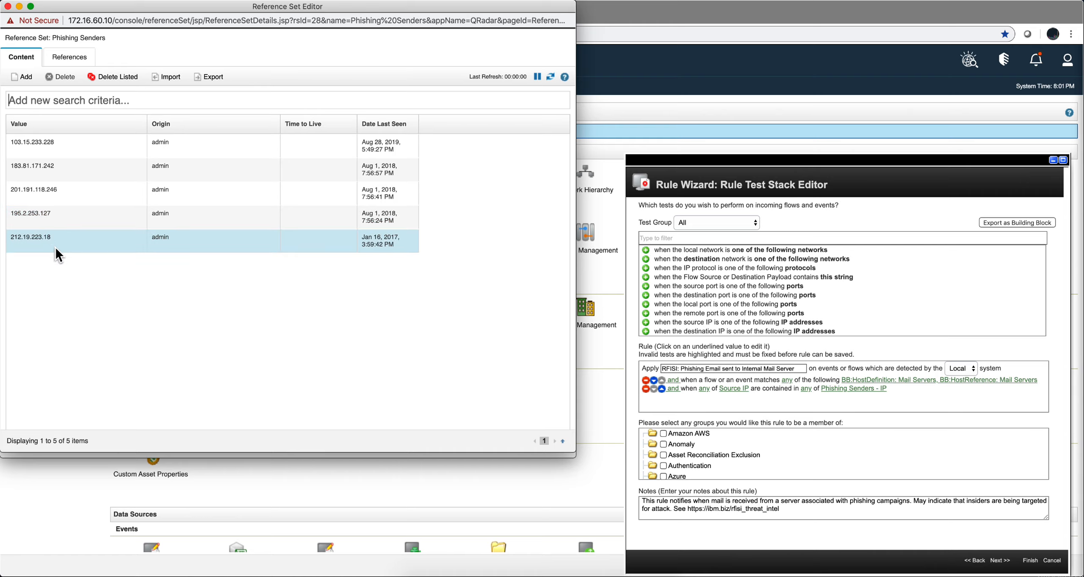
{"action": "left_click", "coordinate": [114, 280]}
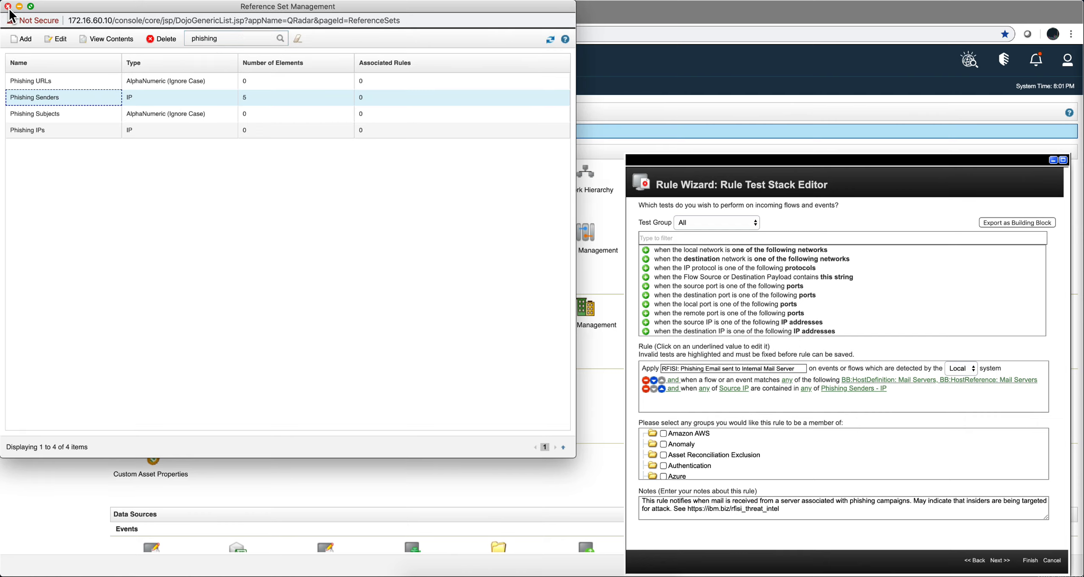
{"action": "left_click", "coordinate": [6, 7]}
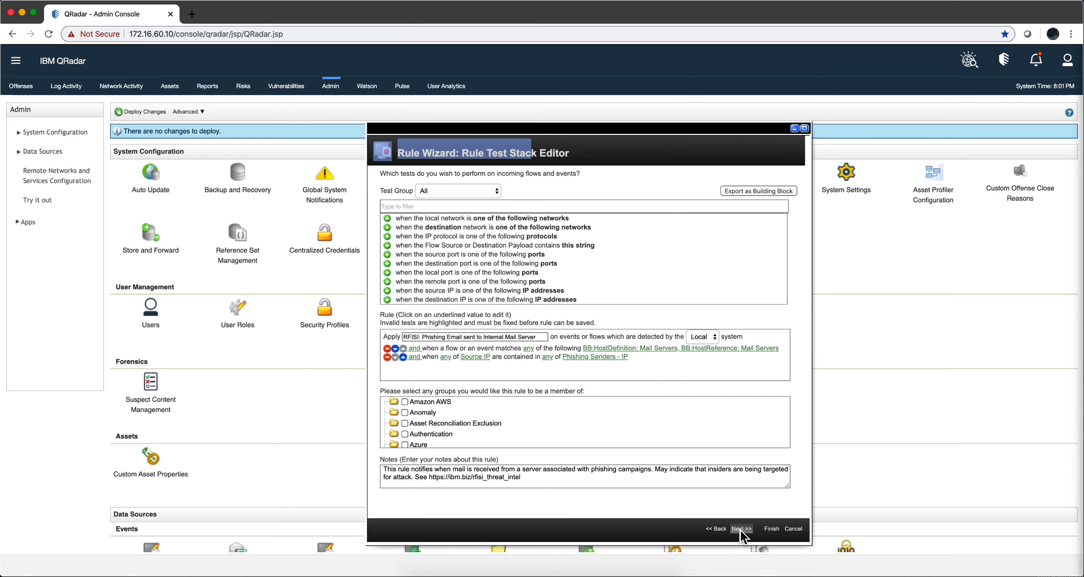
Advance to Rule Response and browse the 'Index offense based on' options, keeping Source IP
{"action": "left_click", "coordinate": [741, 528]}
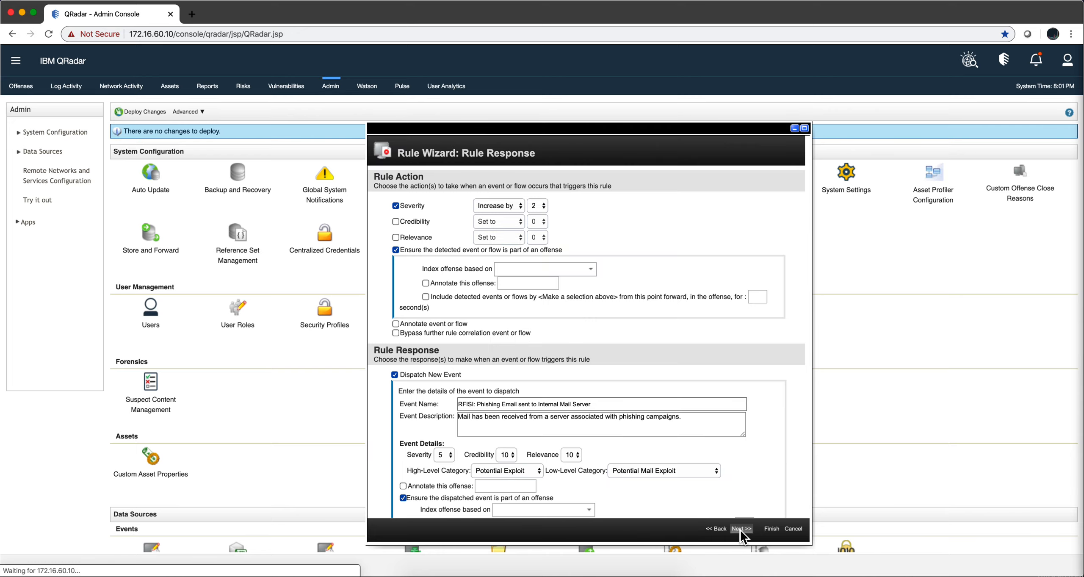
{"action": "left_click", "coordinate": [545, 268]}
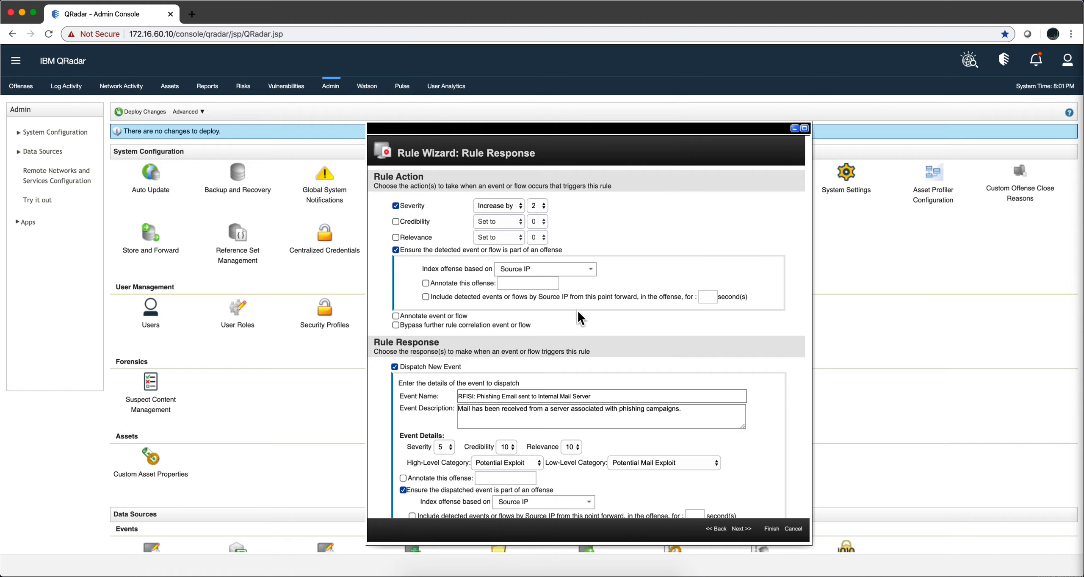
{"action": "mouse_move", "coordinate": [456, 211]}
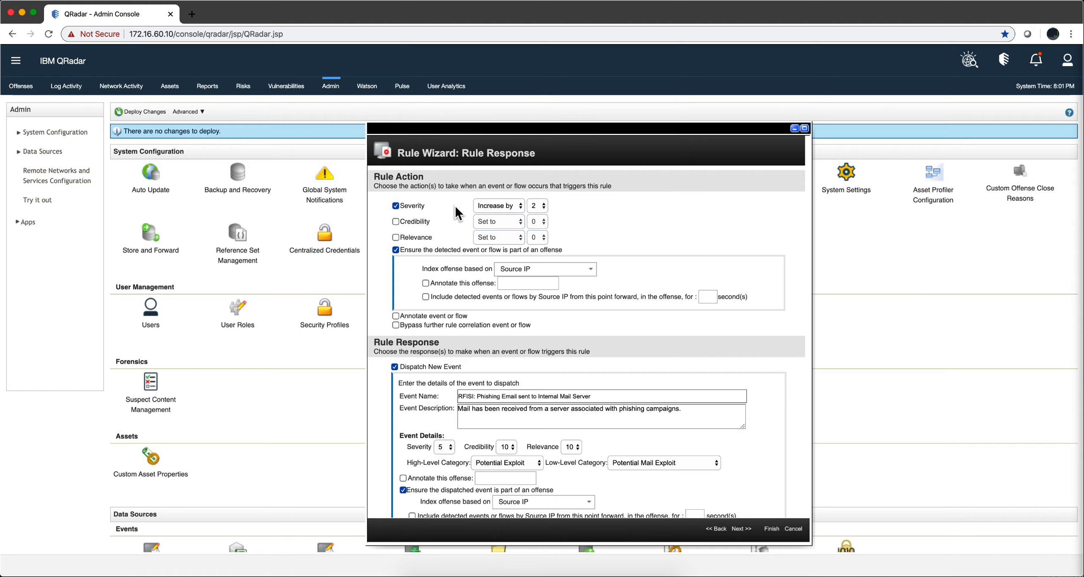
{"action": "mouse_move", "coordinate": [447, 287]}
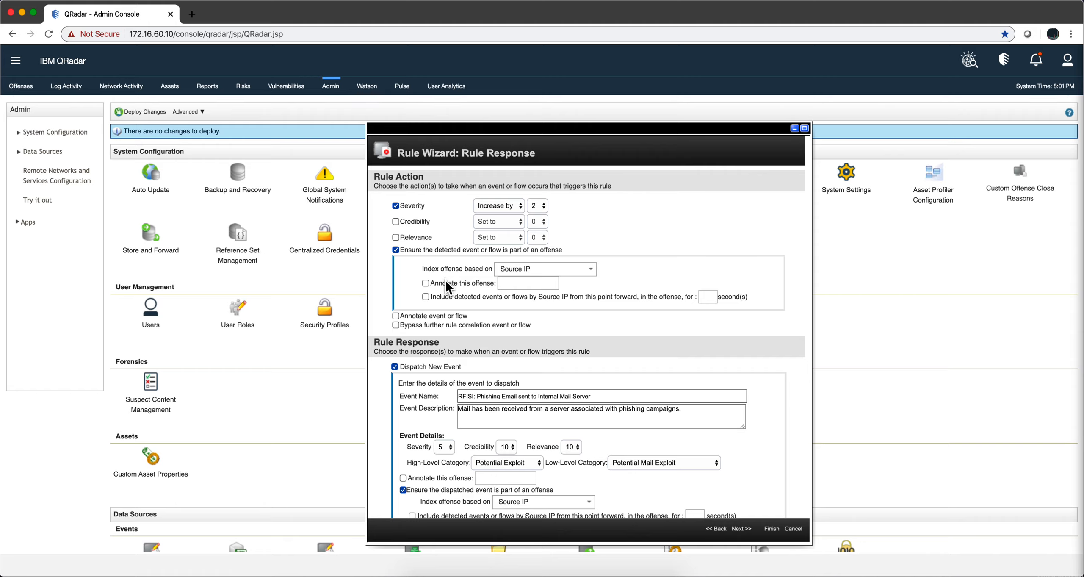
{"action": "mouse_move", "coordinate": [482, 299]}
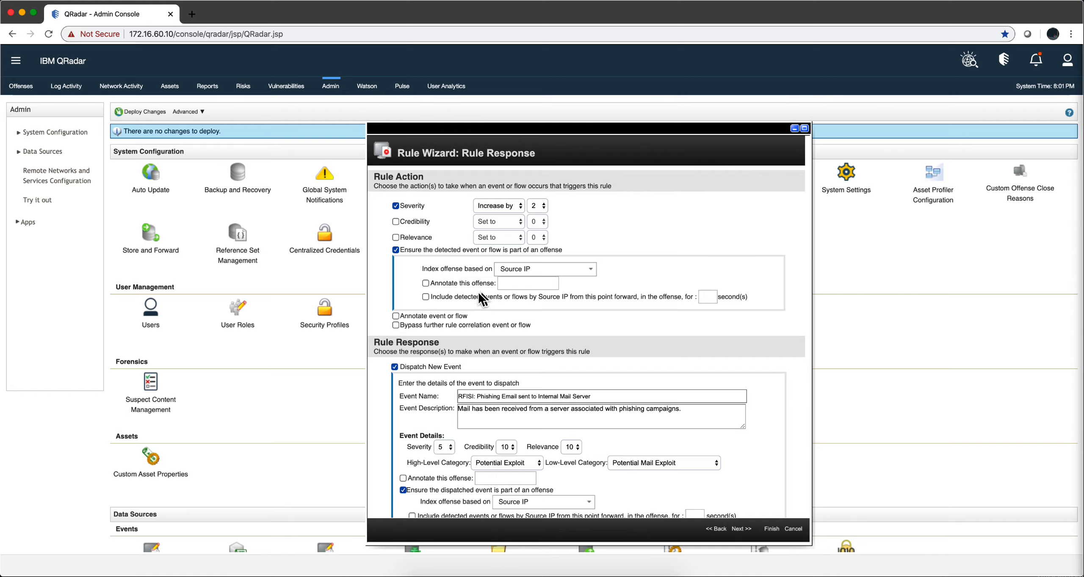
{"action": "mouse_move", "coordinate": [401, 266]}
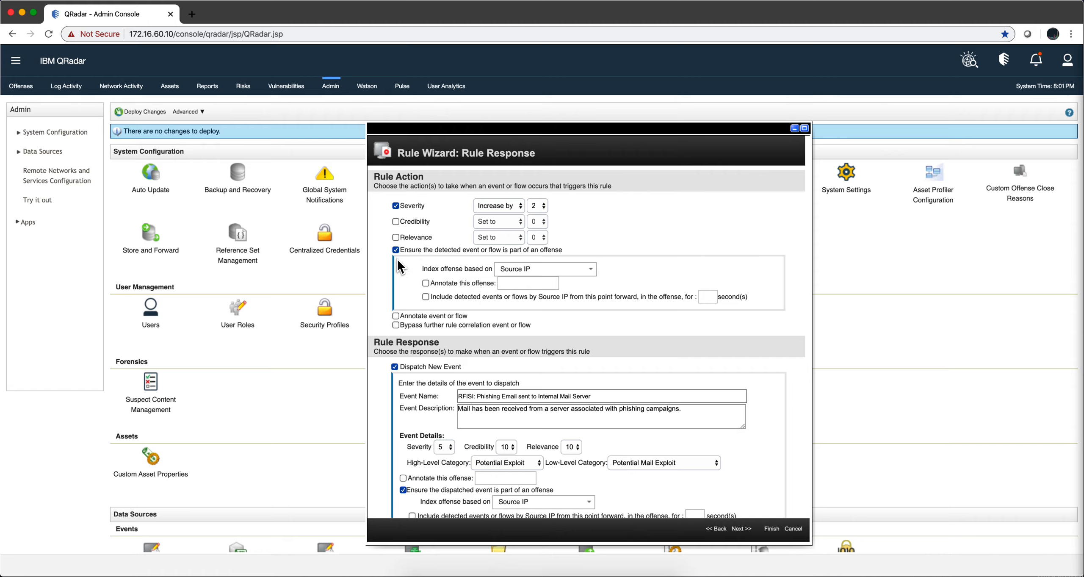
{"action": "mouse_move", "coordinate": [454, 261]}
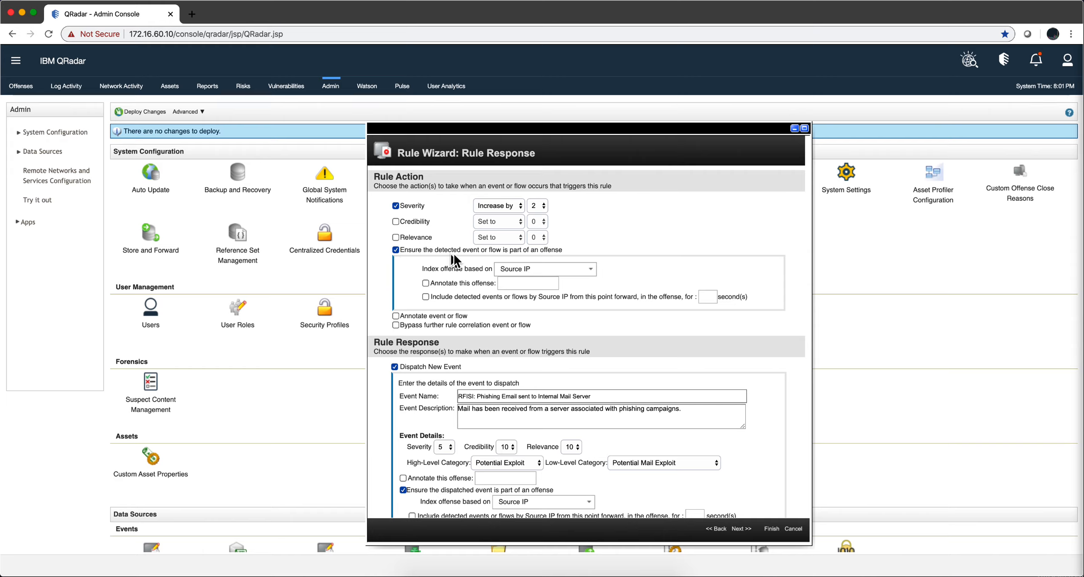
{"action": "mouse_move", "coordinate": [486, 254]}
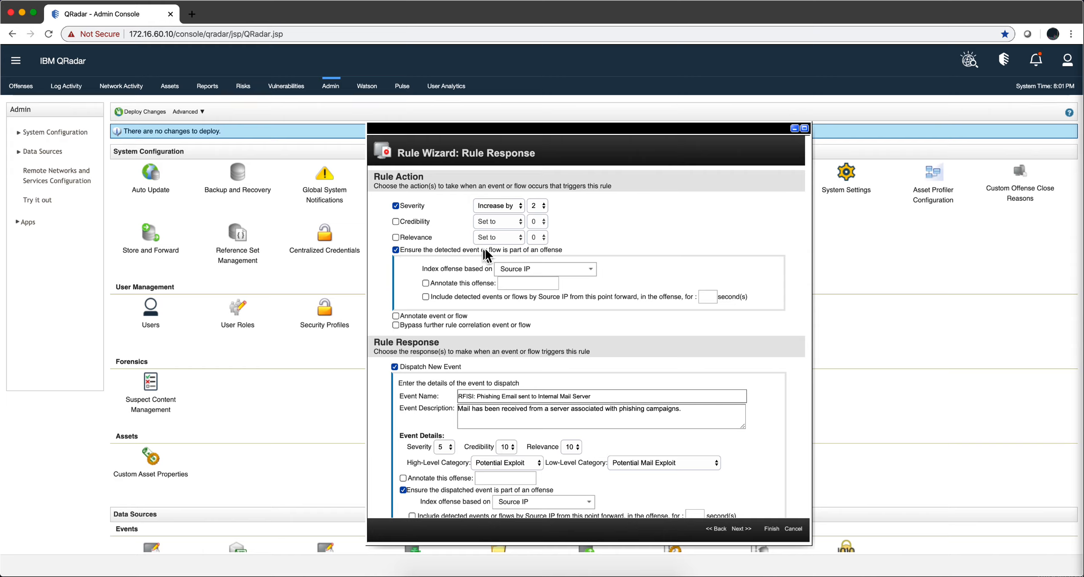
{"action": "mouse_move", "coordinate": [590, 275]}
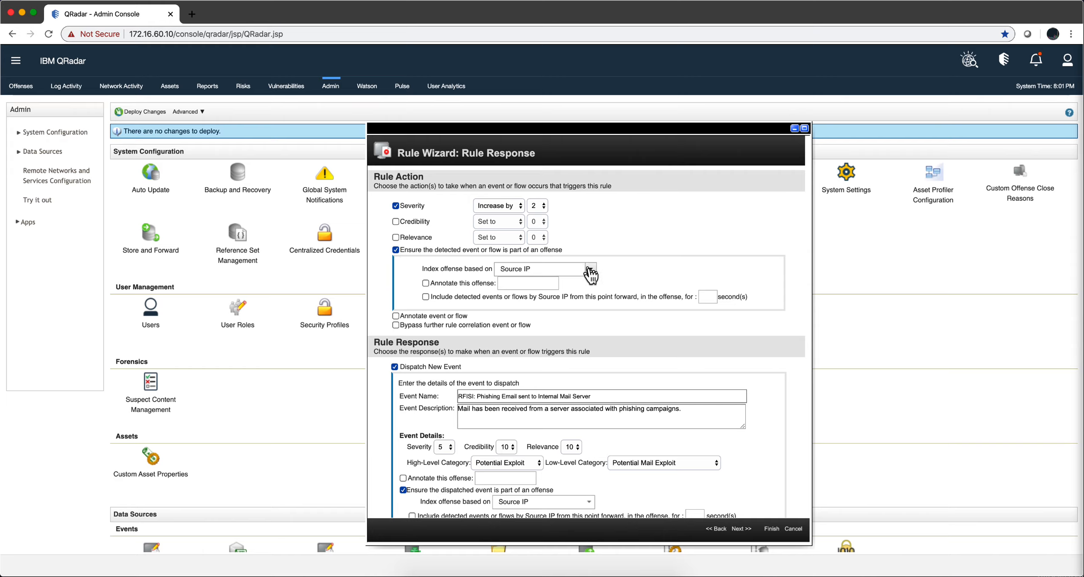
{"action": "left_click", "coordinate": [586, 269]}
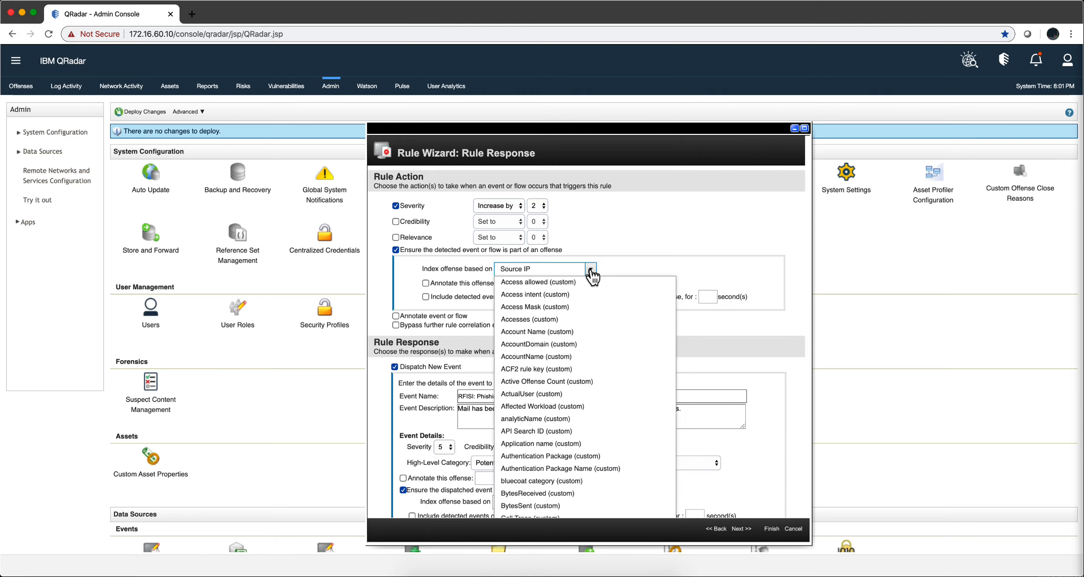
{"action": "scroll", "scroll_direction": "down", "scroll_amount": 3}
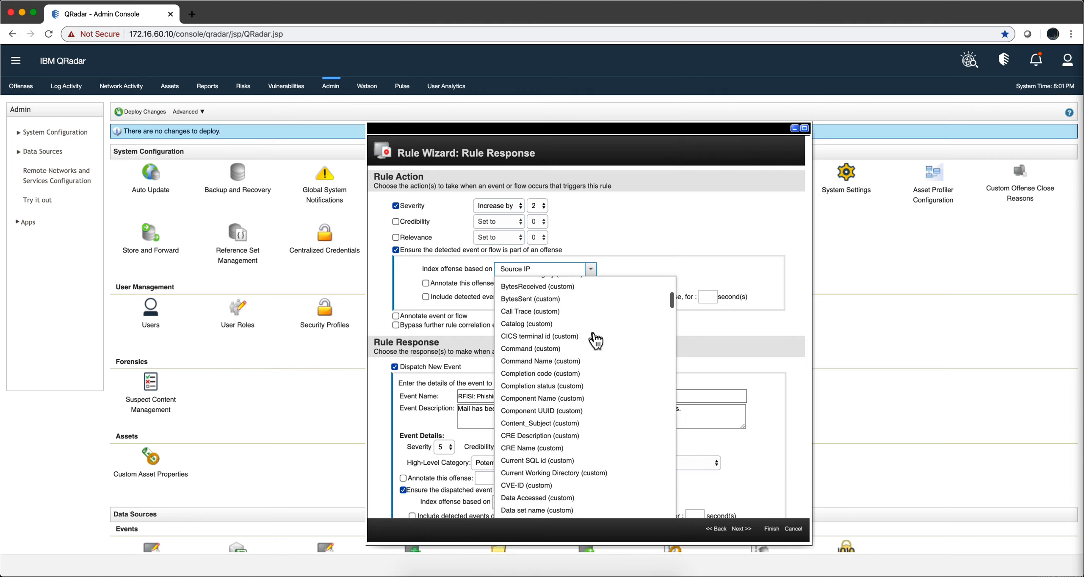
{"action": "scroll", "scroll_direction": "down", "scroll_amount": 3}
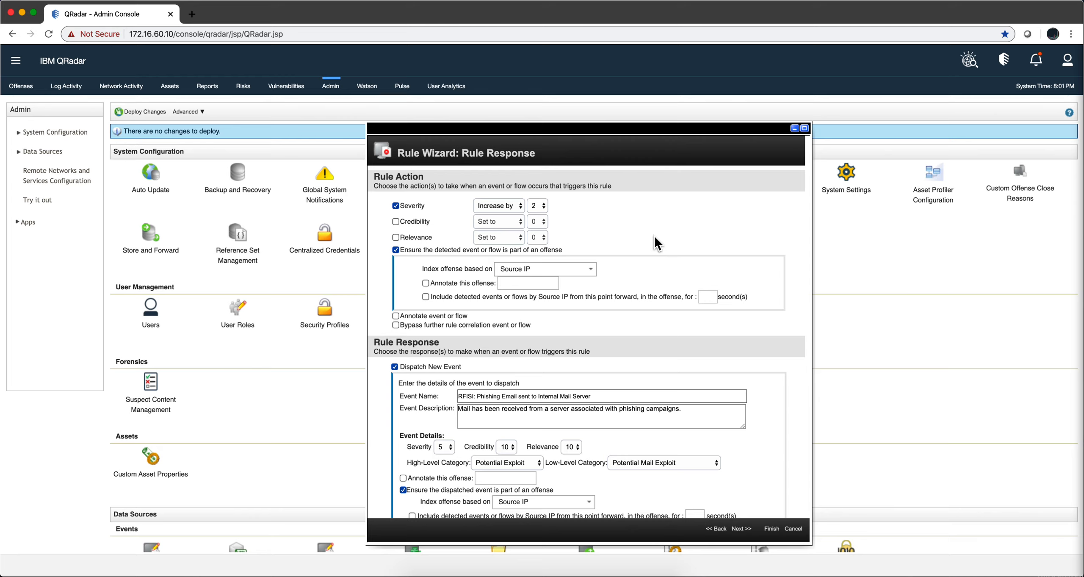
{"action": "mouse_move", "coordinate": [413, 356]}
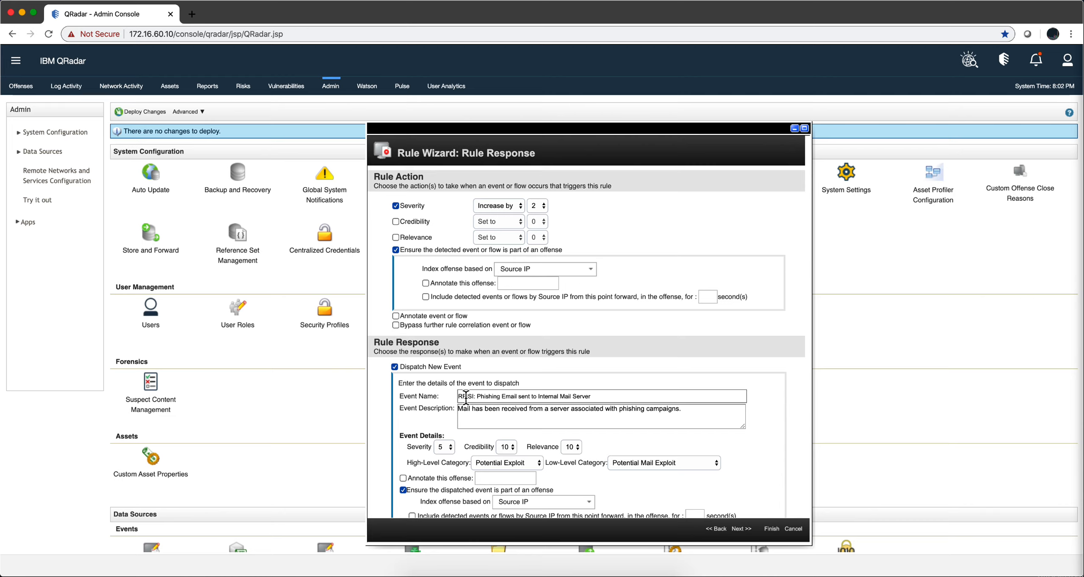
{"action": "scroll", "scroll_direction": "down", "scroll_amount": 3}
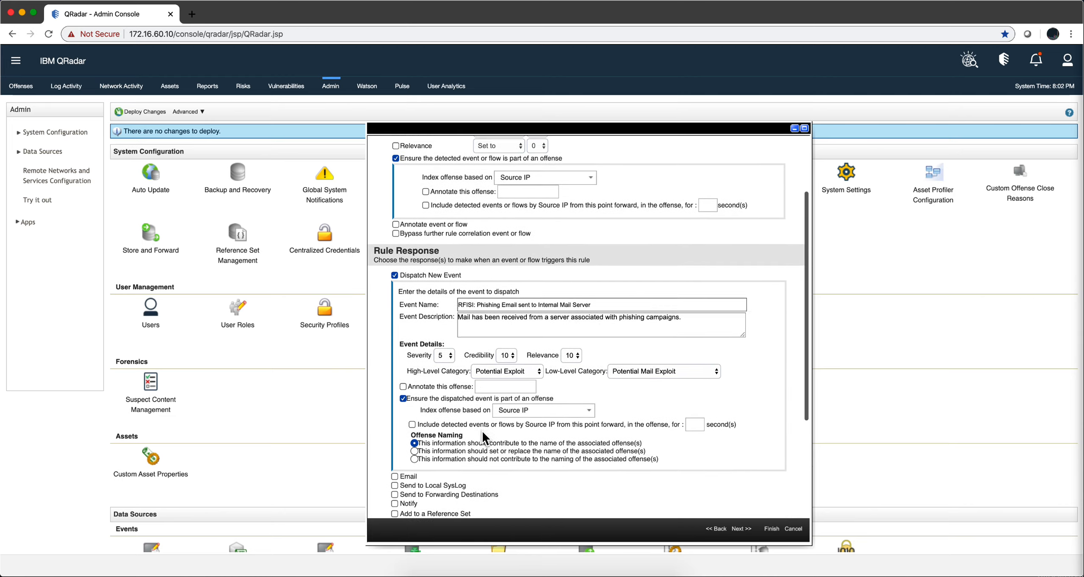
{"action": "scroll", "scroll_direction": "down", "scroll_amount": 3}
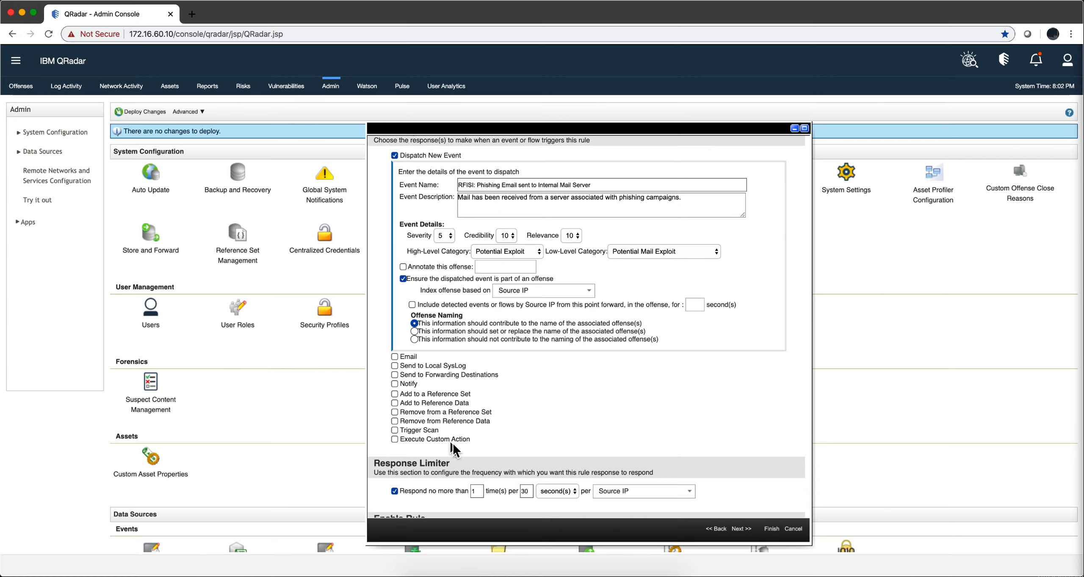
{"action": "mouse_move", "coordinate": [430, 397]}
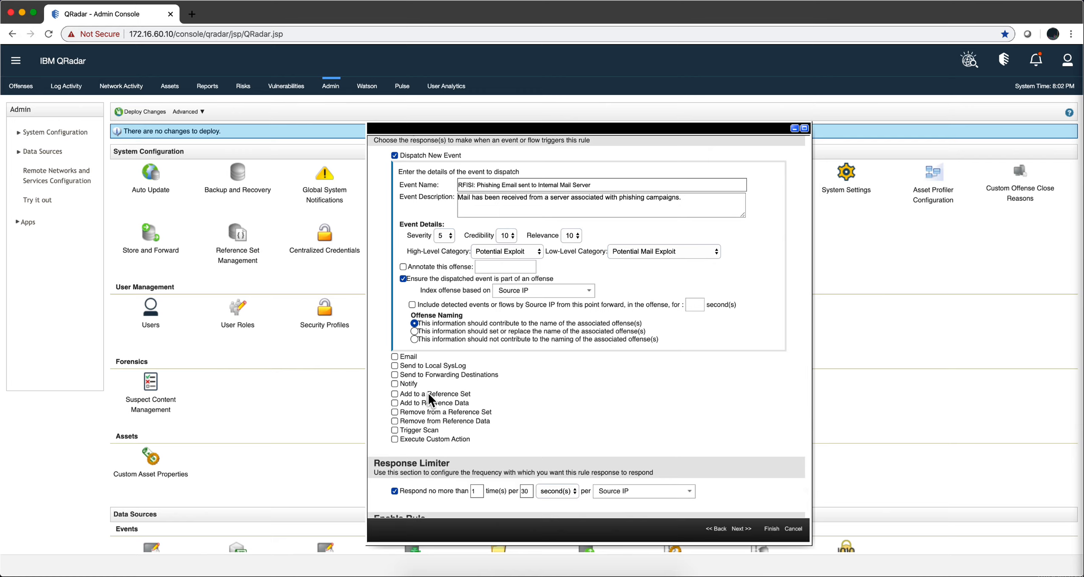
{"action": "scroll", "scroll_direction": "down", "scroll_amount": 3}
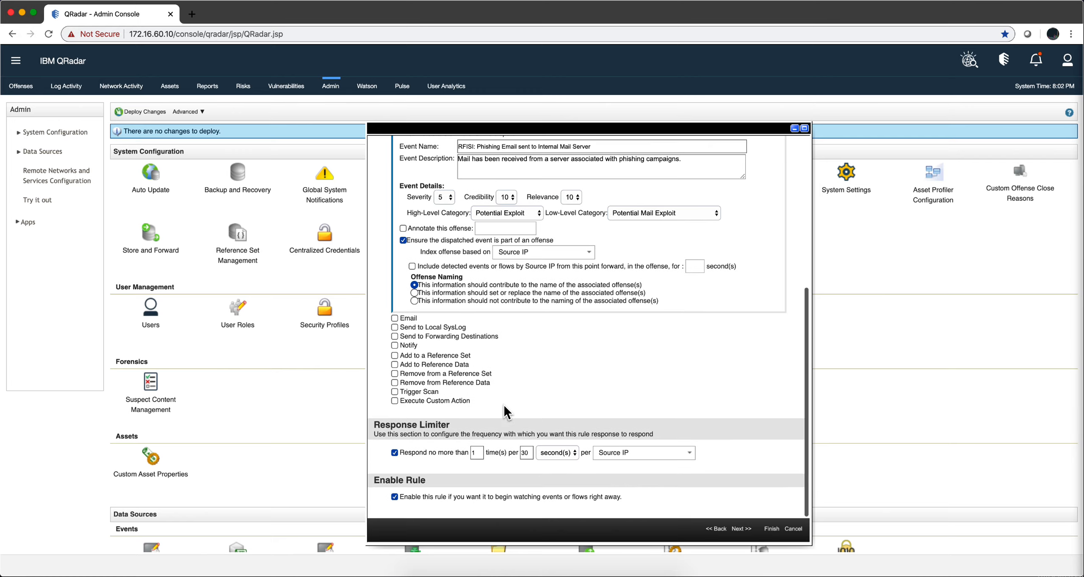
{"action": "scroll", "scroll_direction": "up", "scroll_amount": 3}
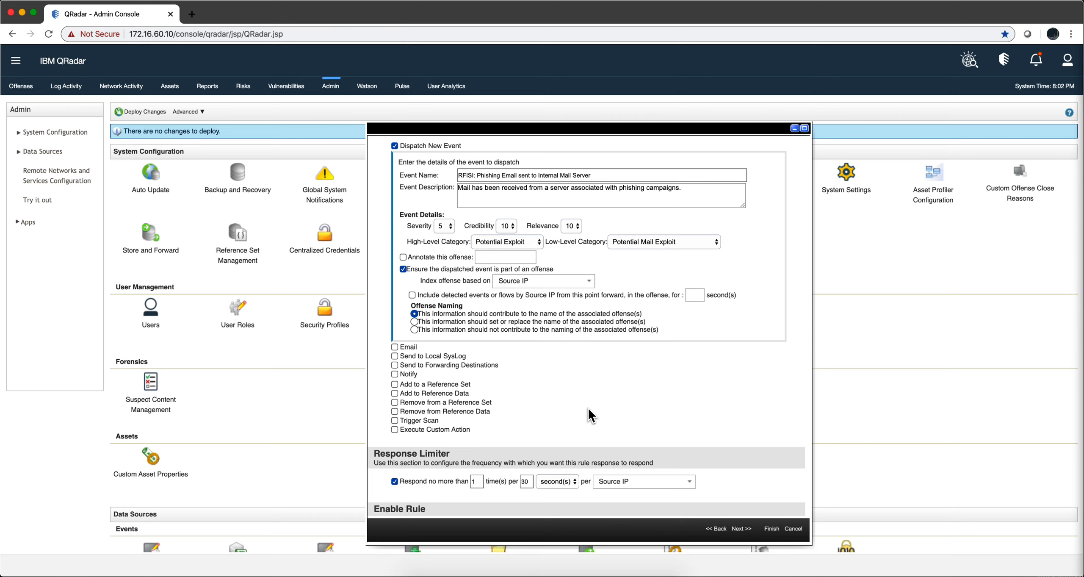
{"action": "mouse_move", "coordinate": [793, 529]}
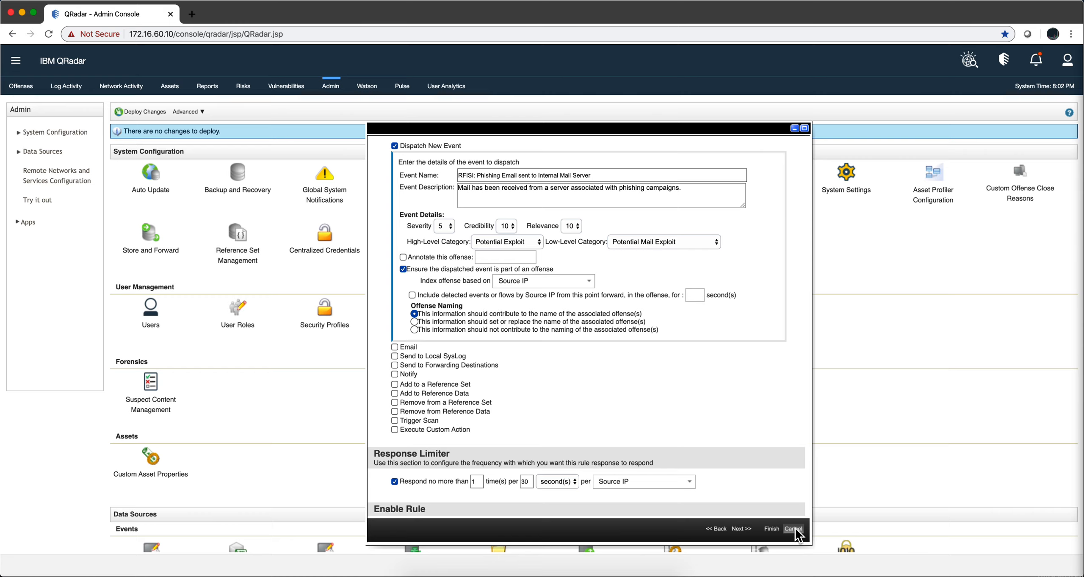
Cancel the rule wizard without saving and return to offense 16790's rules
{"action": "left_click", "coordinate": [793, 529]}
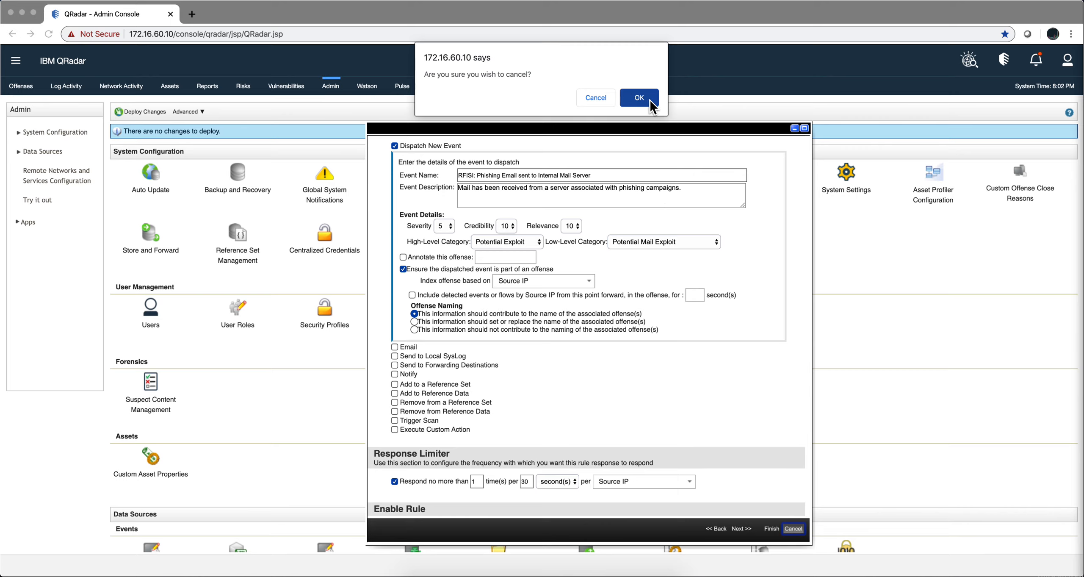
{"action": "left_click", "coordinate": [637, 96]}
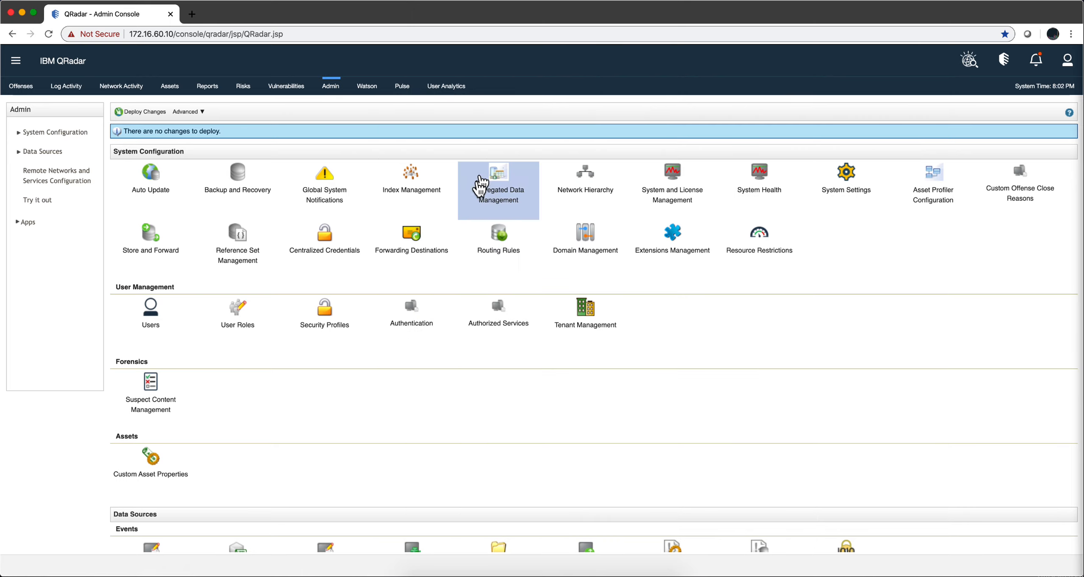
{"action": "mouse_move", "coordinate": [20, 86]}
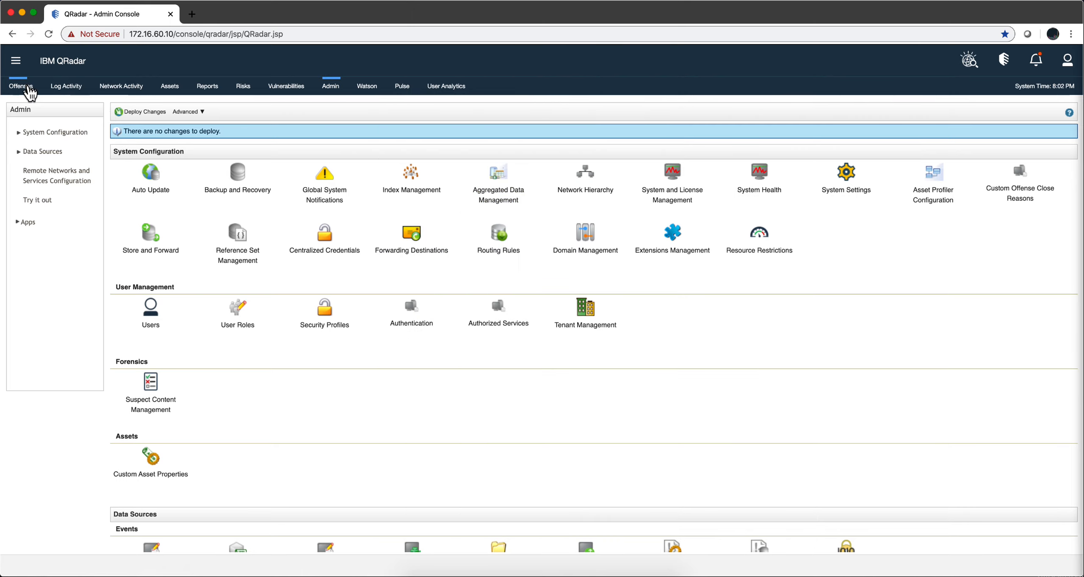
{"action": "left_click", "coordinate": [20, 86]}
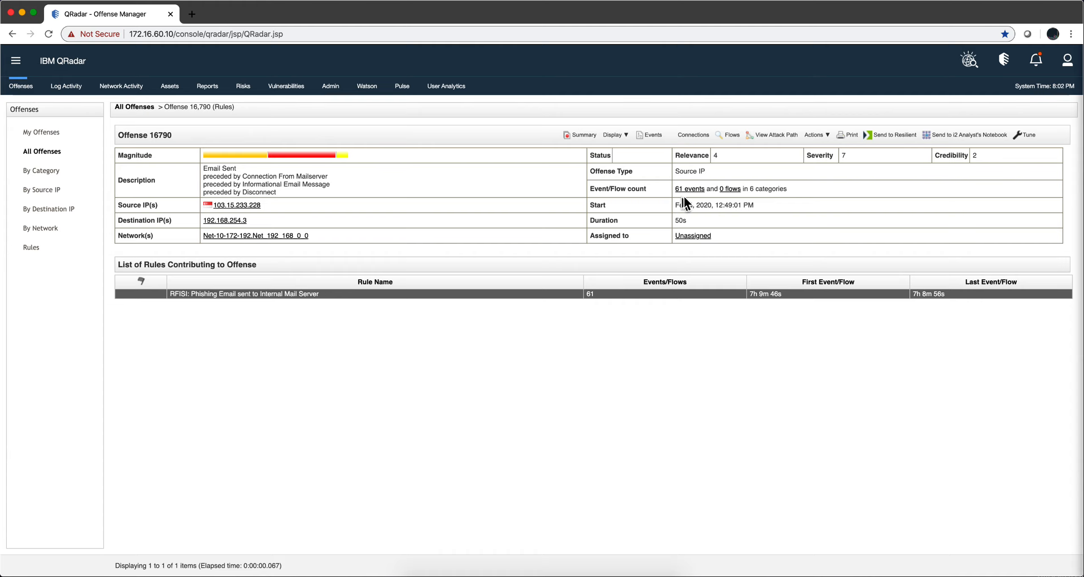
{"action": "mouse_move", "coordinate": [689, 188]}
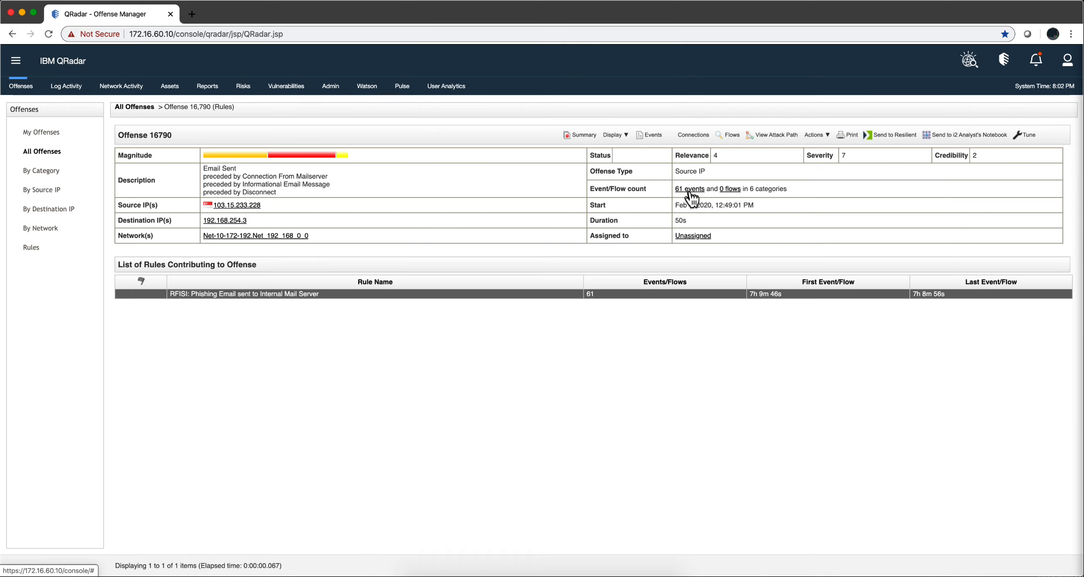
{"action": "mouse_move", "coordinate": [20, 90]}
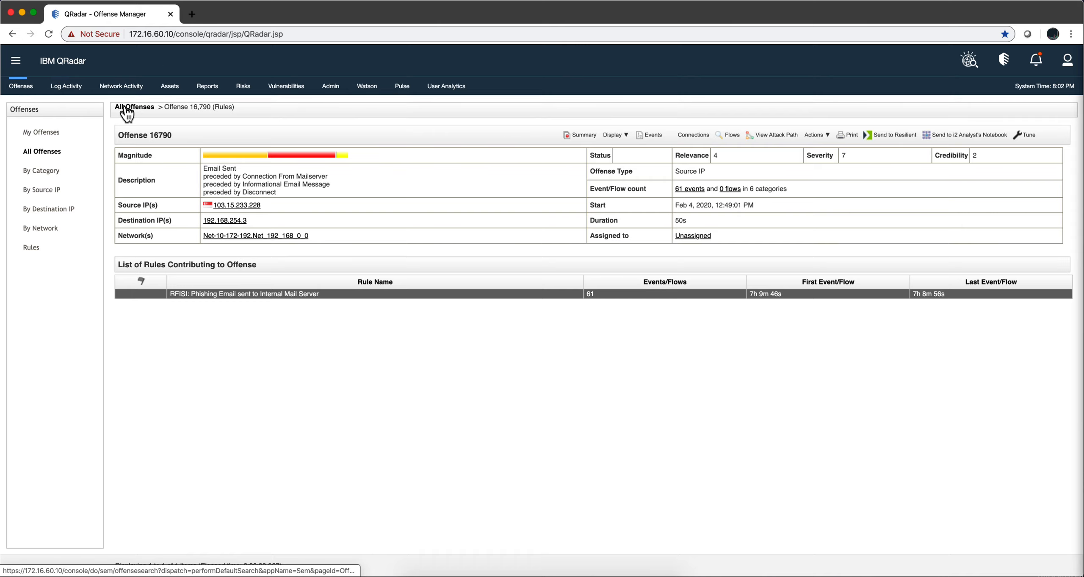
Return to the All Offenses list showing all 23 offenses
{"action": "left_click", "coordinate": [132, 107]}
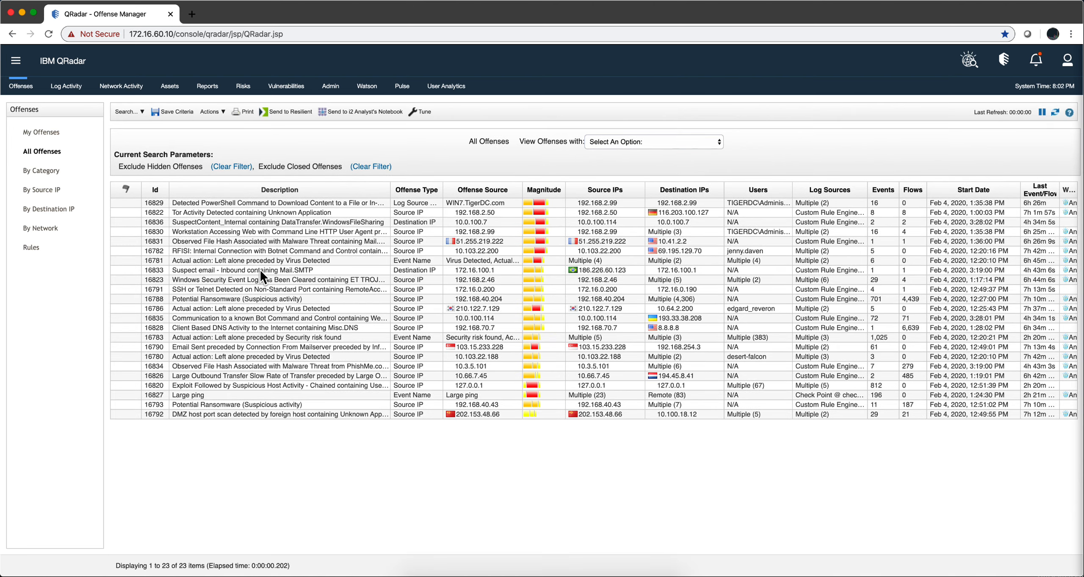
{"action": "mouse_move", "coordinate": [302, 302]}
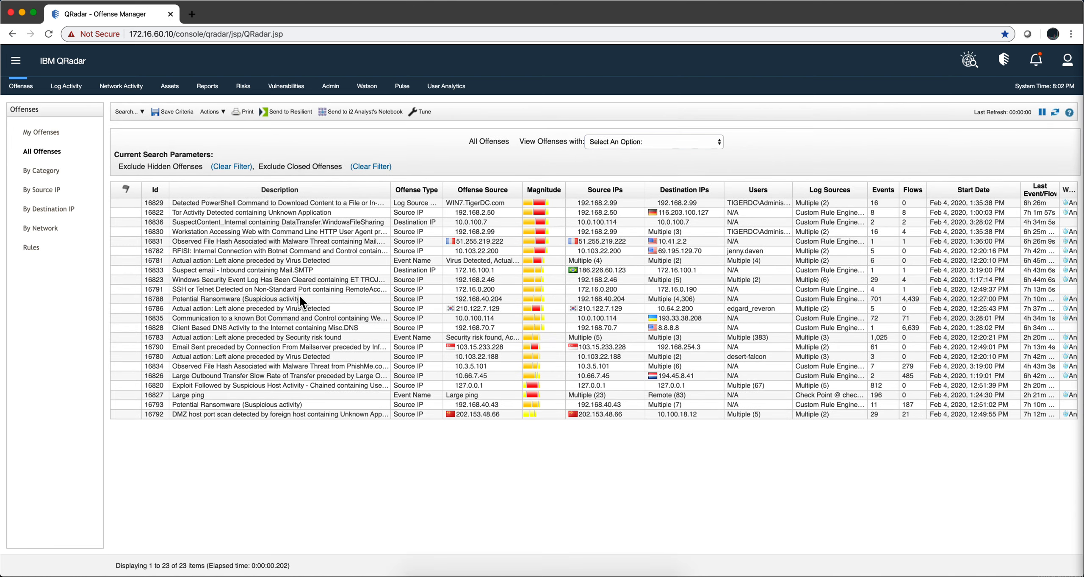
{"action": "mouse_move", "coordinate": [296, 312]}
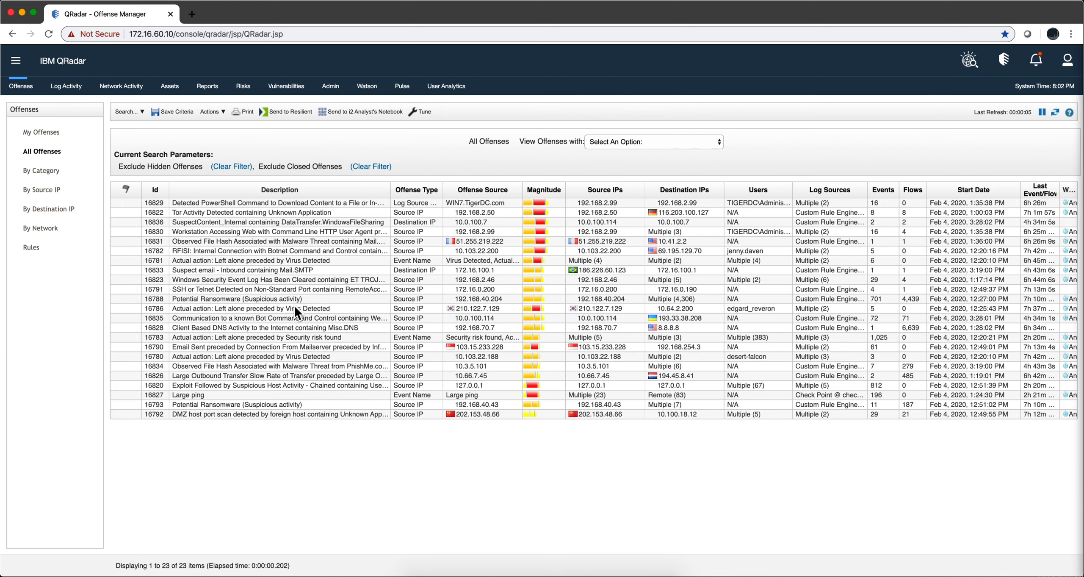
{"action": "mouse_move", "coordinate": [189, 369]}
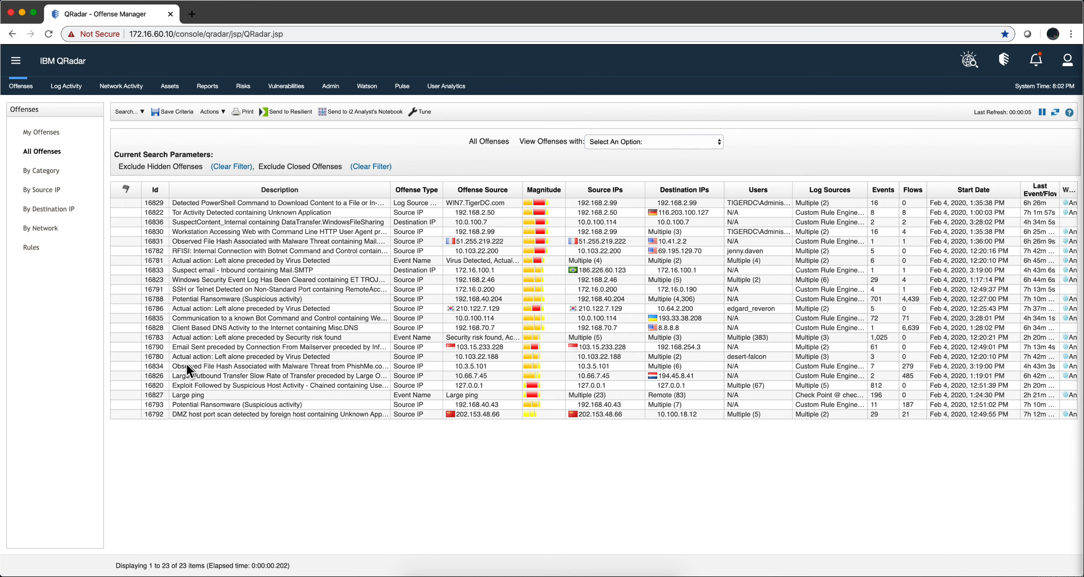
{"action": "mouse_move", "coordinate": [191, 371]}
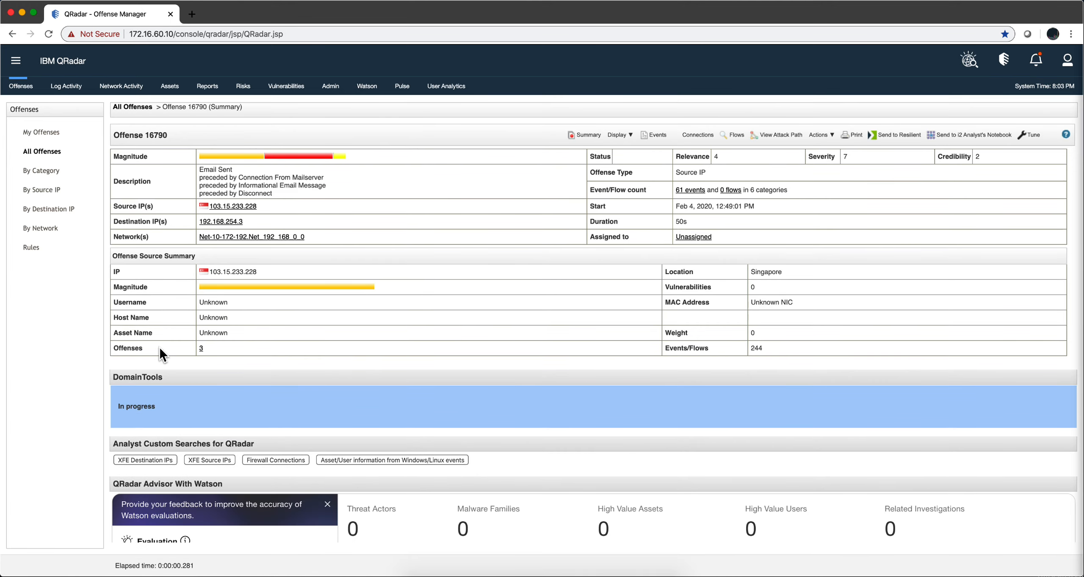
{"action": "mouse_move", "coordinate": [160, 118]}
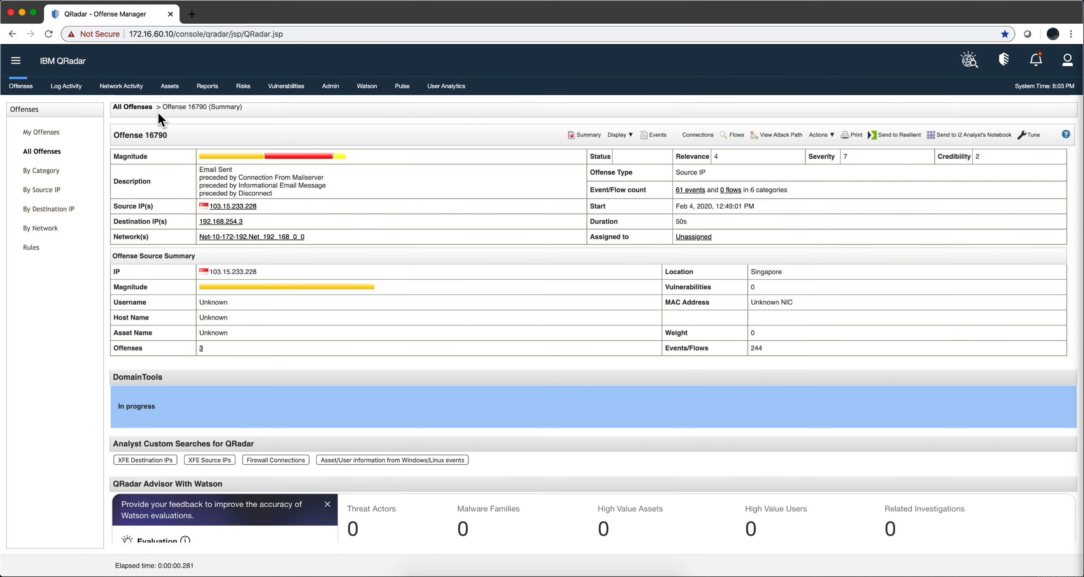
Open offense 16835, Bot Command and Control from 10.0.100.114
{"action": "left_click", "coordinate": [132, 106]}
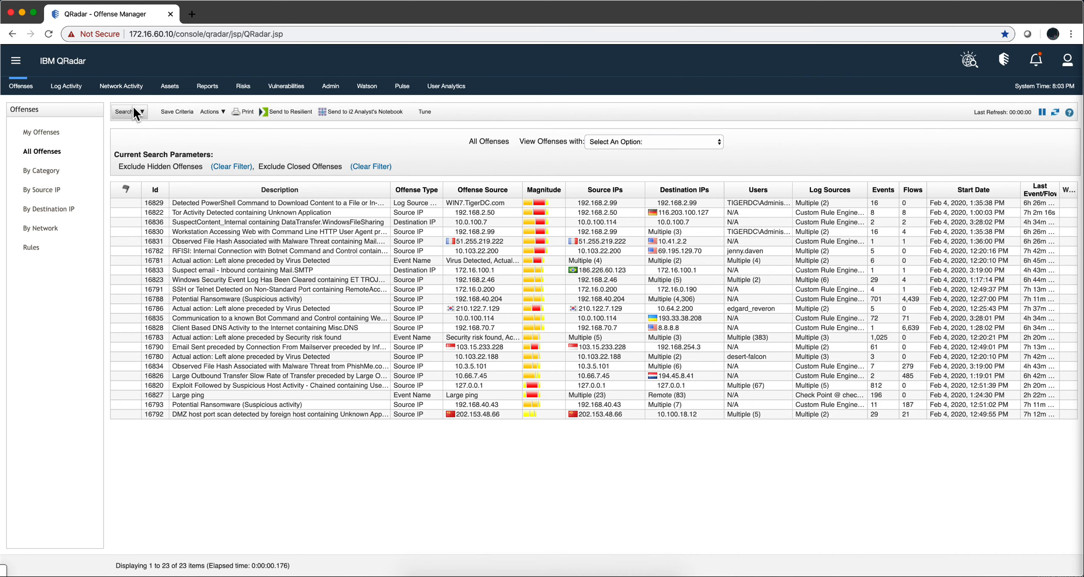
{"action": "mouse_move", "coordinate": [164, 319]}
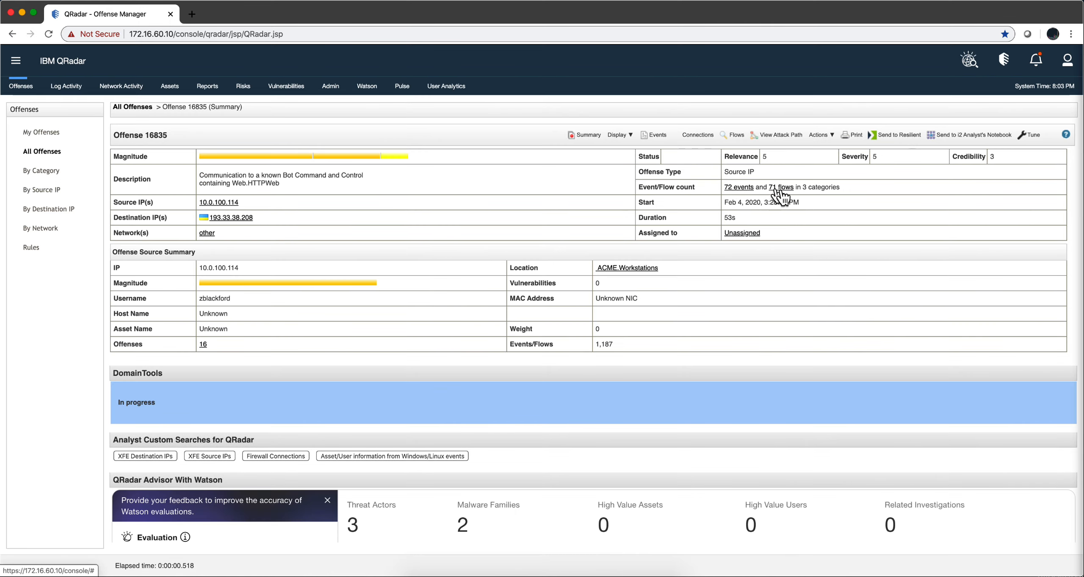
{"action": "mouse_move", "coordinate": [785, 199]}
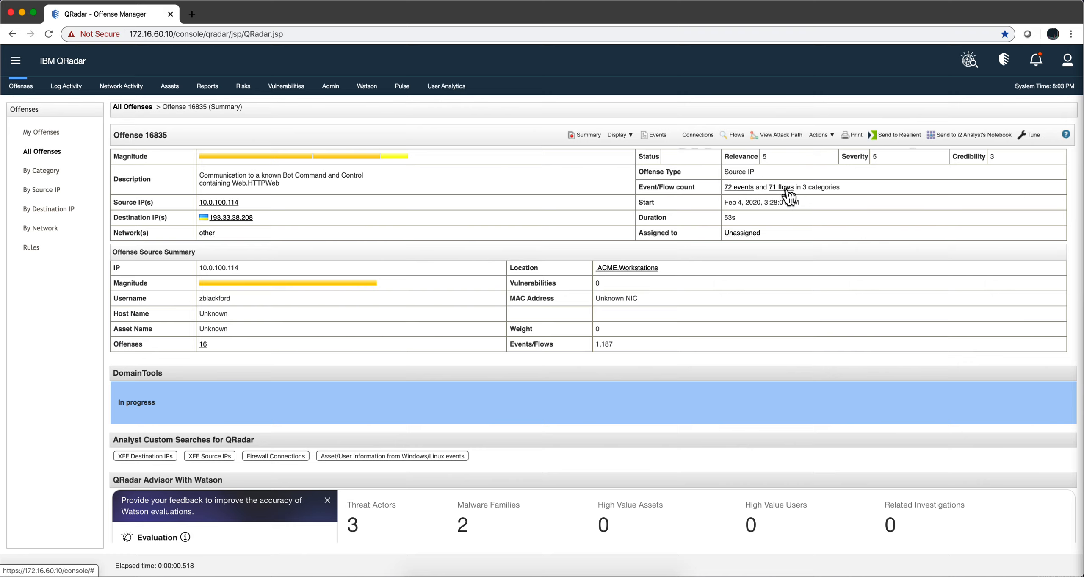
Open the Flow List of 71 flows from 10.0.100.114 to 193.33.38.208
{"action": "left_click", "coordinate": [780, 187]}
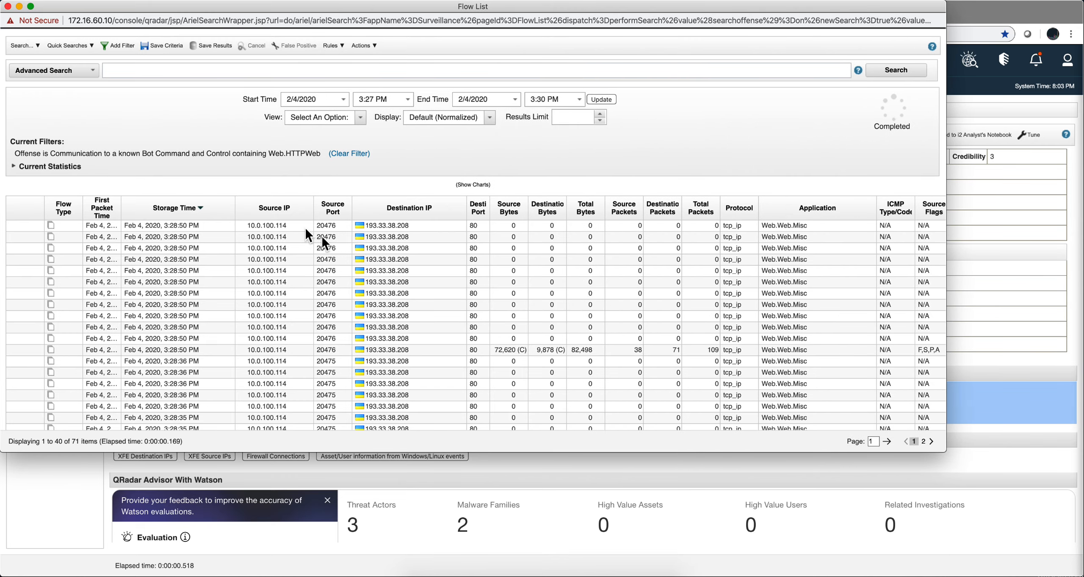
{"action": "mouse_move", "coordinate": [410, 219]}
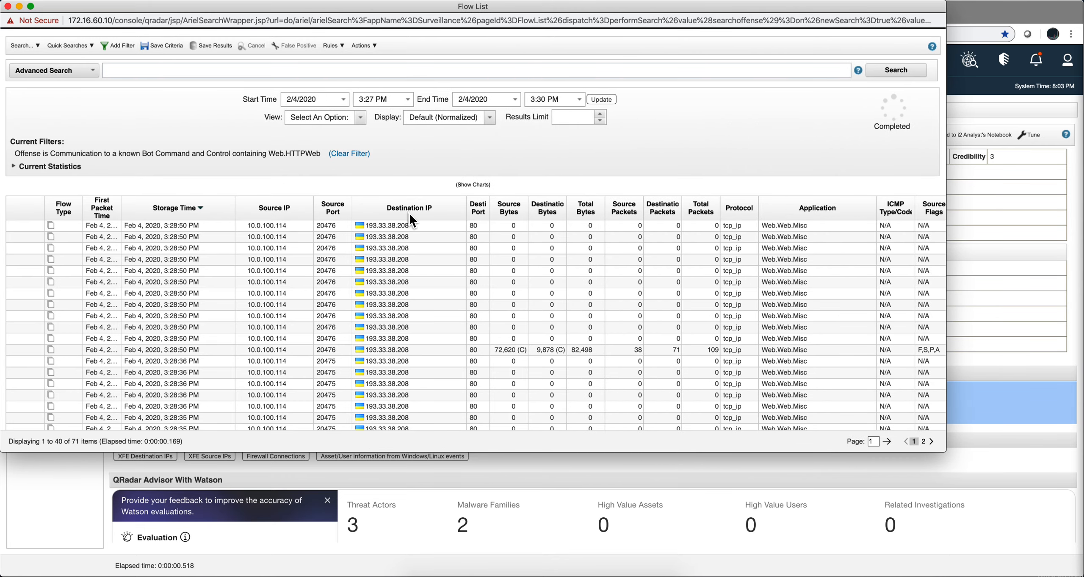
{"action": "mouse_move", "coordinate": [357, 231]}
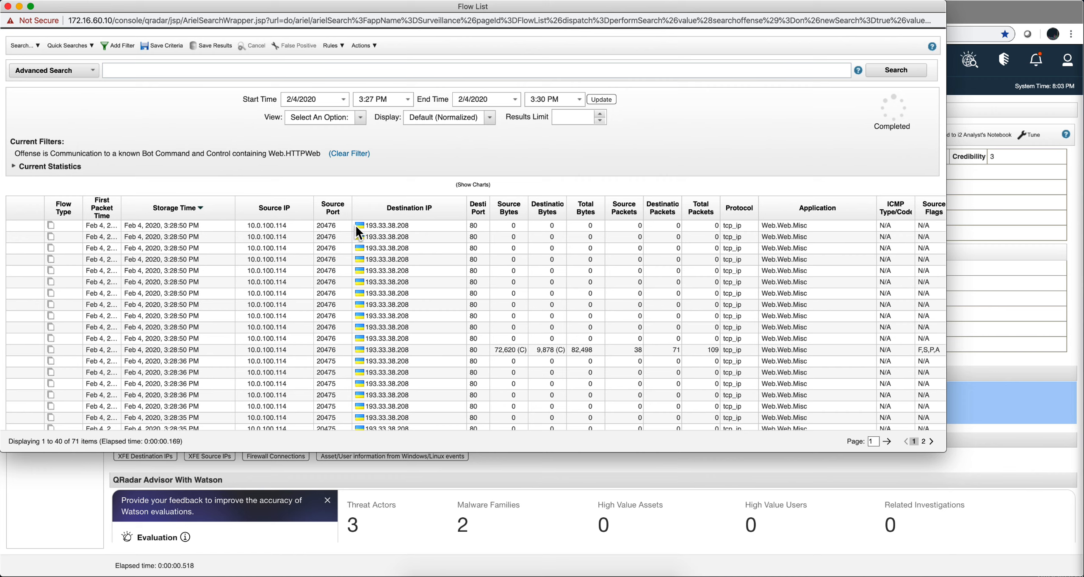
{"action": "mouse_move", "coordinate": [386, 225]}
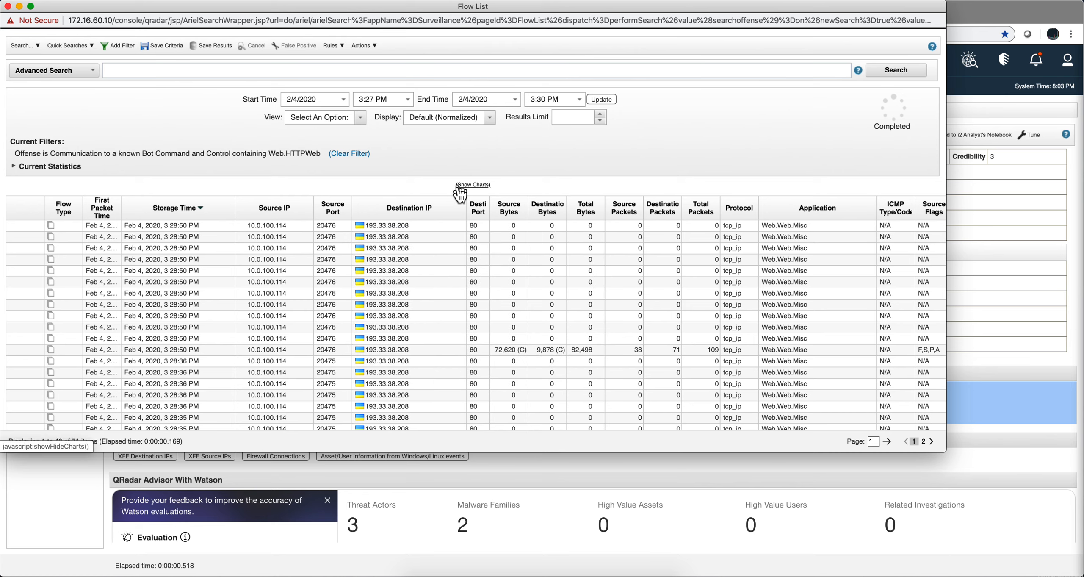
{"action": "mouse_move", "coordinate": [449, 233]}
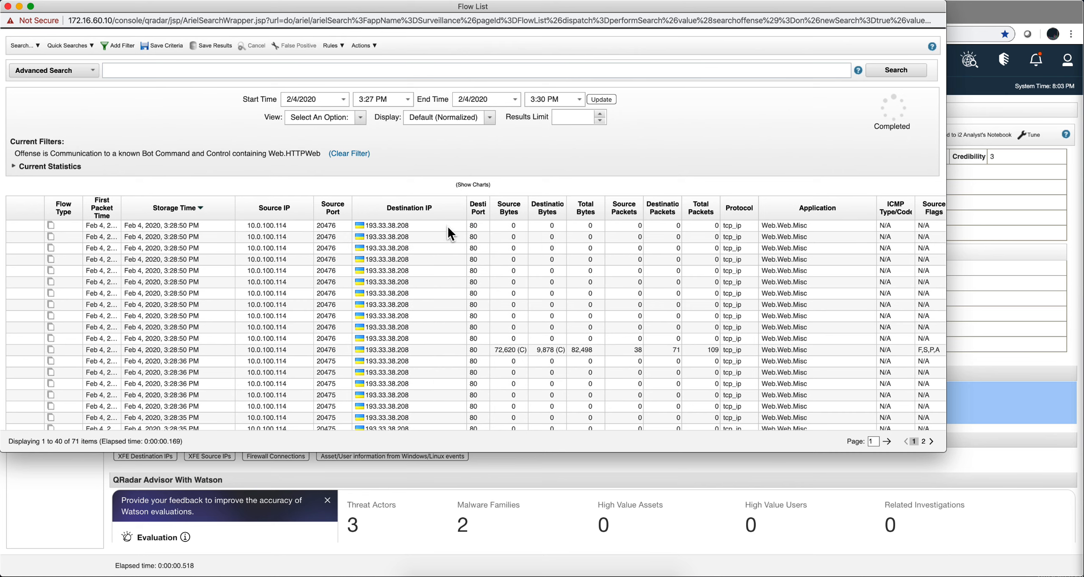
{"action": "mouse_move", "coordinate": [514, 296]}
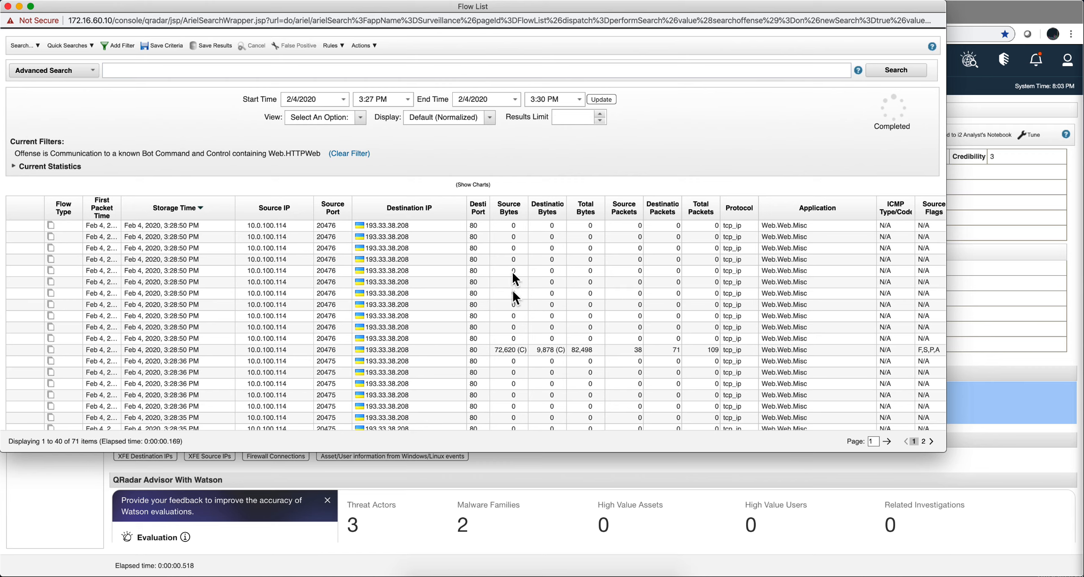
{"action": "mouse_move", "coordinate": [515, 230]}
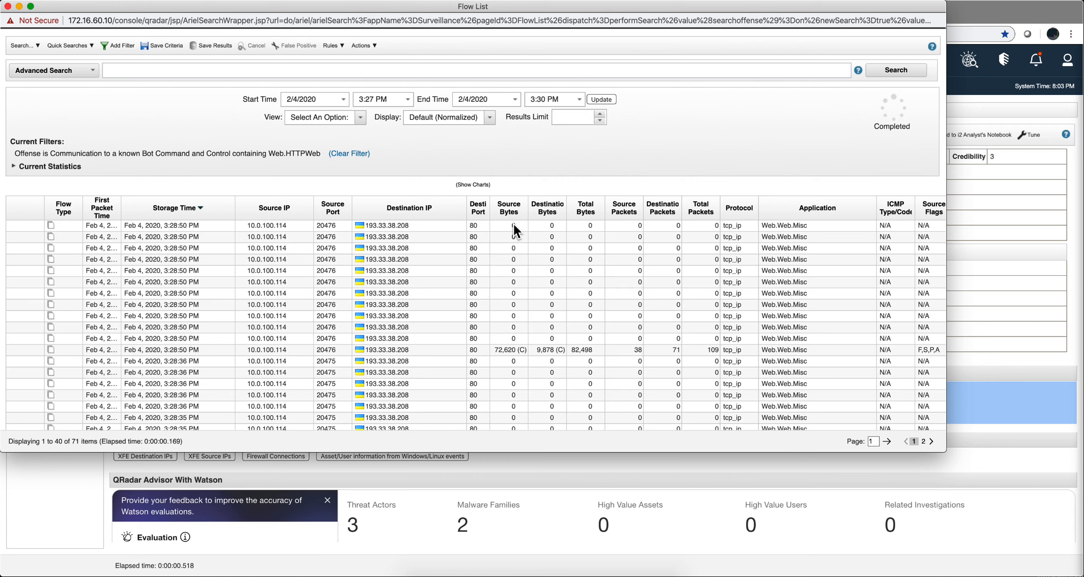
{"action": "mouse_move", "coordinate": [598, 255]}
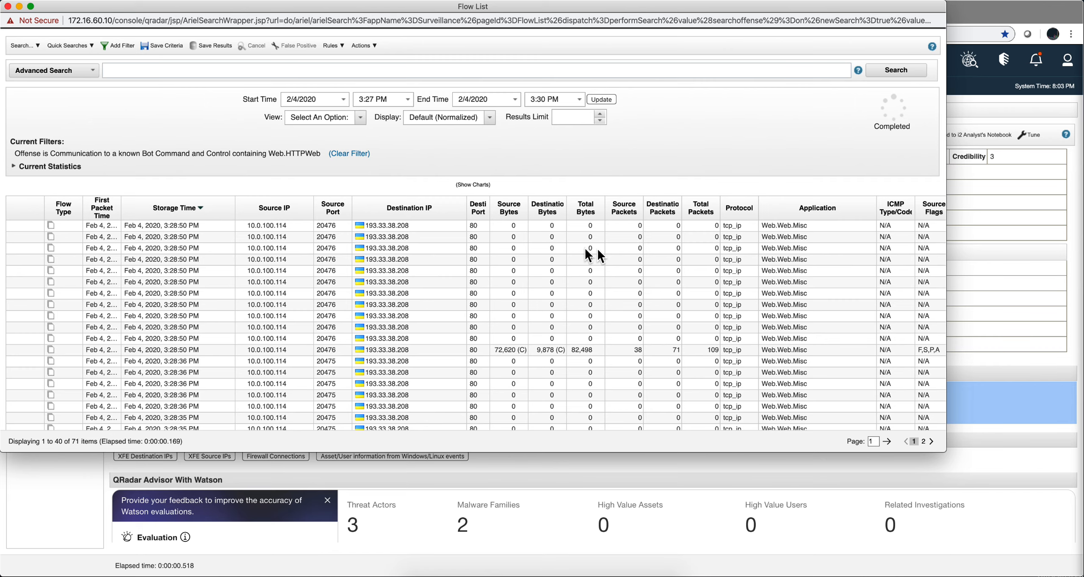
{"action": "mouse_move", "coordinate": [475, 277]}
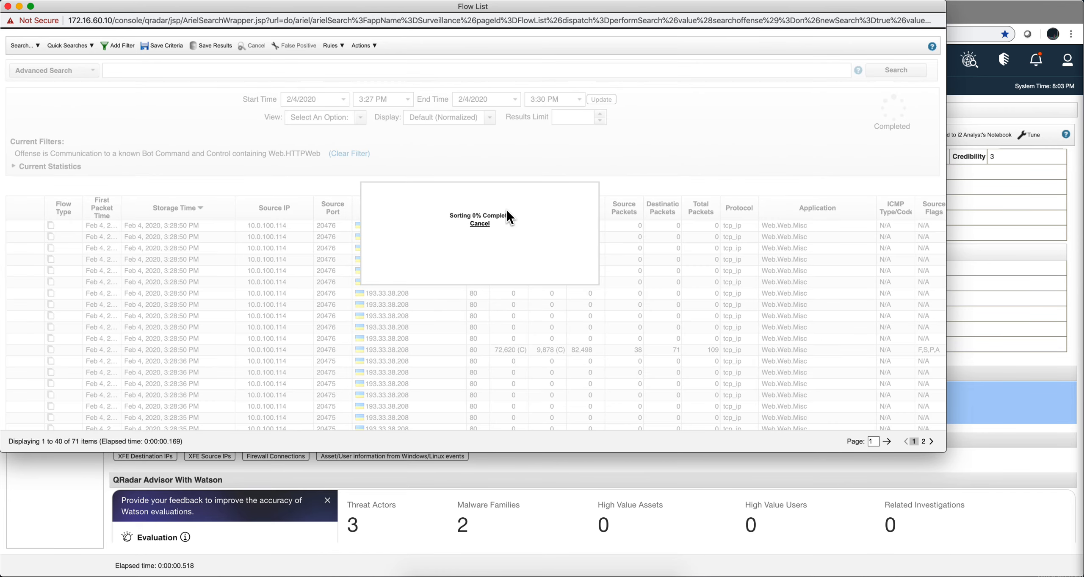
Sort the flow list by Source Bytes, largest (194 KB) first
{"action": "left_click", "coordinate": [509, 207]}
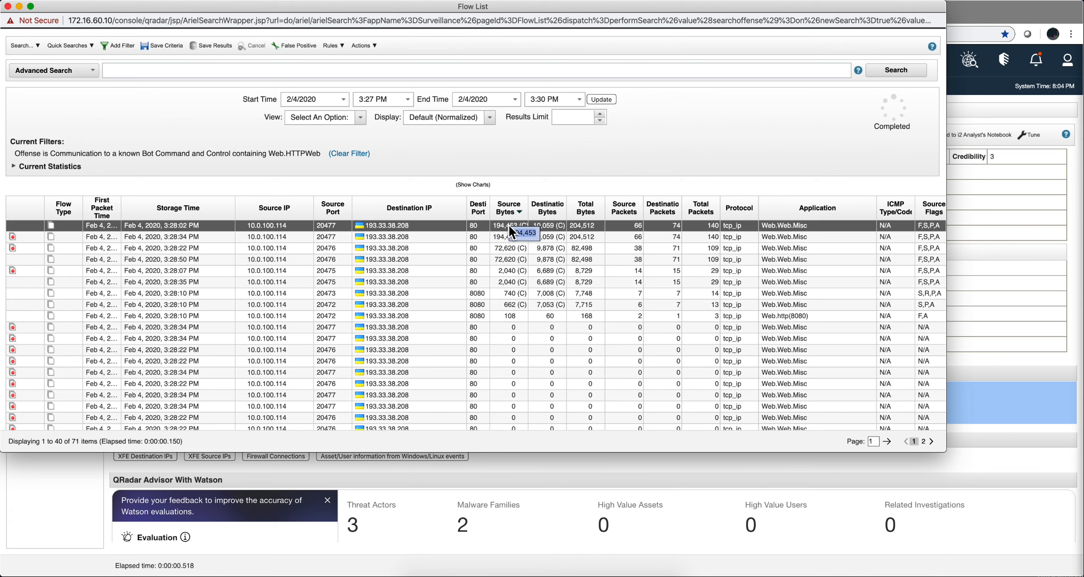
{"action": "mouse_move", "coordinate": [484, 231]}
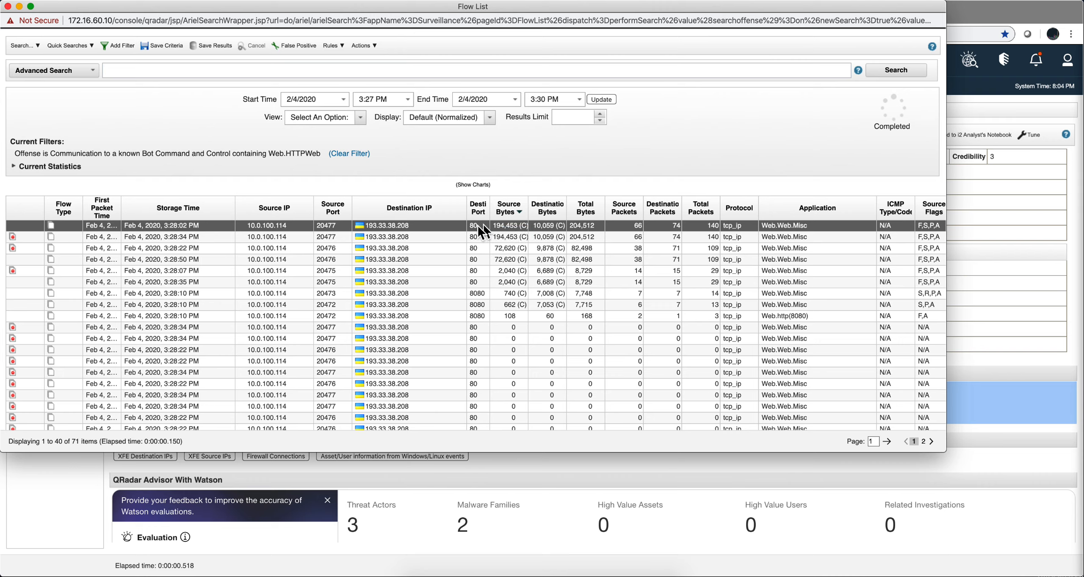
{"action": "mouse_move", "coordinate": [12, 283]}
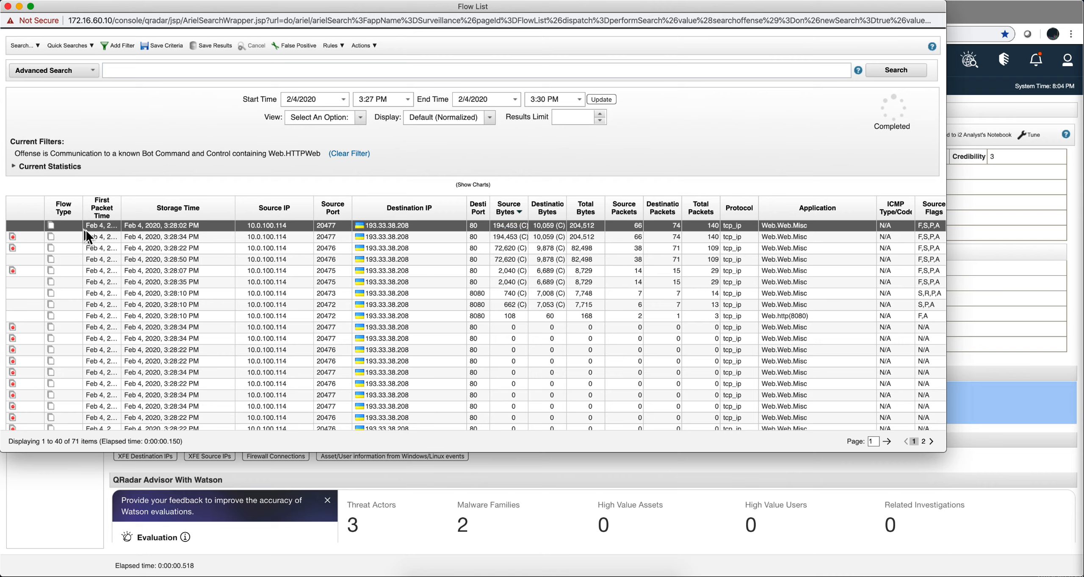
{"action": "mouse_move", "coordinate": [204, 231]}
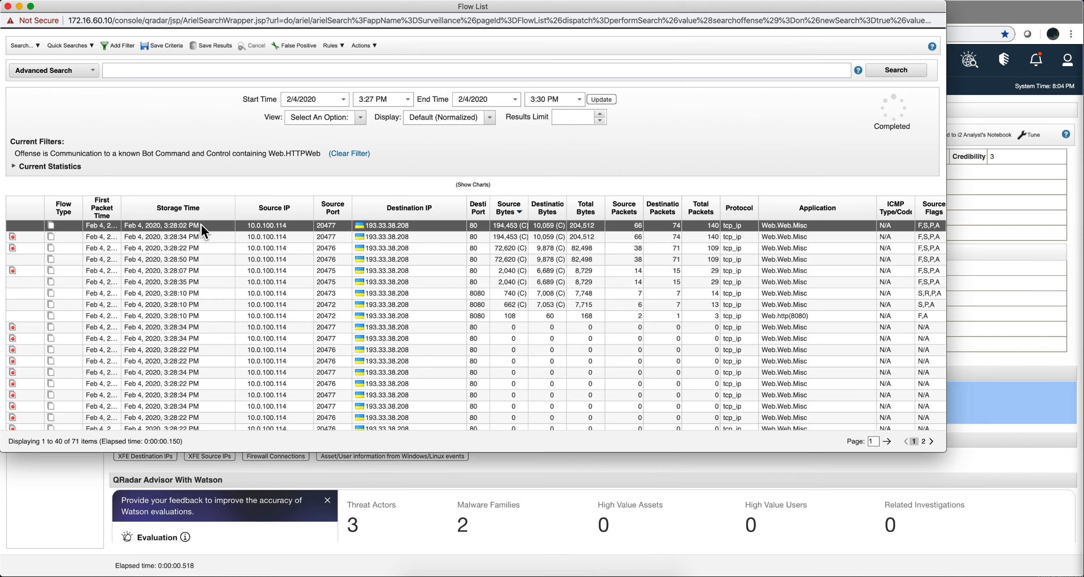
{"action": "mouse_move", "coordinate": [298, 250]}
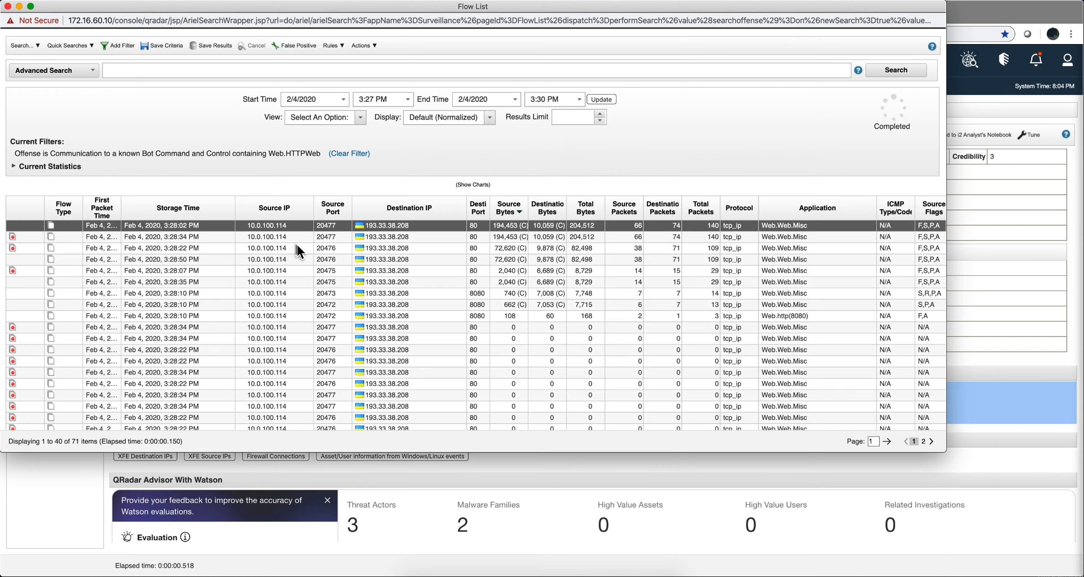
{"action": "mouse_move", "coordinate": [200, 254]}
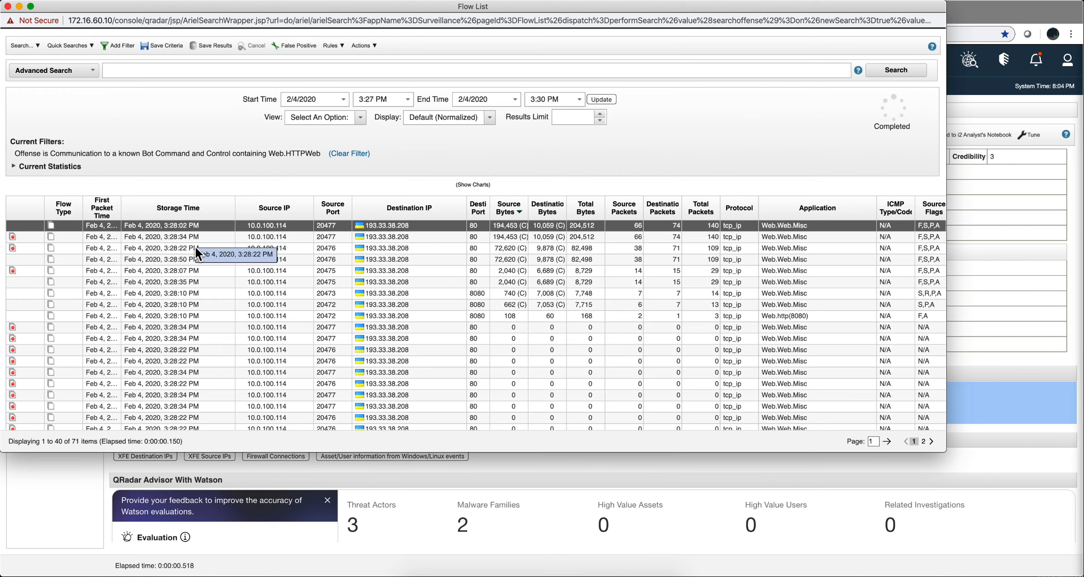
{"action": "mouse_move", "coordinate": [189, 258]}
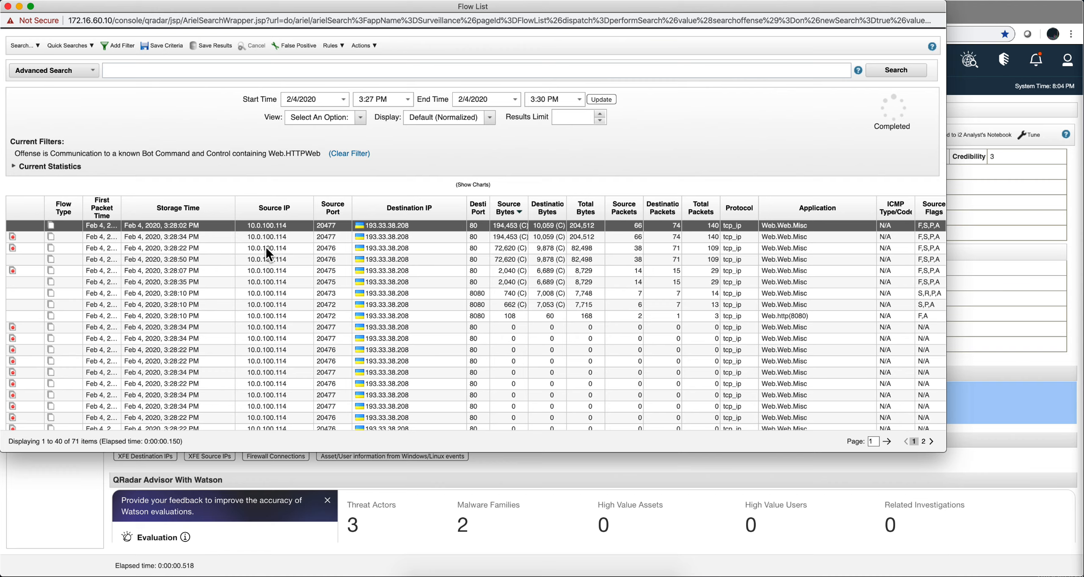
{"action": "right_click", "coordinate": [266, 247]}
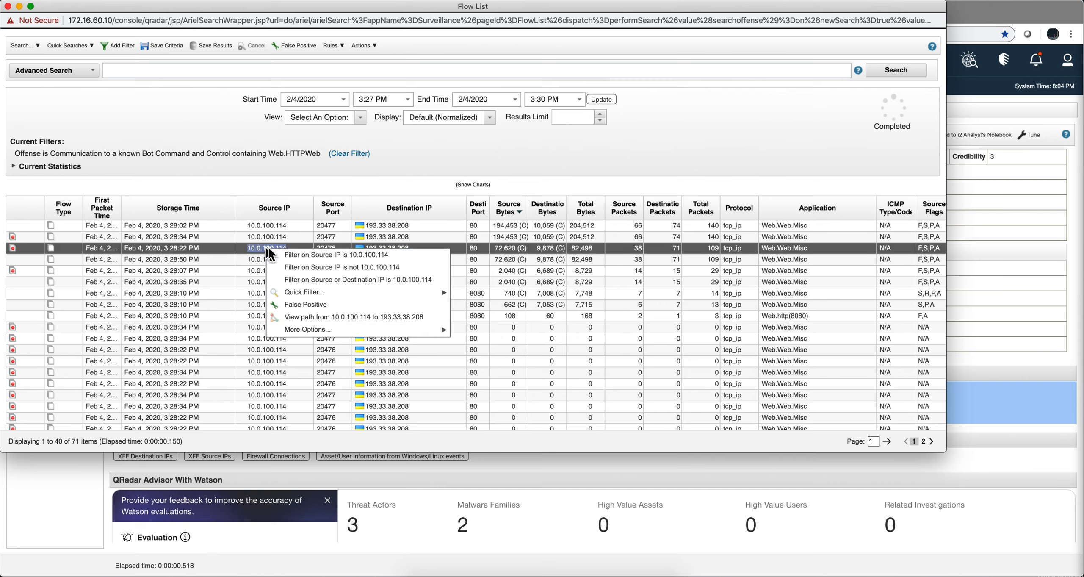
{"action": "mouse_move", "coordinate": [307, 279]}
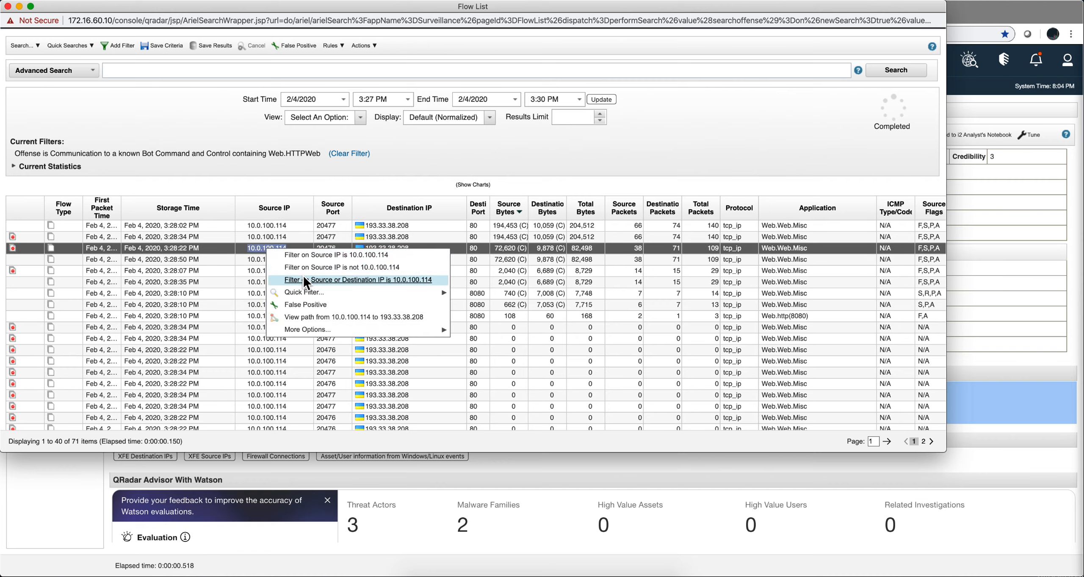
{"action": "mouse_move", "coordinate": [420, 276]}
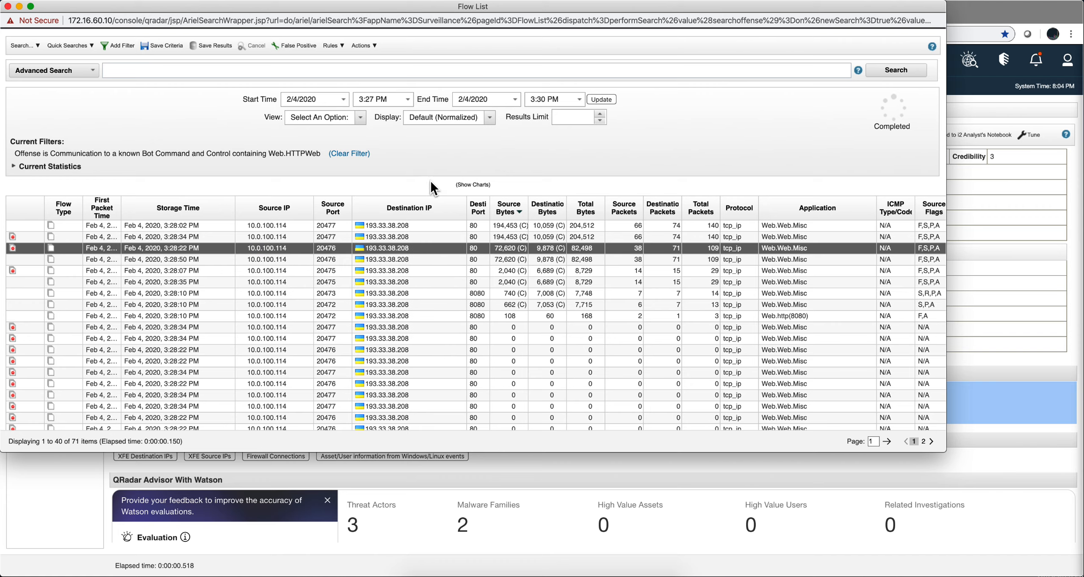
{"action": "mouse_move", "coordinate": [449, 163]}
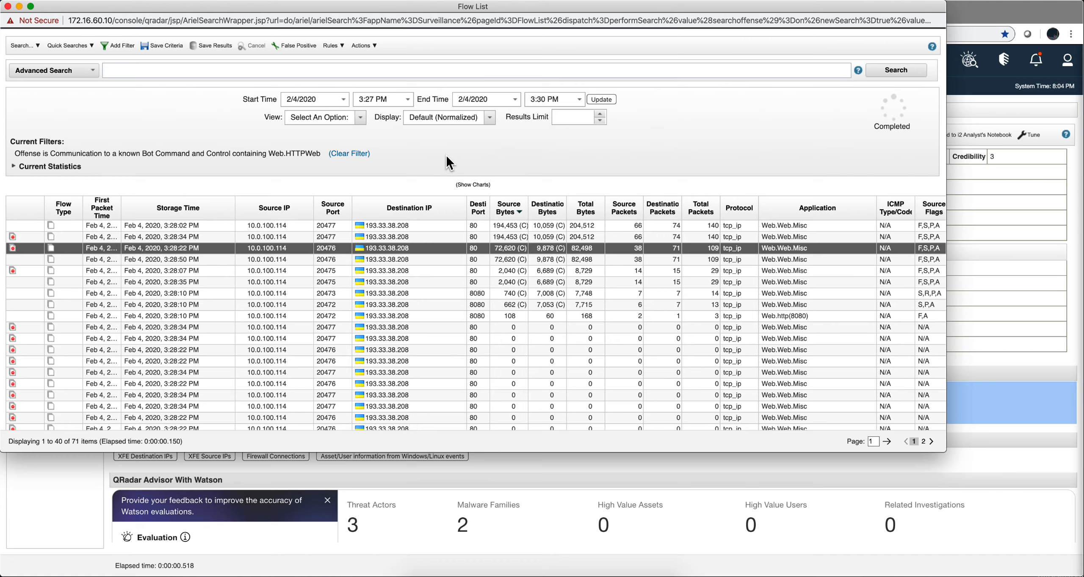
{"action": "mouse_move", "coordinate": [421, 162]}
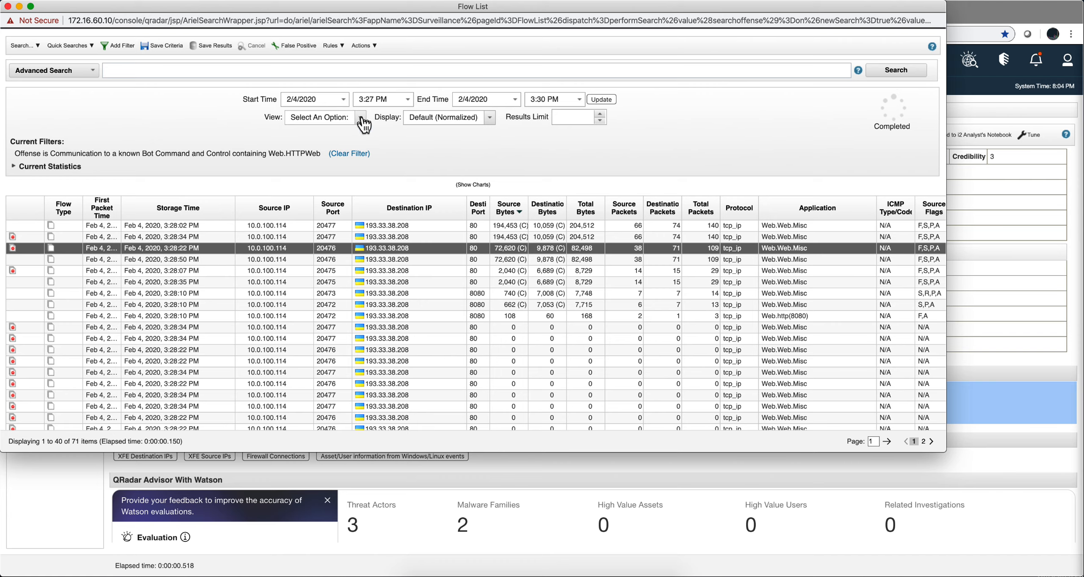
Group flows by Application, showing Web.Web.Misc (70) and Web.http(8080) (1)
{"action": "left_click", "coordinate": [360, 117]}
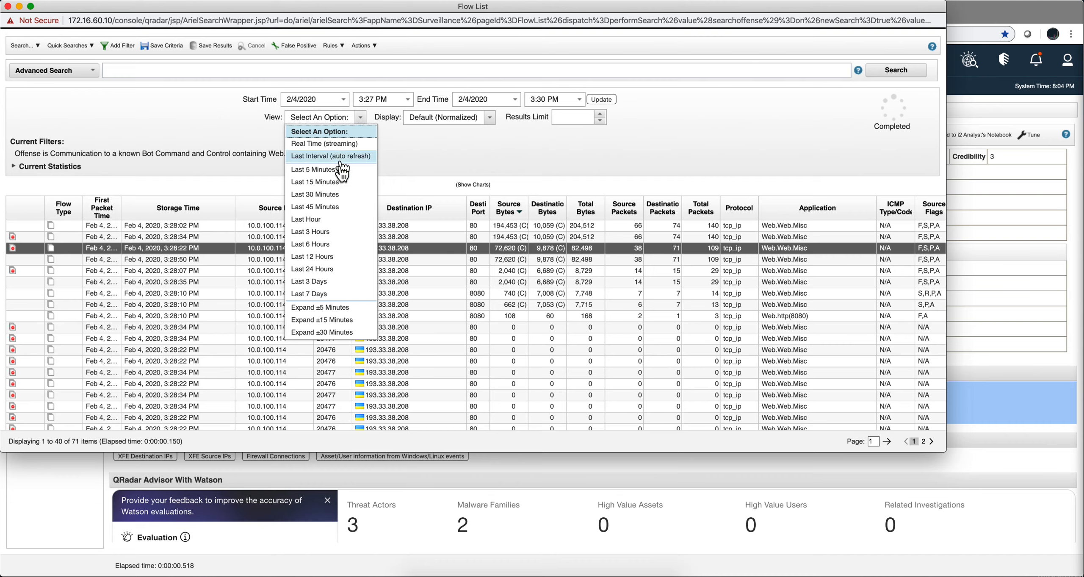
{"action": "mouse_move", "coordinate": [339, 219]}
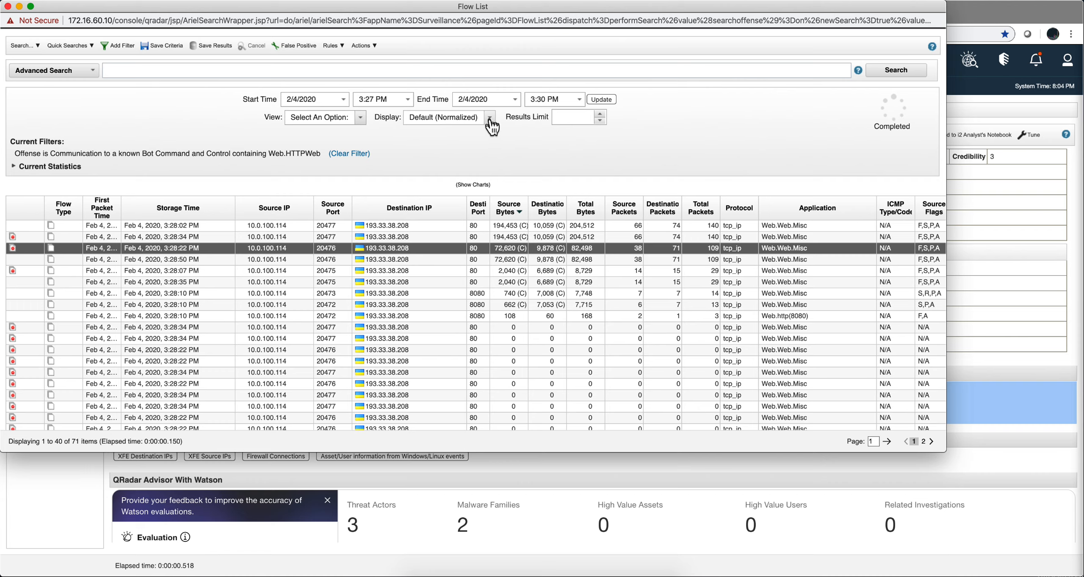
{"action": "left_click", "coordinate": [492, 116]}
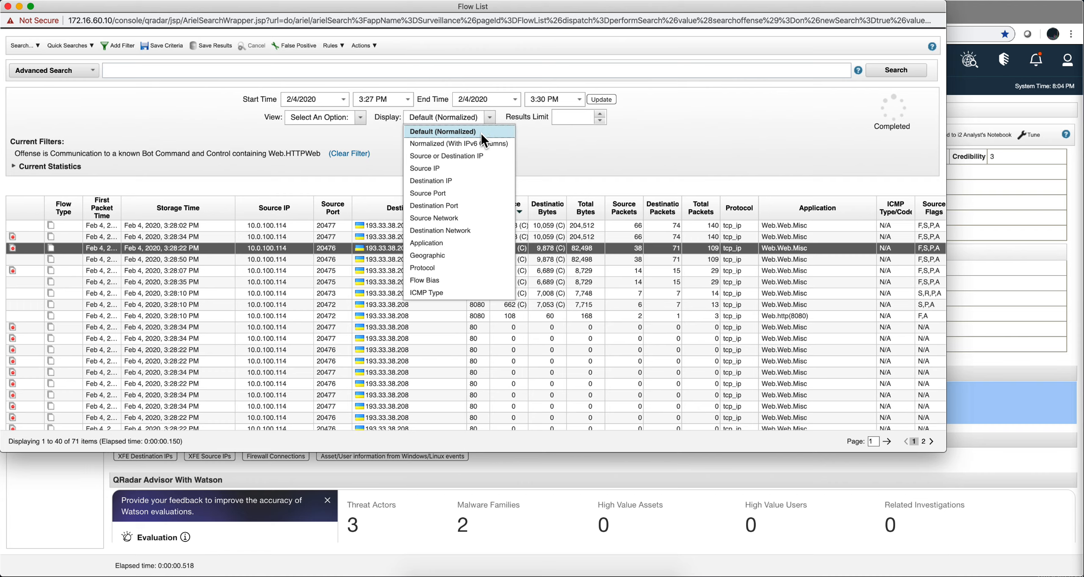
{"action": "mouse_move", "coordinate": [458, 180]}
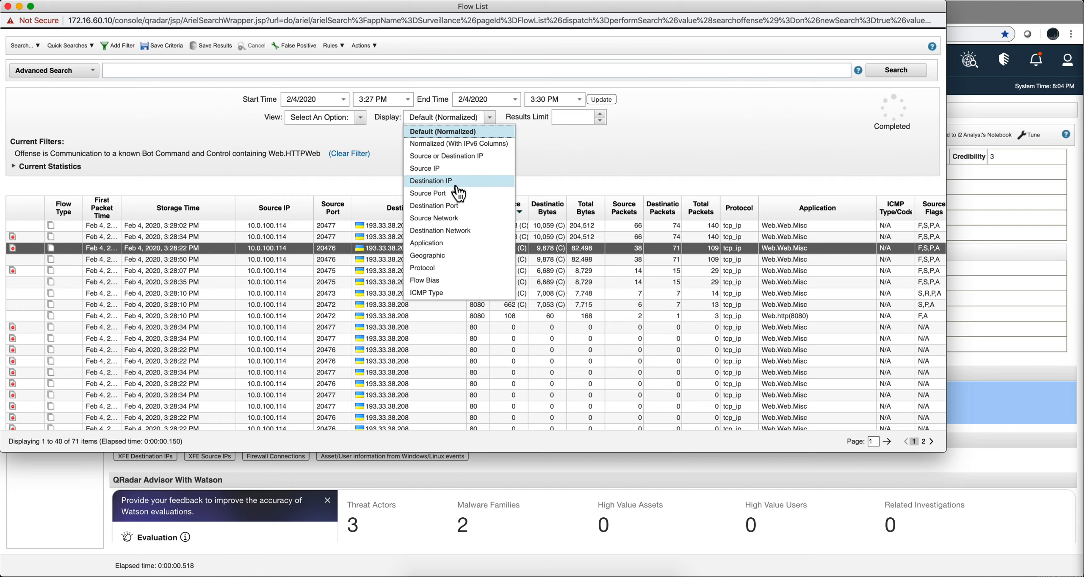
{"action": "mouse_move", "coordinate": [439, 243]}
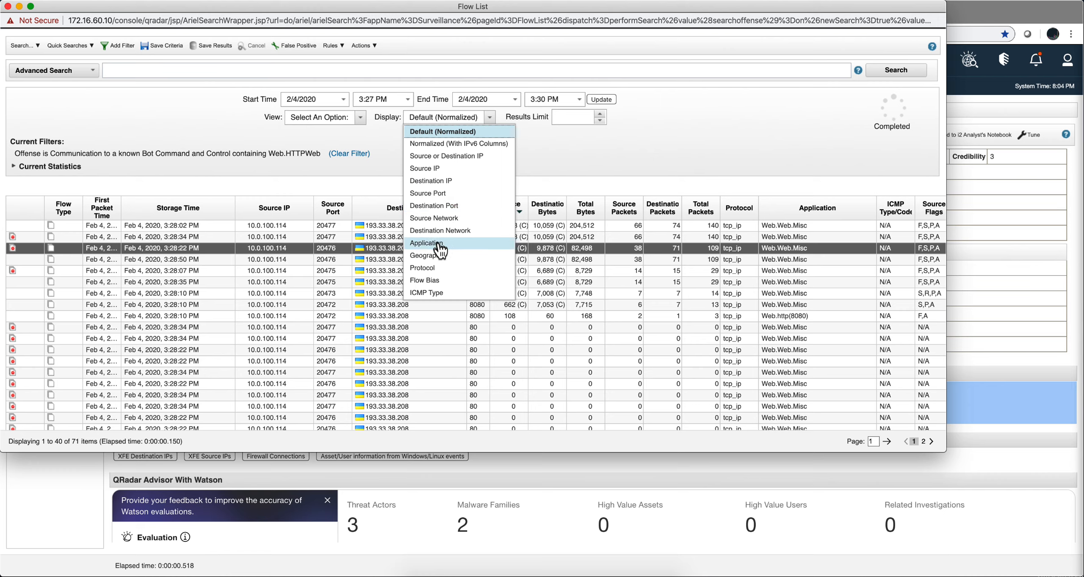
{"action": "left_click", "coordinate": [425, 242]}
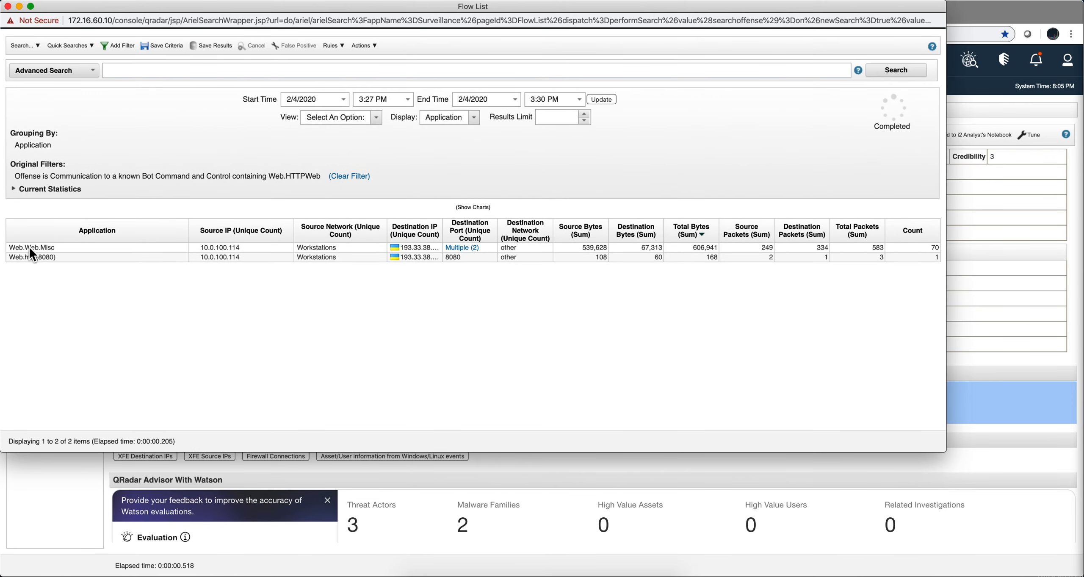
{"action": "mouse_move", "coordinate": [281, 259]}
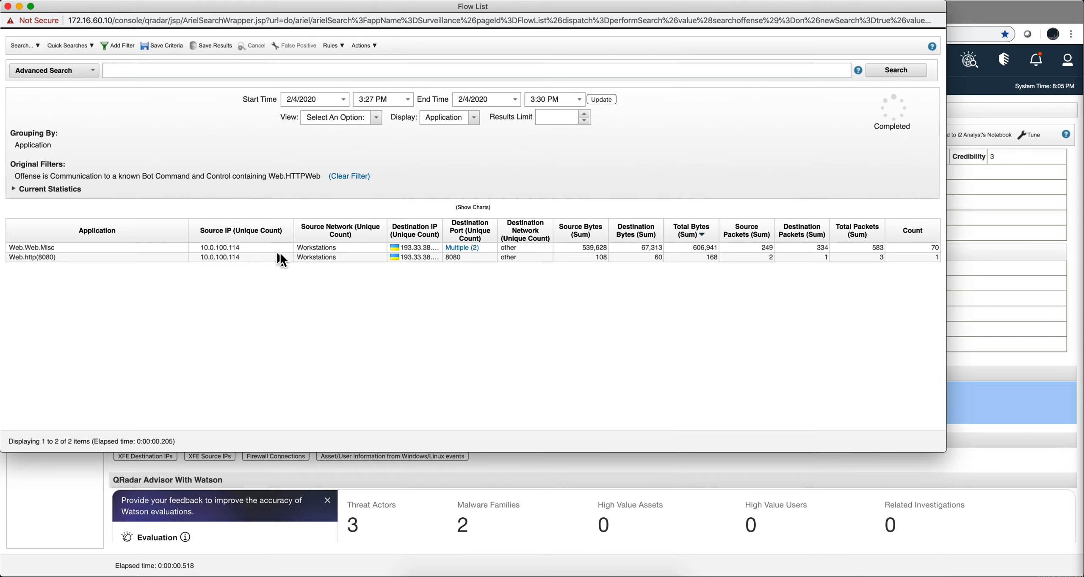
{"action": "mouse_move", "coordinate": [640, 261]}
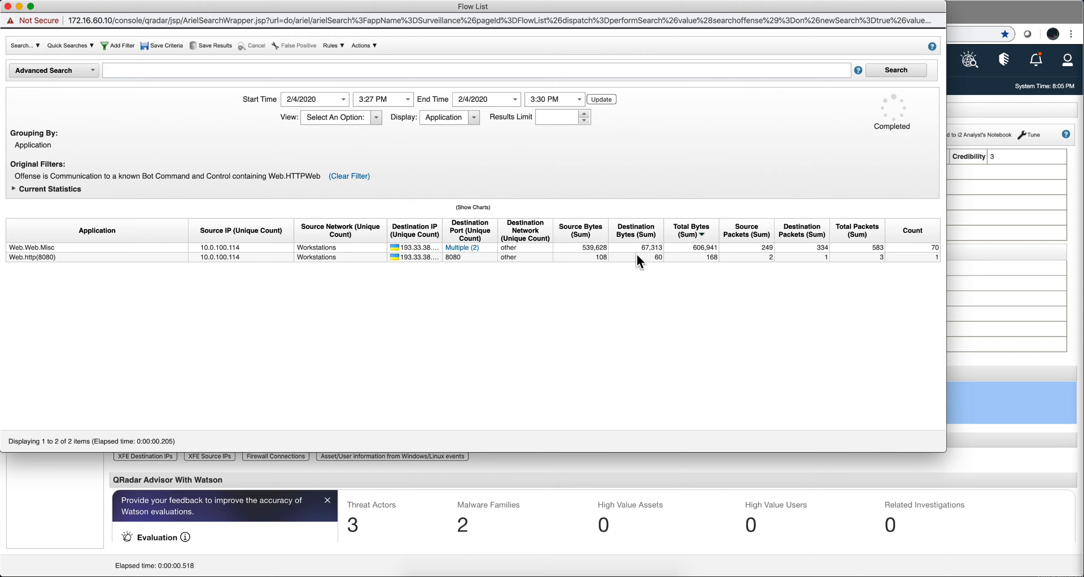
{"action": "mouse_move", "coordinate": [508, 258]}
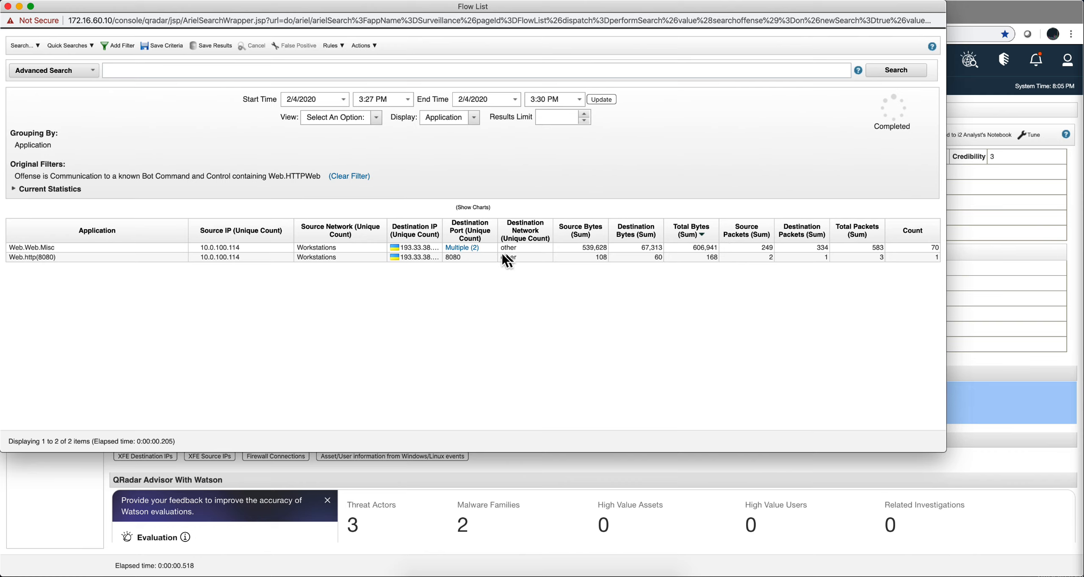
{"action": "mouse_move", "coordinate": [408, 182]}
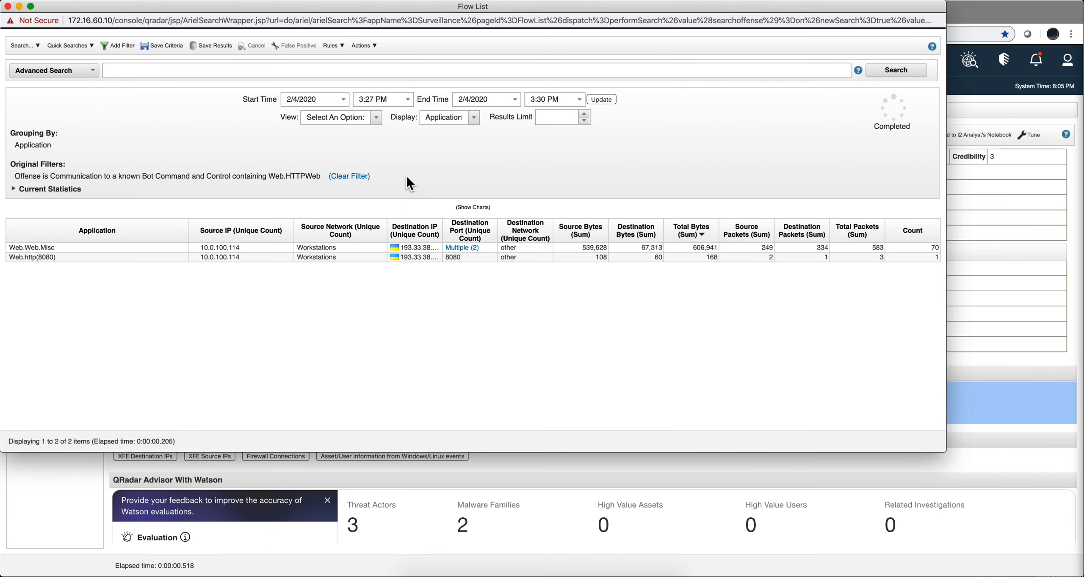
{"action": "mouse_move", "coordinate": [321, 156]}
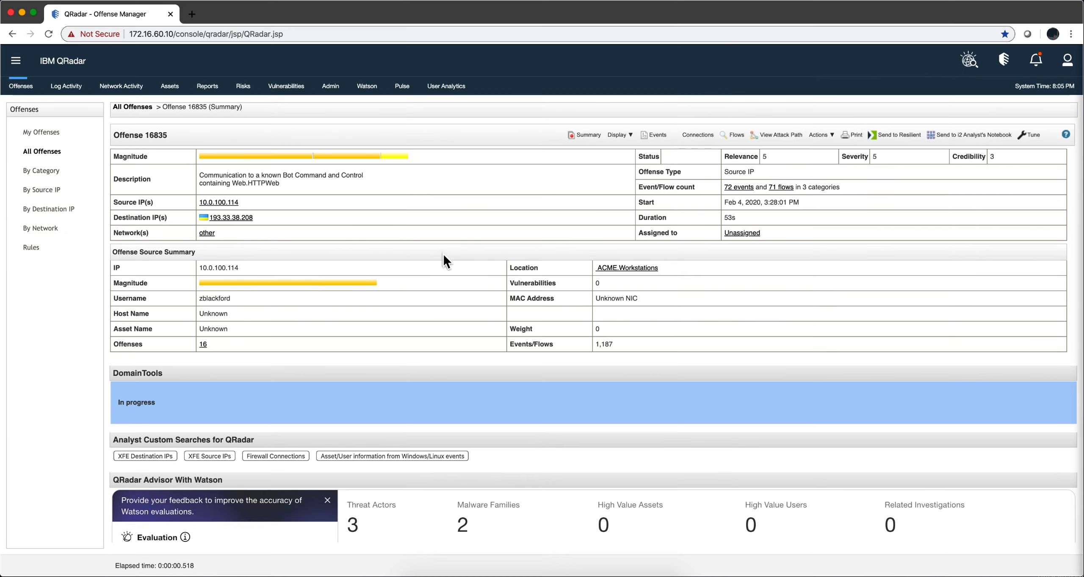
Scroll down to the QRadar Advisor With Watson section rating offense 16835 high priority
{"action": "scroll", "scroll_direction": "down", "scroll_amount": 3}
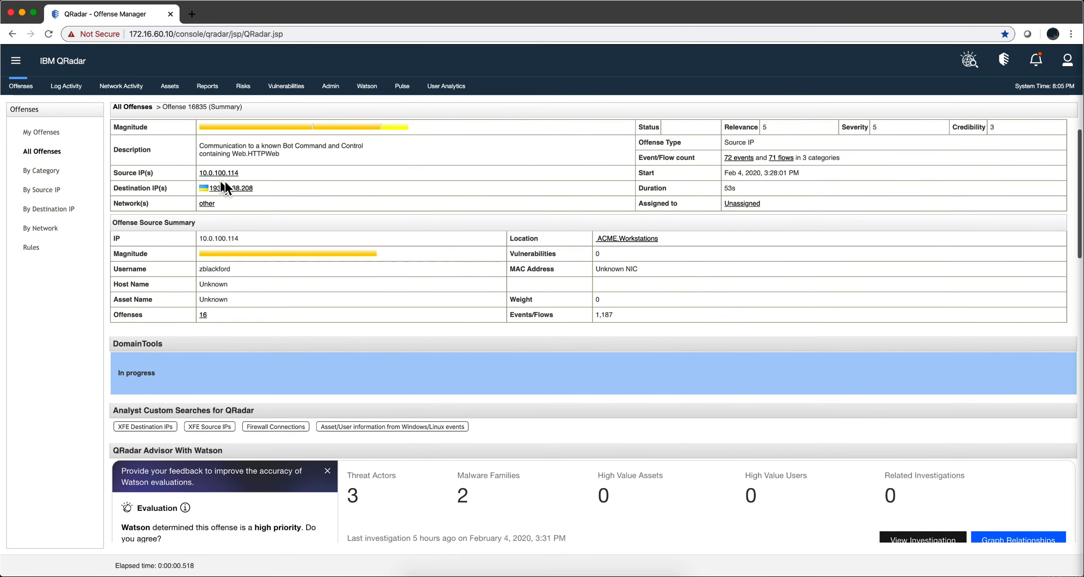
{"action": "mouse_move", "coordinate": [258, 195]}
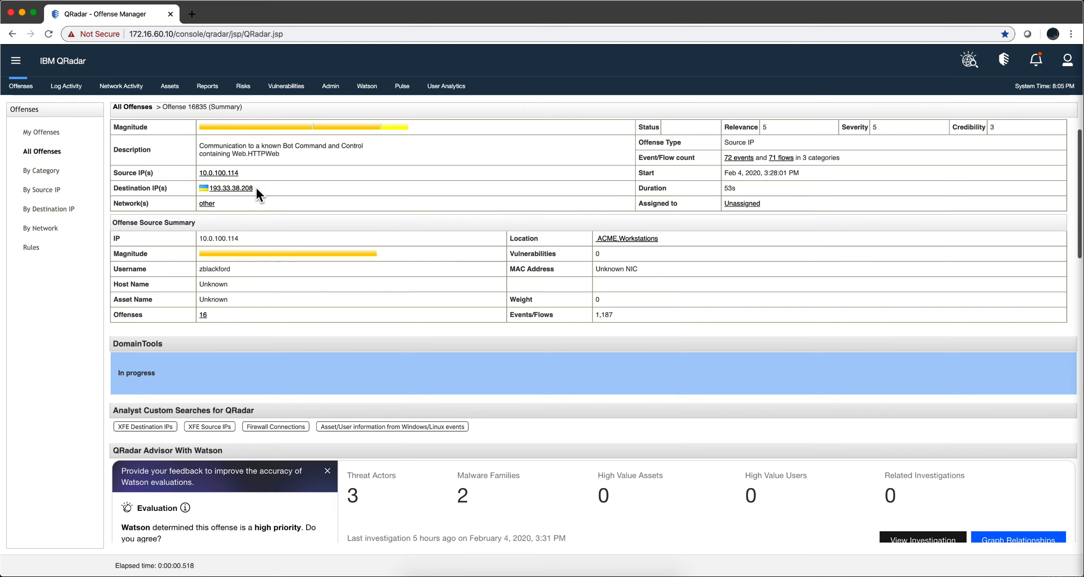
{"action": "mouse_move", "coordinate": [354, 240]}
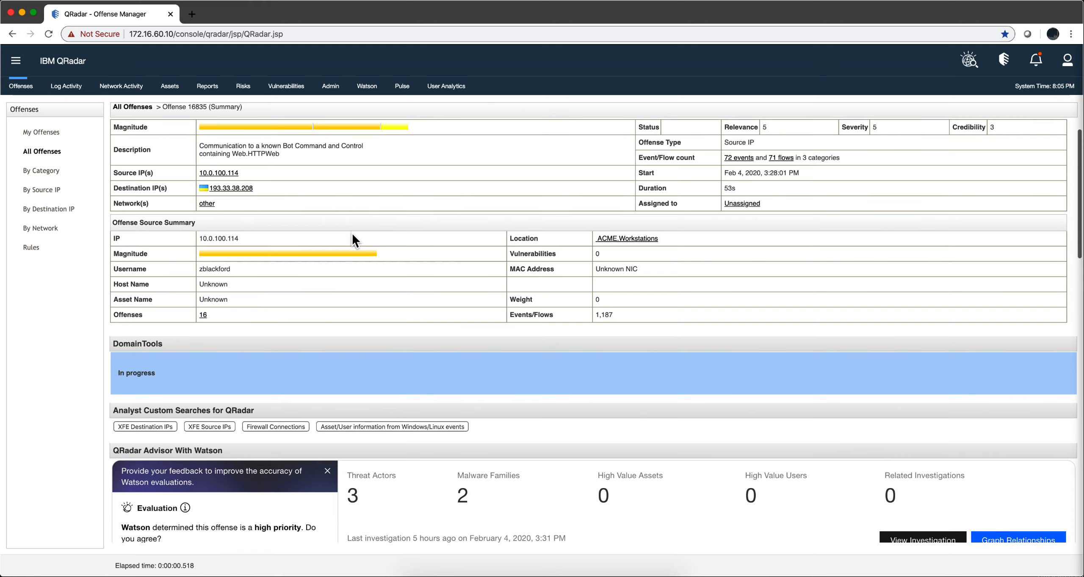
{"action": "scroll", "scroll_direction": "down", "scroll_amount": 3}
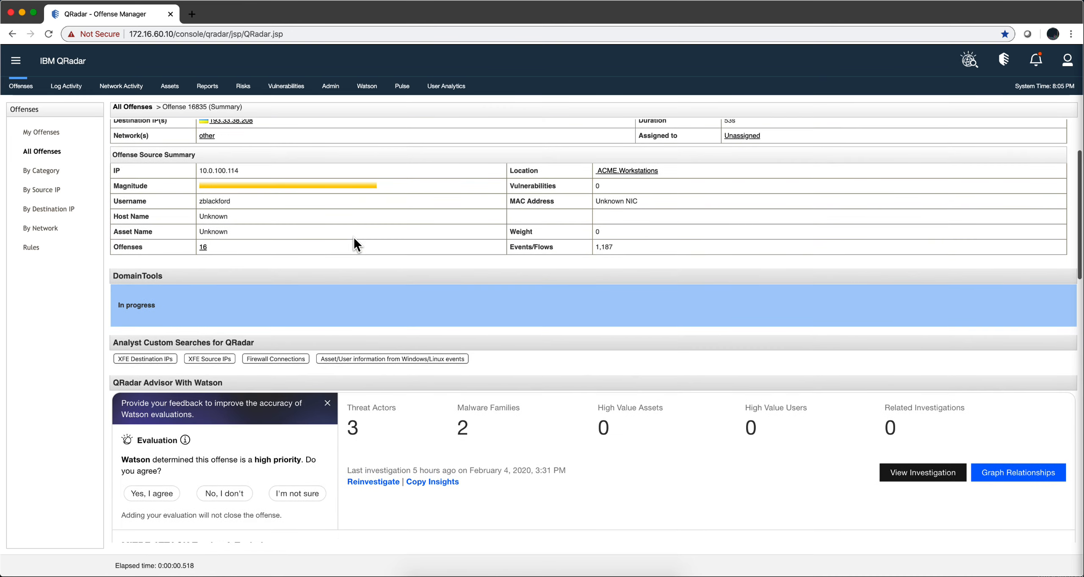
{"action": "mouse_move", "coordinate": [717, 407]}
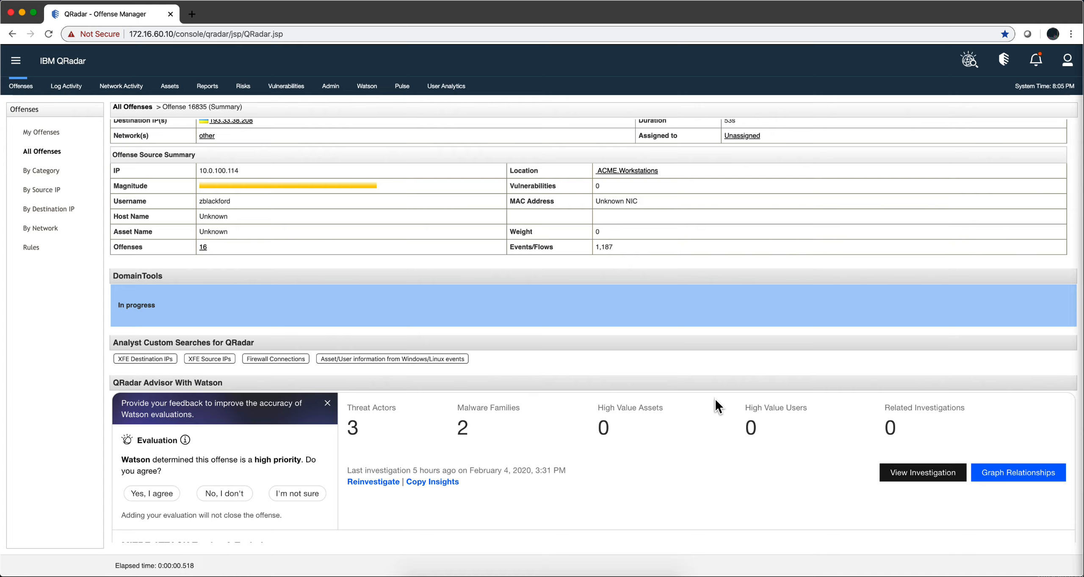
{"action": "mouse_move", "coordinate": [1035, 481]}
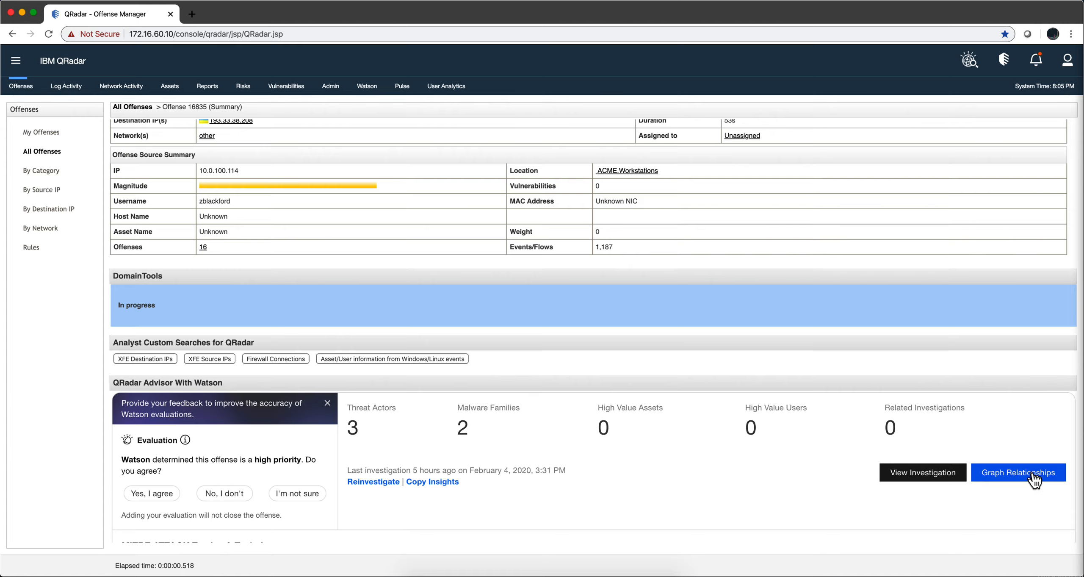
Open Graph Relationships linking 10.0.100.114 to emotet, geodo and spider
{"action": "left_click", "coordinate": [1017, 473]}
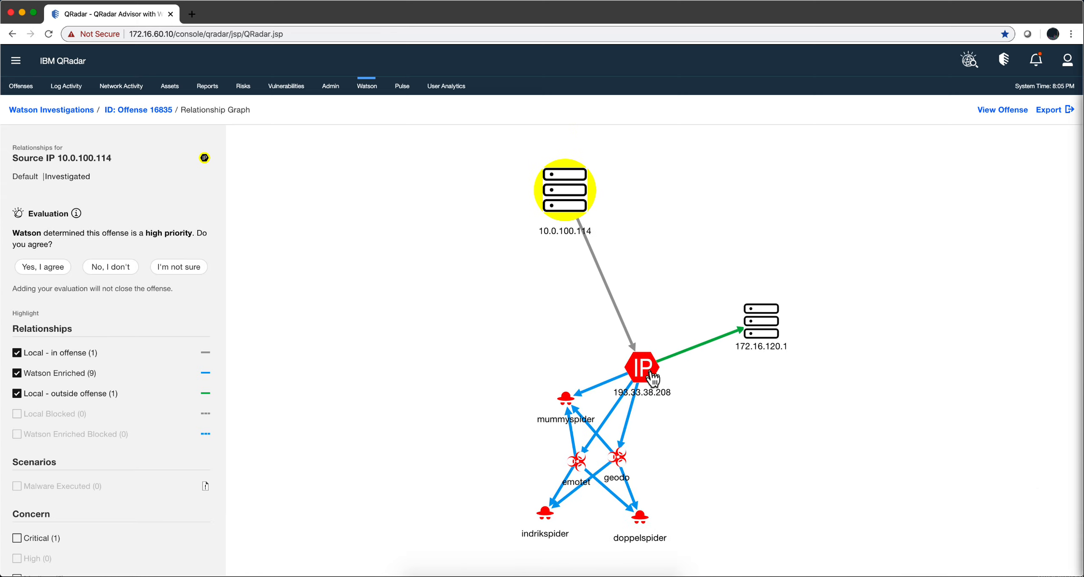
{"action": "mouse_move", "coordinate": [584, 472]}
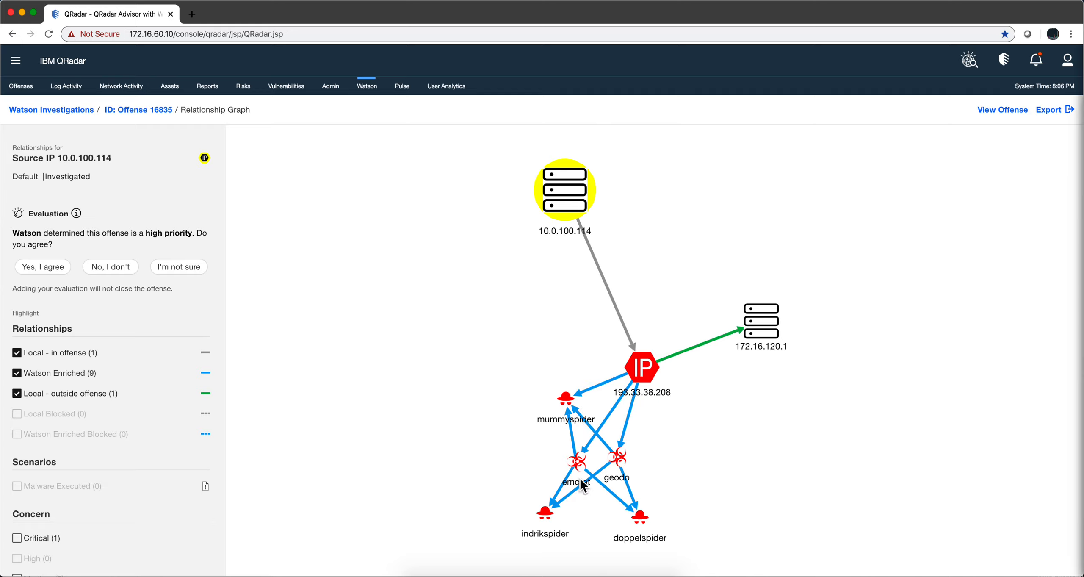
{"action": "mouse_move", "coordinate": [653, 406]}
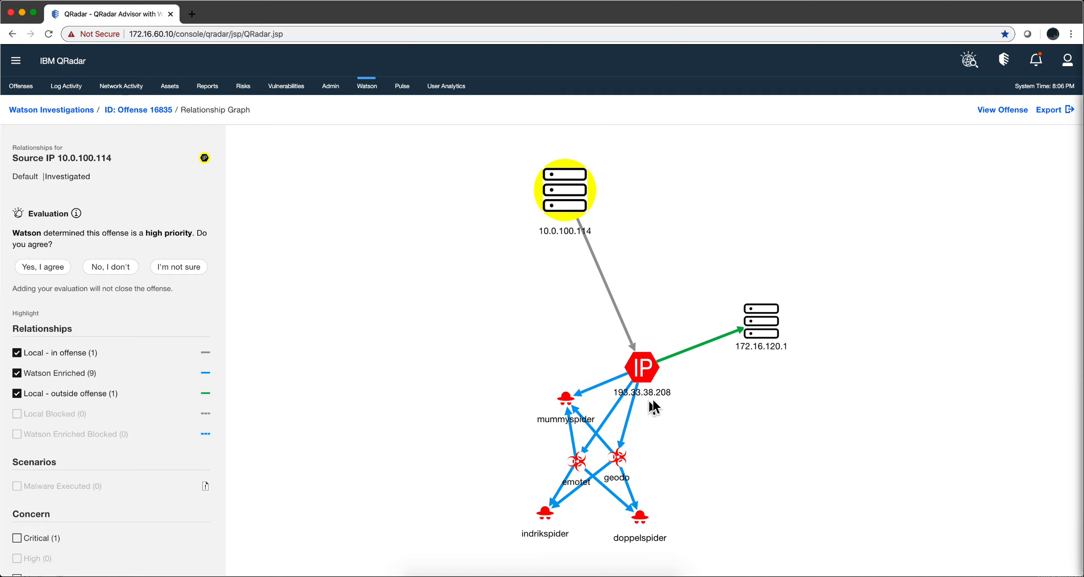
{"action": "mouse_move", "coordinate": [780, 308]}
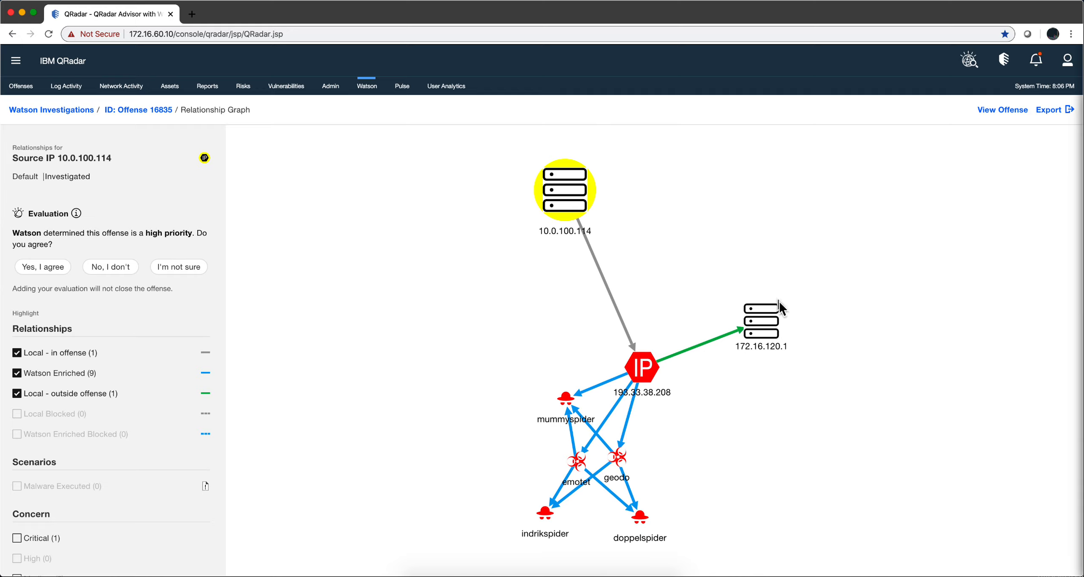
{"action": "mouse_move", "coordinate": [592, 252]}
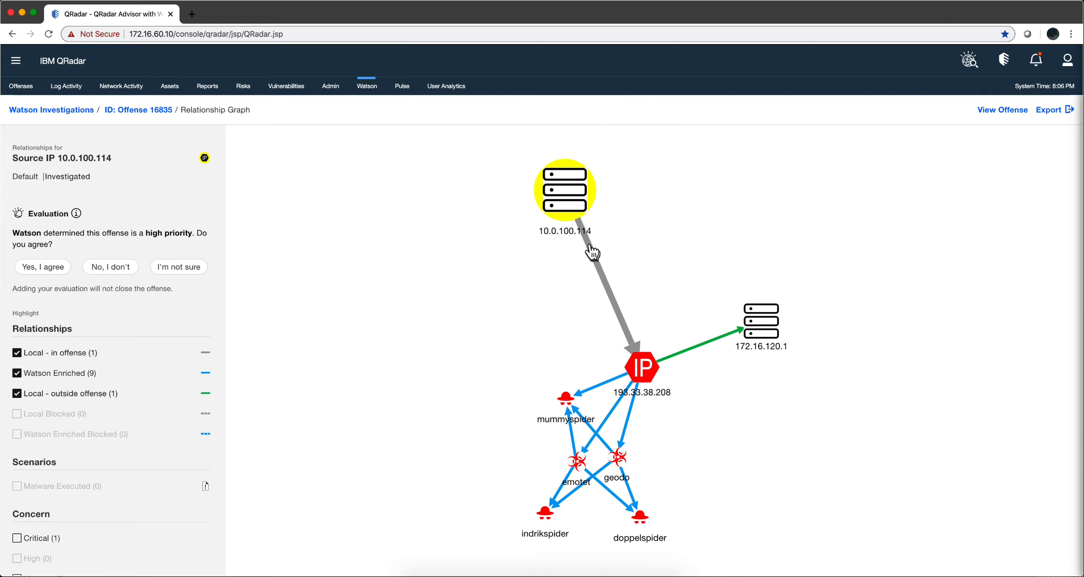
{"action": "mouse_move", "coordinate": [637, 370]}
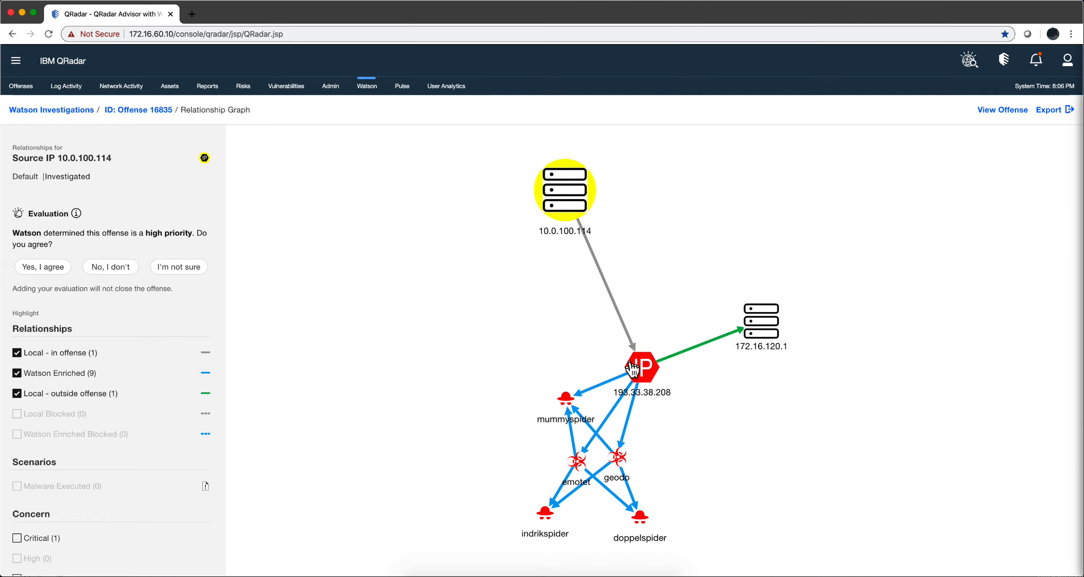
{"action": "mouse_move", "coordinate": [408, 368]}
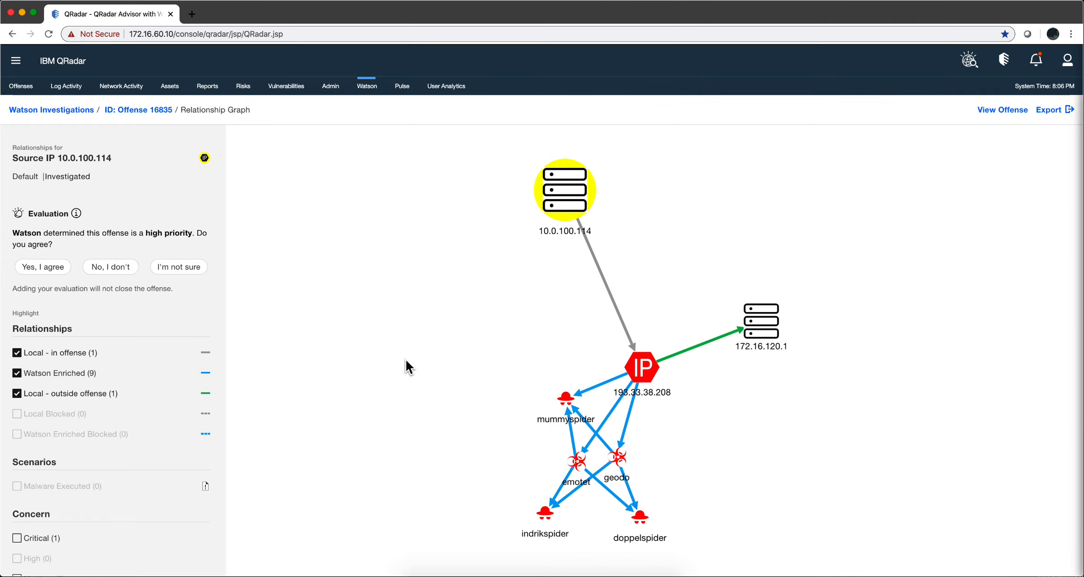
{"action": "mouse_move", "coordinate": [21, 86]}
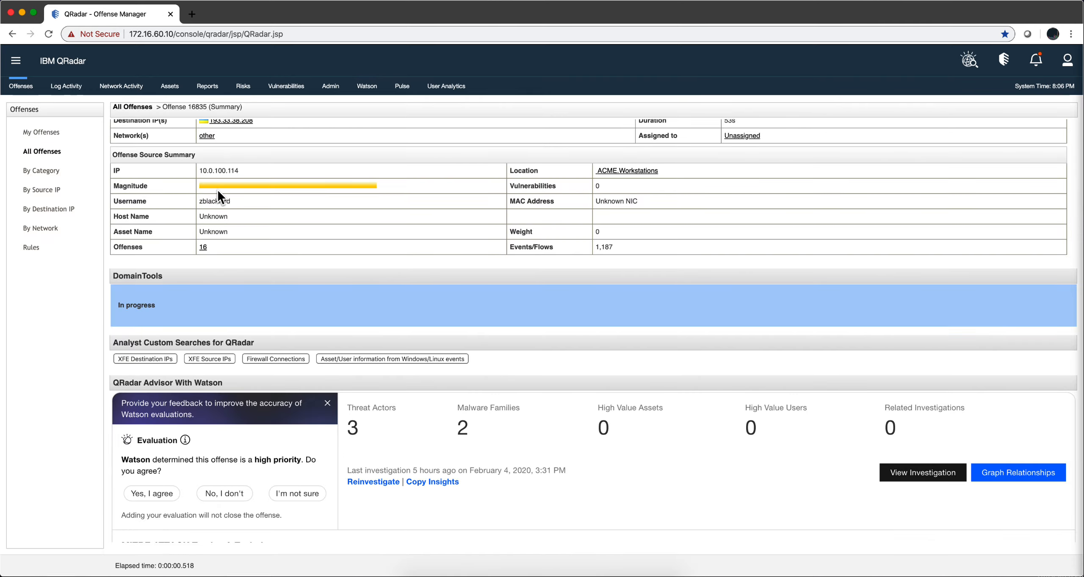
Scroll back to the top of offense 16835's summary page
{"action": "scroll", "scroll_direction": "up", "scroll_amount": 3}
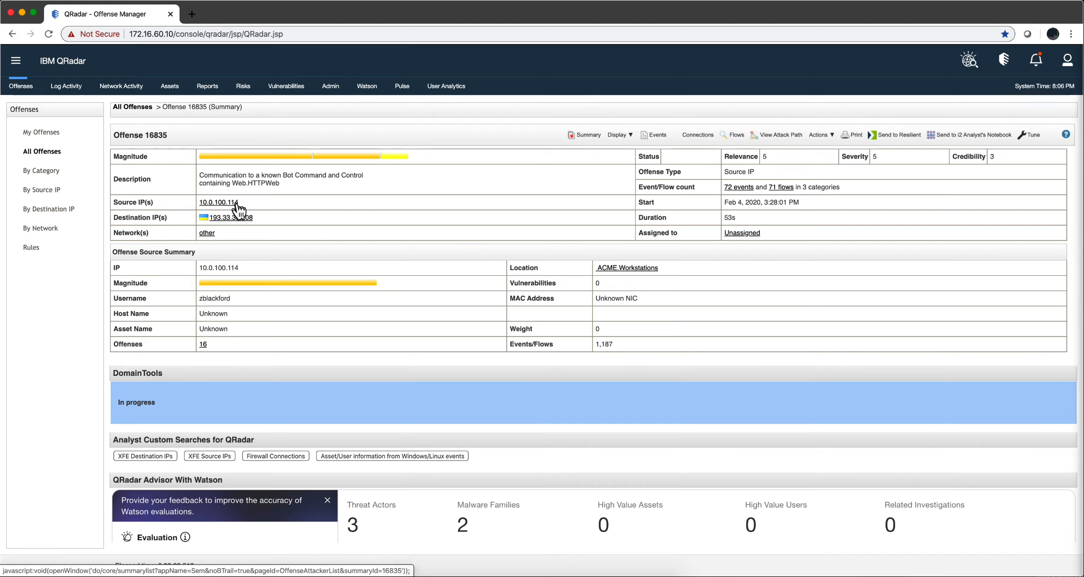
{"action": "mouse_move", "coordinate": [268, 187]}
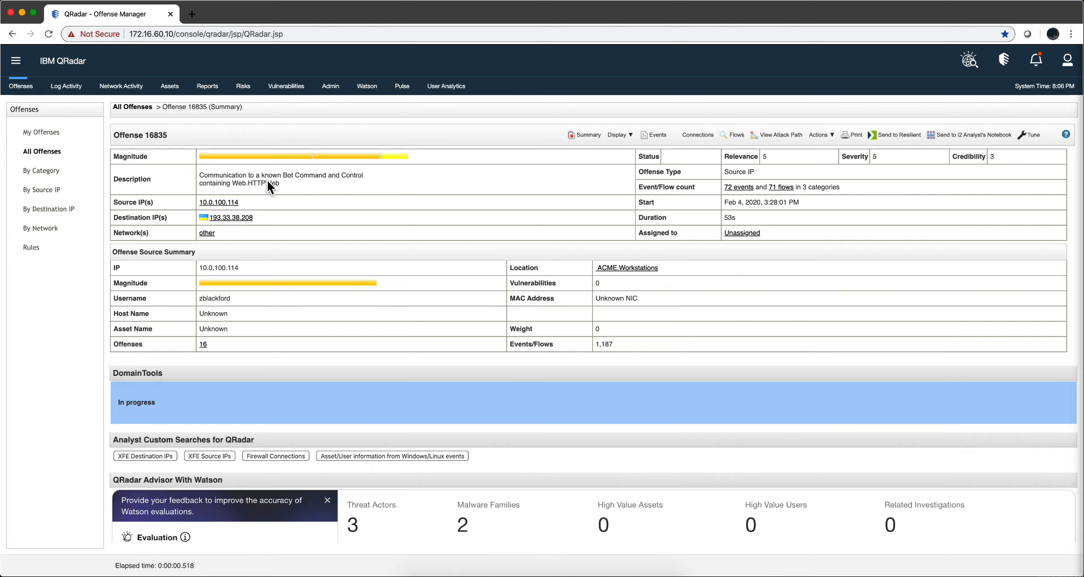
{"action": "mouse_move", "coordinate": [66, 86]}
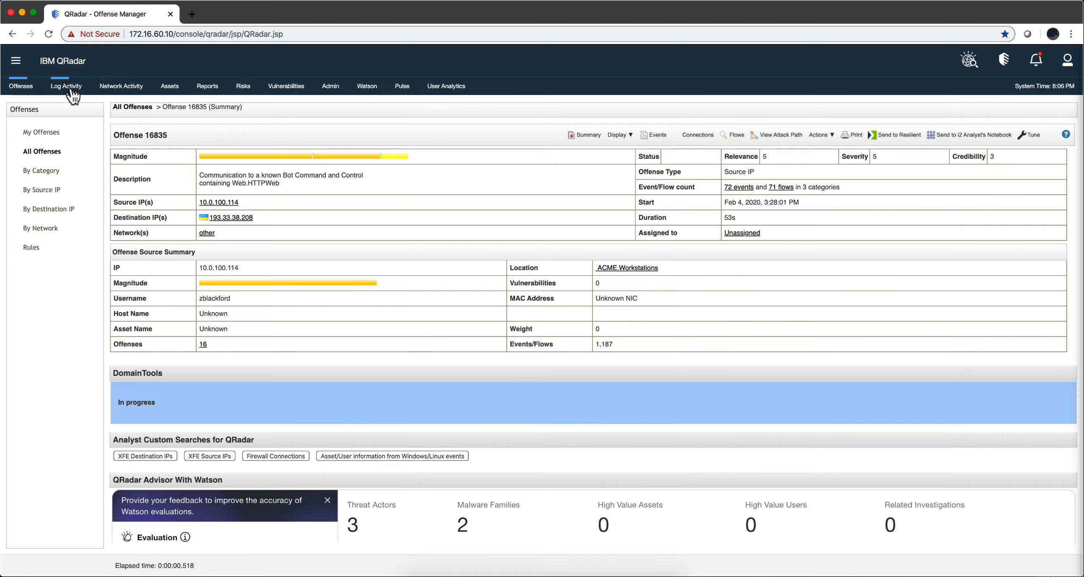
Show Log Activity events from the Last 12 Hours (1,000 events)
{"action": "left_click", "coordinate": [65, 86]}
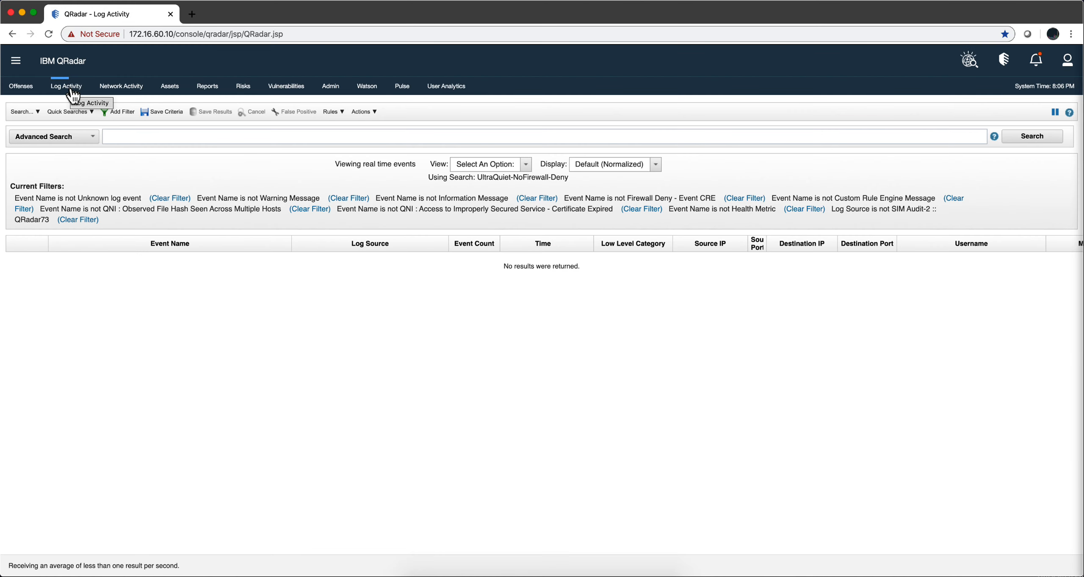
{"action": "mouse_move", "coordinate": [529, 173]}
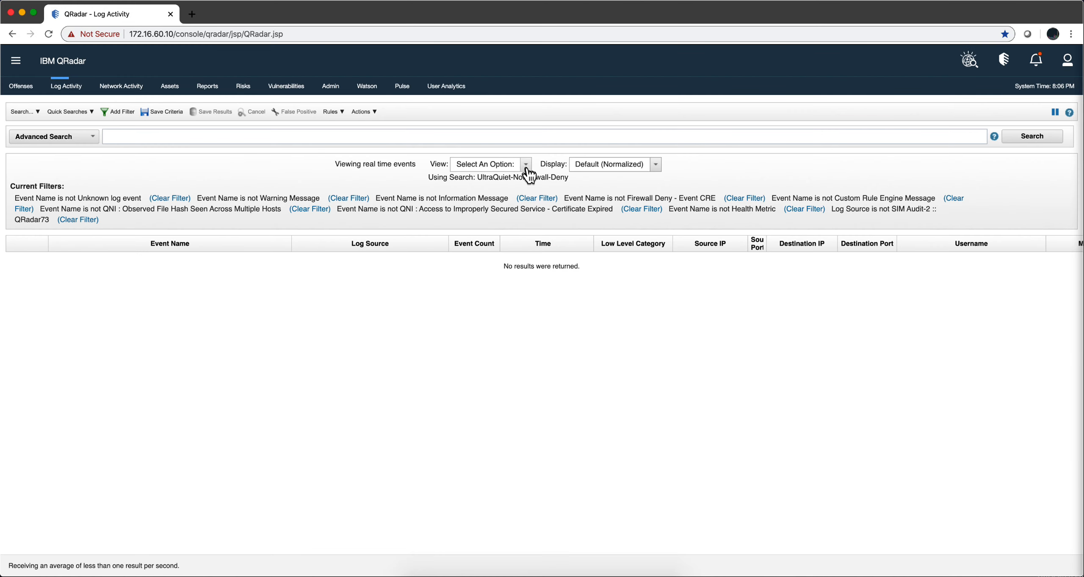
{"action": "left_click", "coordinate": [525, 164]}
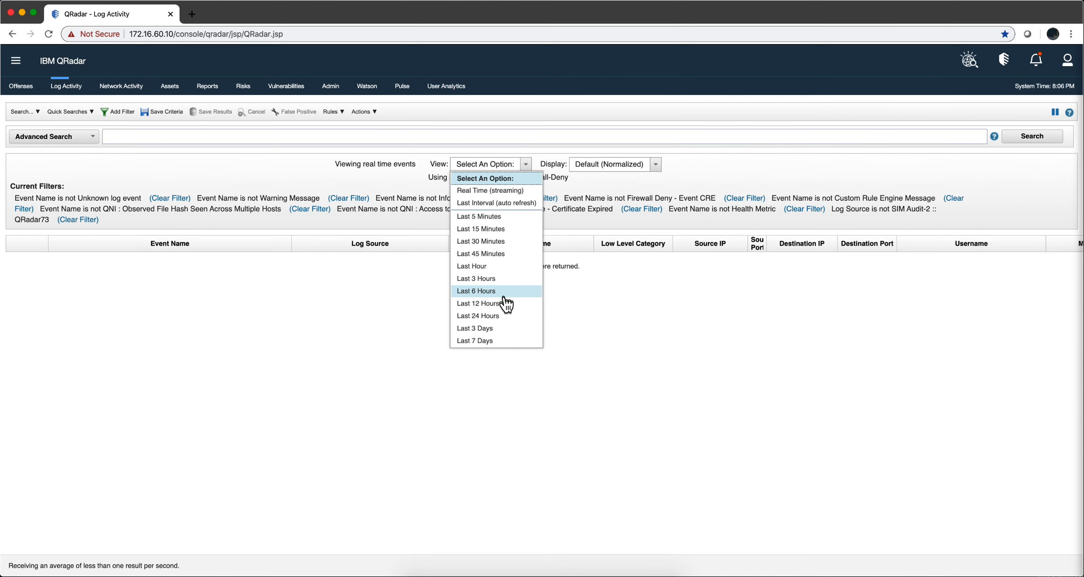
{"action": "left_click", "coordinate": [476, 291]}
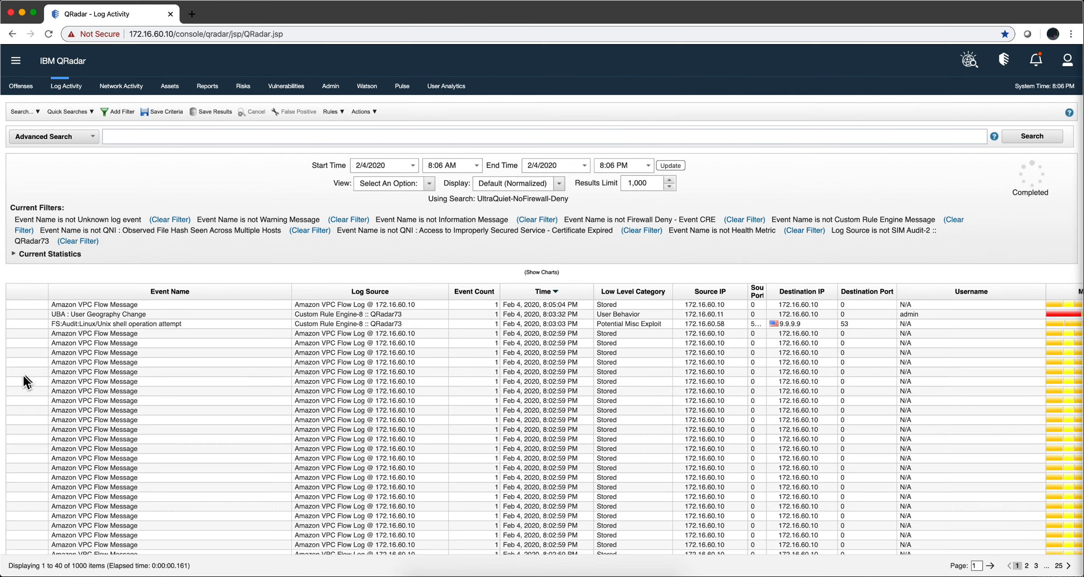
{"action": "mouse_move", "coordinate": [372, 381]}
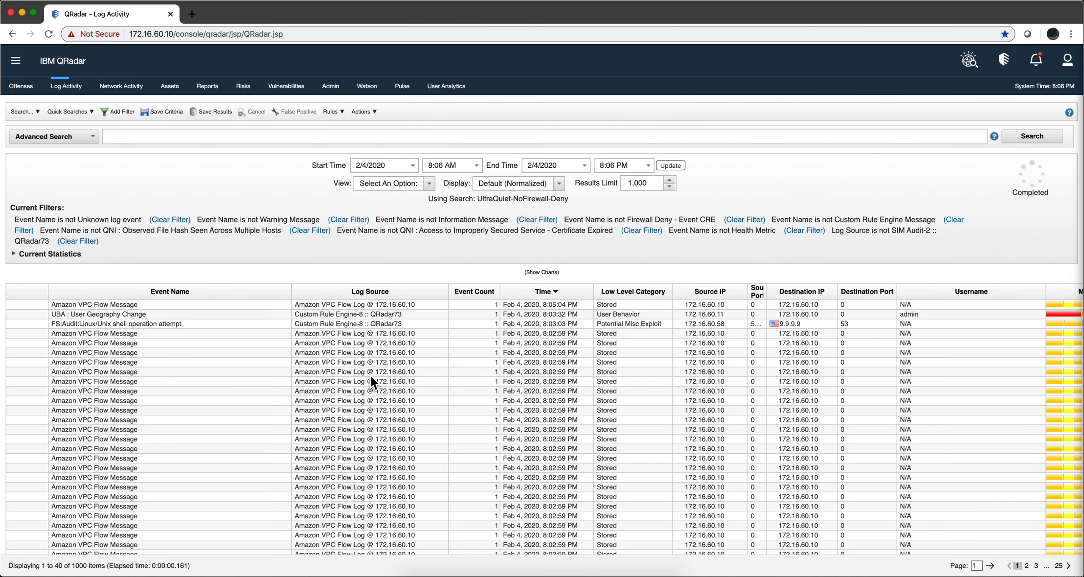
{"action": "mouse_move", "coordinate": [501, 250]}
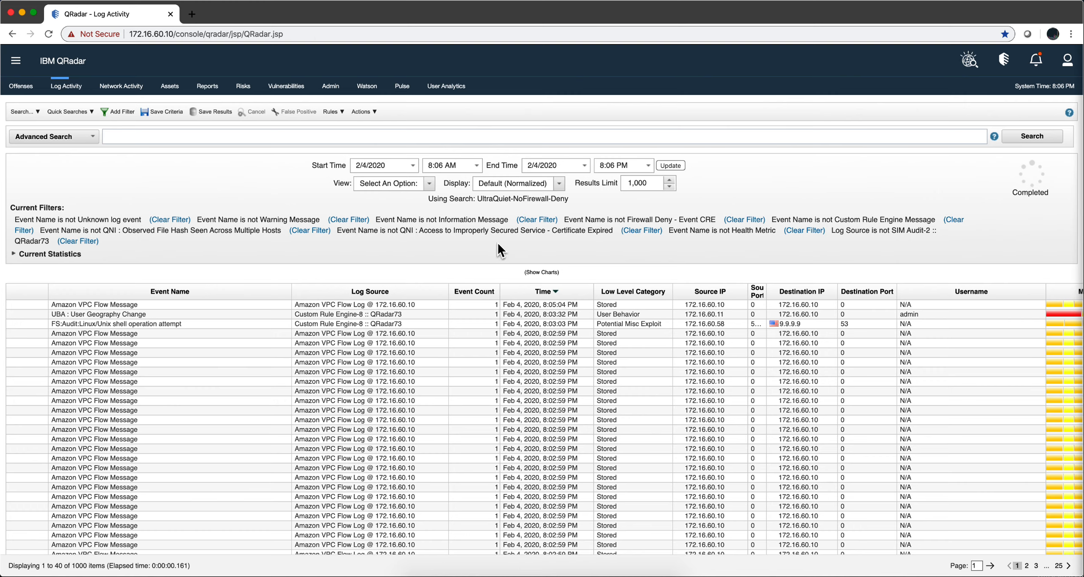
{"action": "mouse_move", "coordinate": [382, 353]}
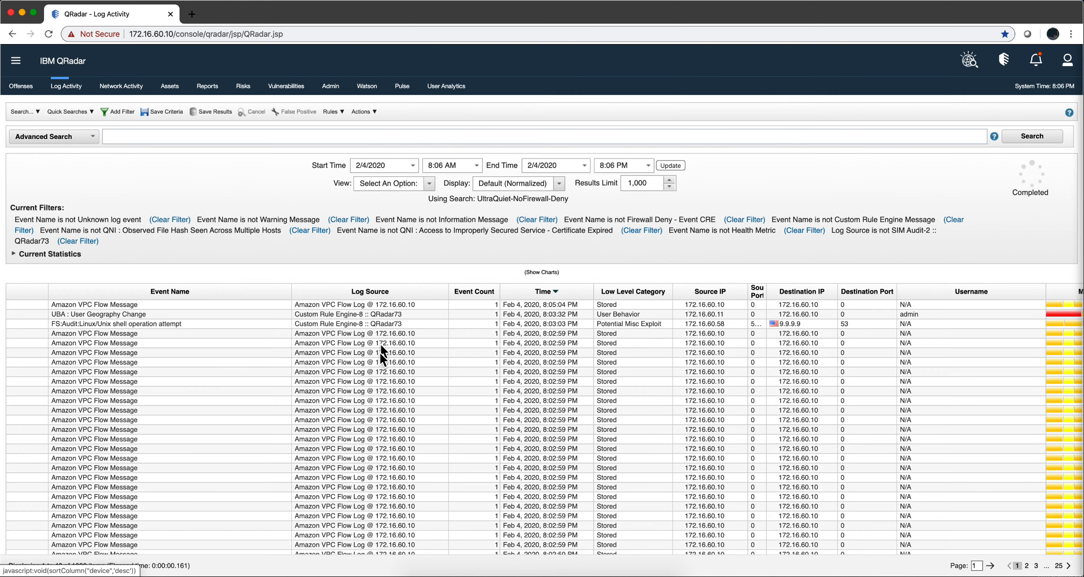
{"action": "left_click", "coordinate": [562, 182]}
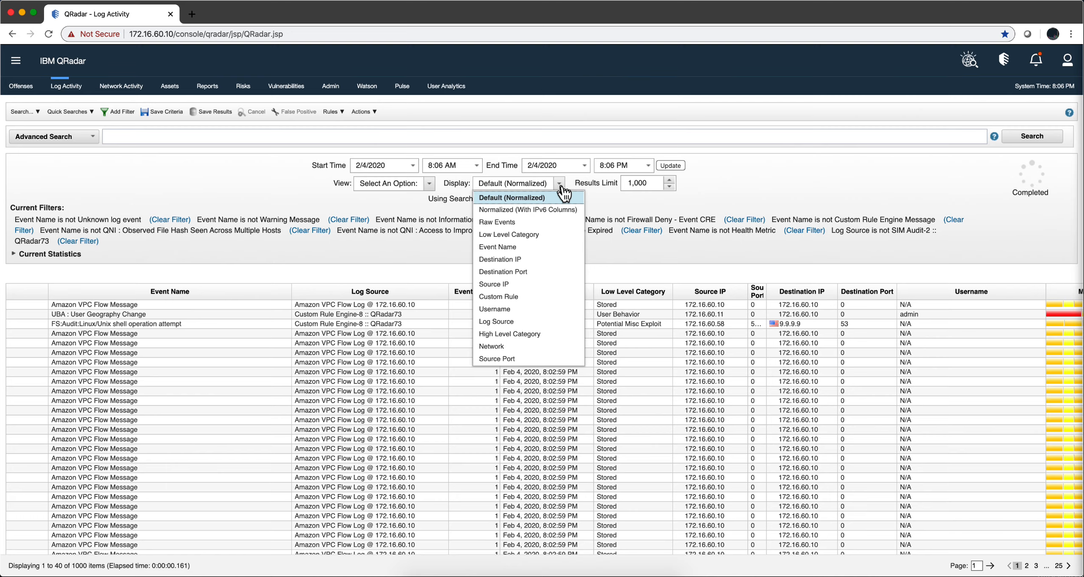
{"action": "mouse_move", "coordinate": [536, 247]}
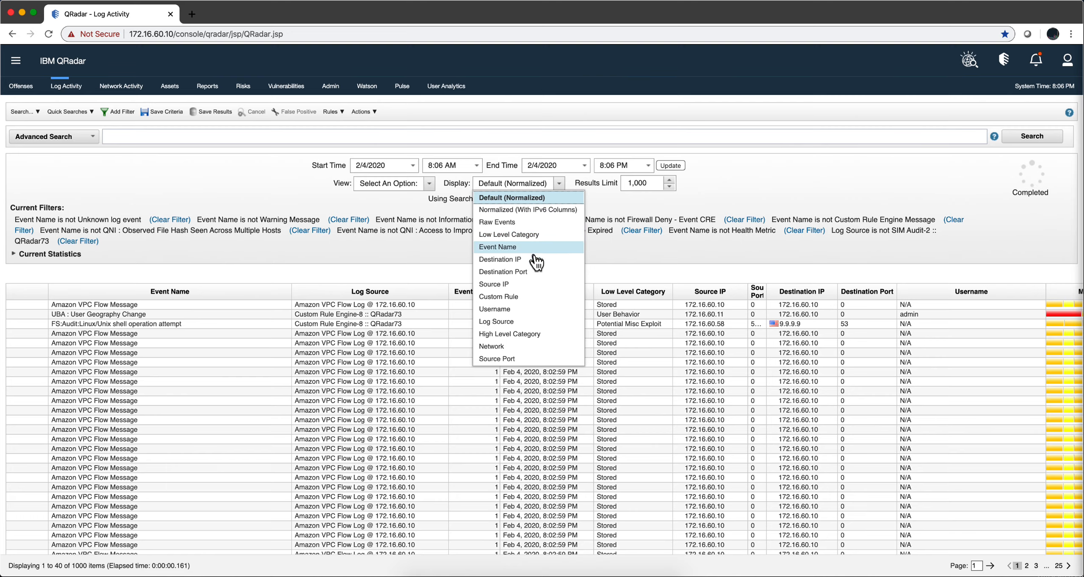
{"action": "mouse_move", "coordinate": [499, 259]}
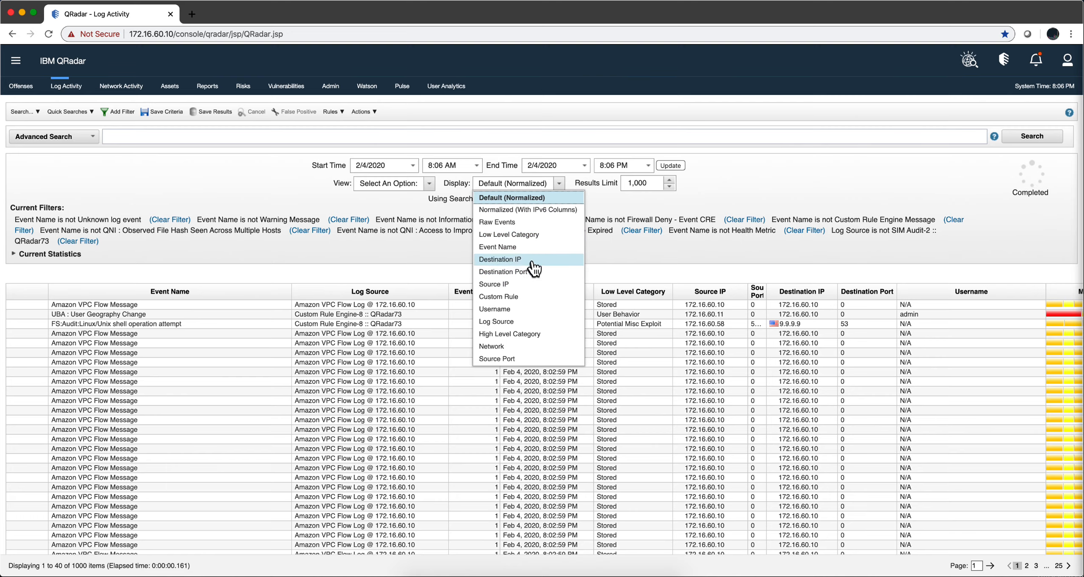
{"action": "left_click", "coordinate": [496, 247]}
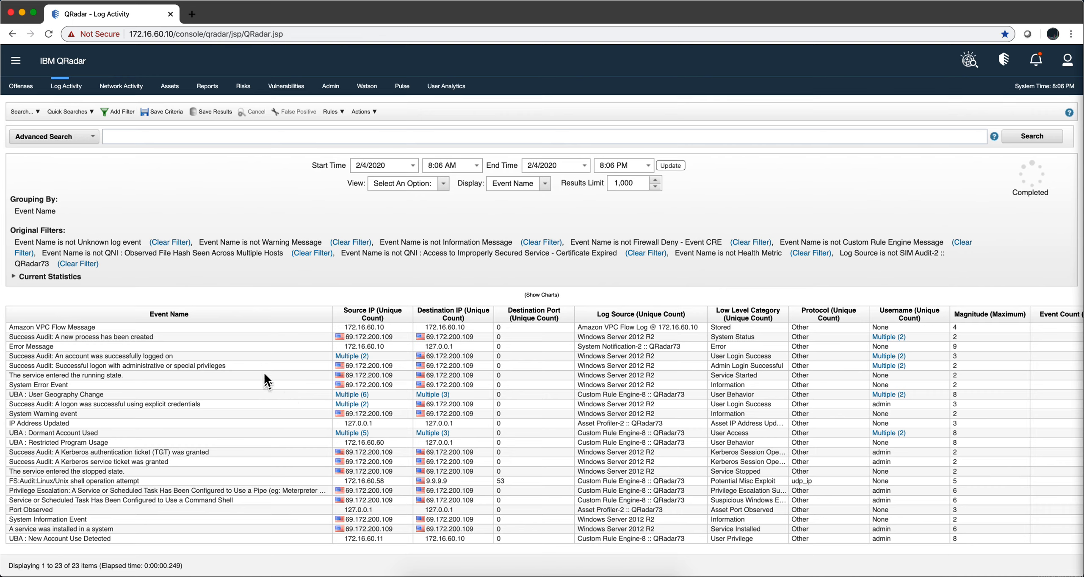
{"action": "mouse_move", "coordinate": [432, 395]}
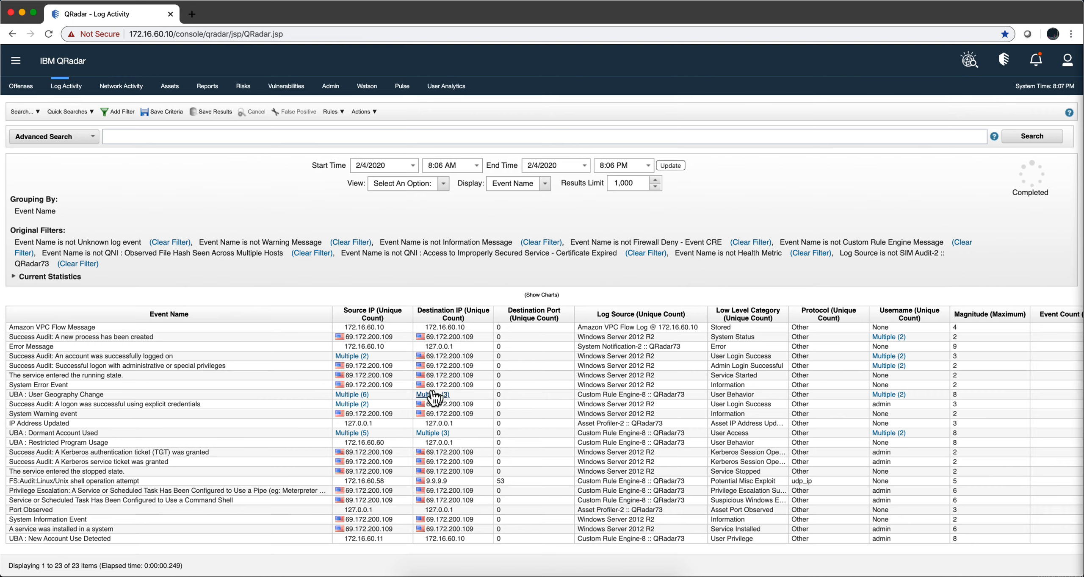
{"action": "mouse_move", "coordinate": [432, 437]}
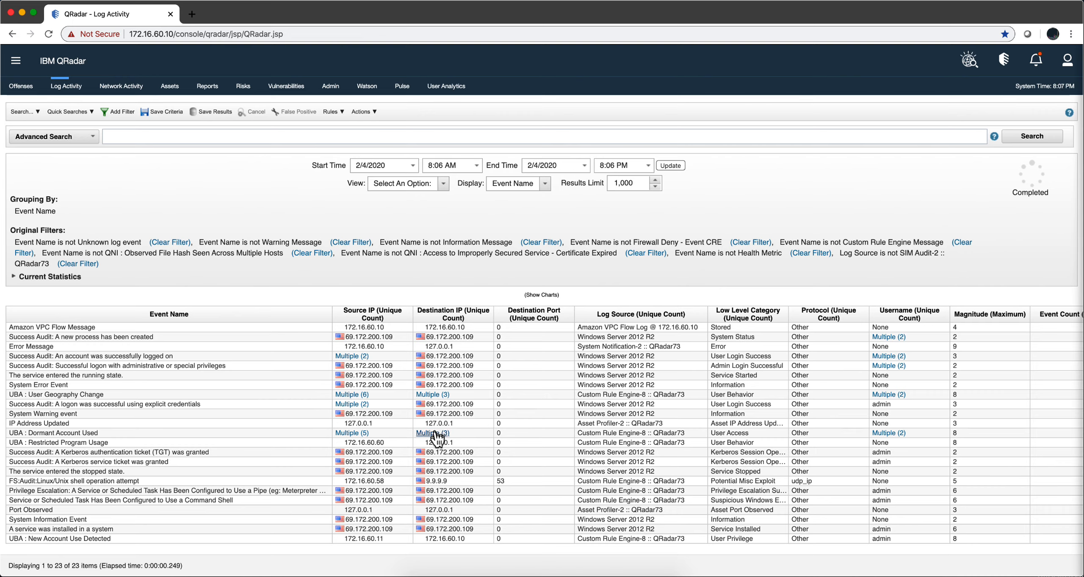
{"action": "mouse_move", "coordinate": [223, 386]}
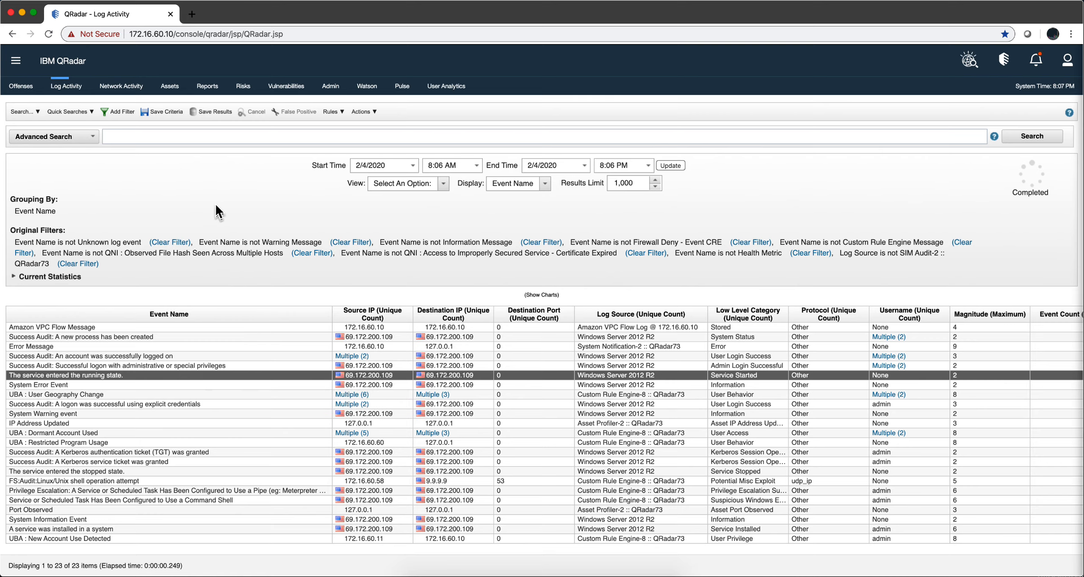
Open Add Filter and browse its Parameter list, e.g. Source or Destination IP
{"action": "left_click", "coordinate": [121, 112]}
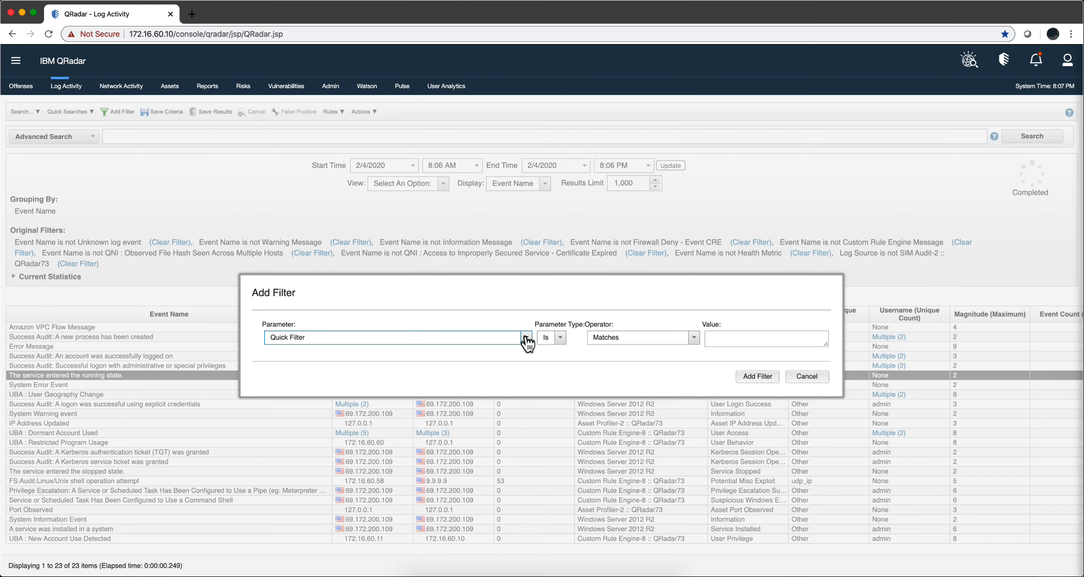
{"action": "left_click", "coordinate": [527, 337]}
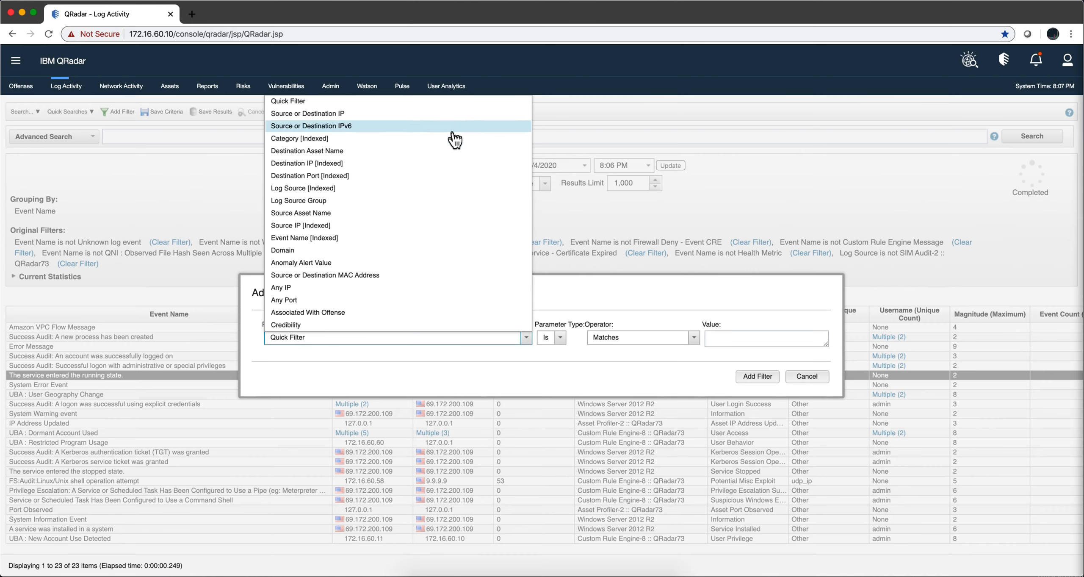
{"action": "mouse_move", "coordinate": [458, 137]}
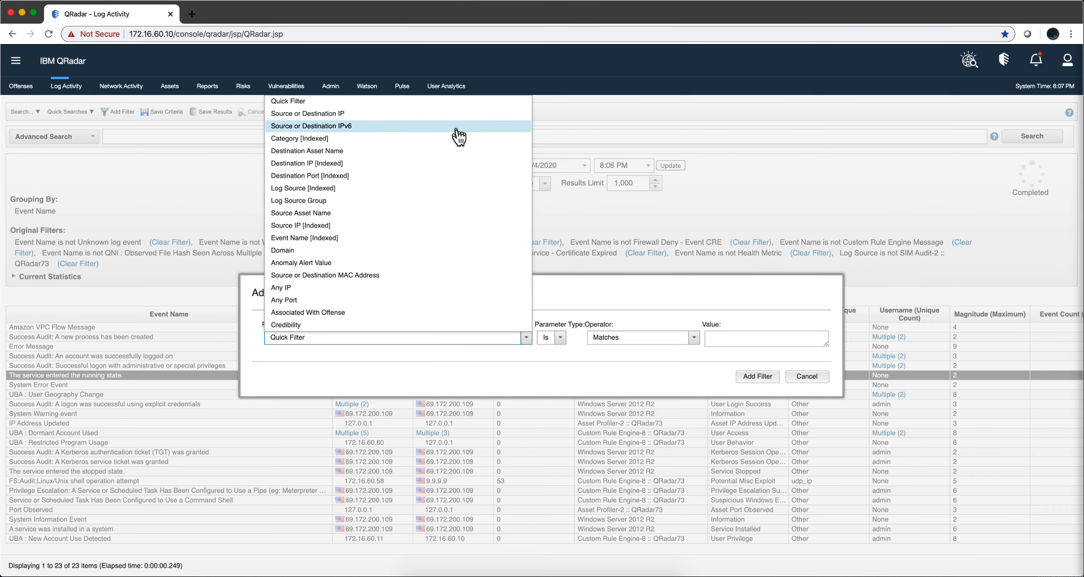
{"action": "mouse_move", "coordinate": [399, 250]}
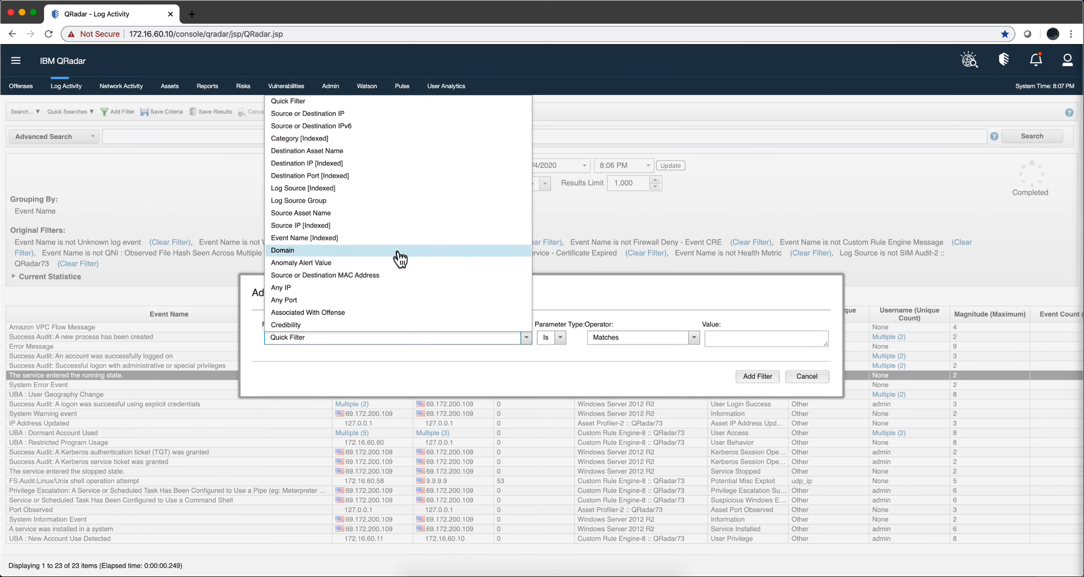
{"action": "mouse_move", "coordinate": [401, 261]}
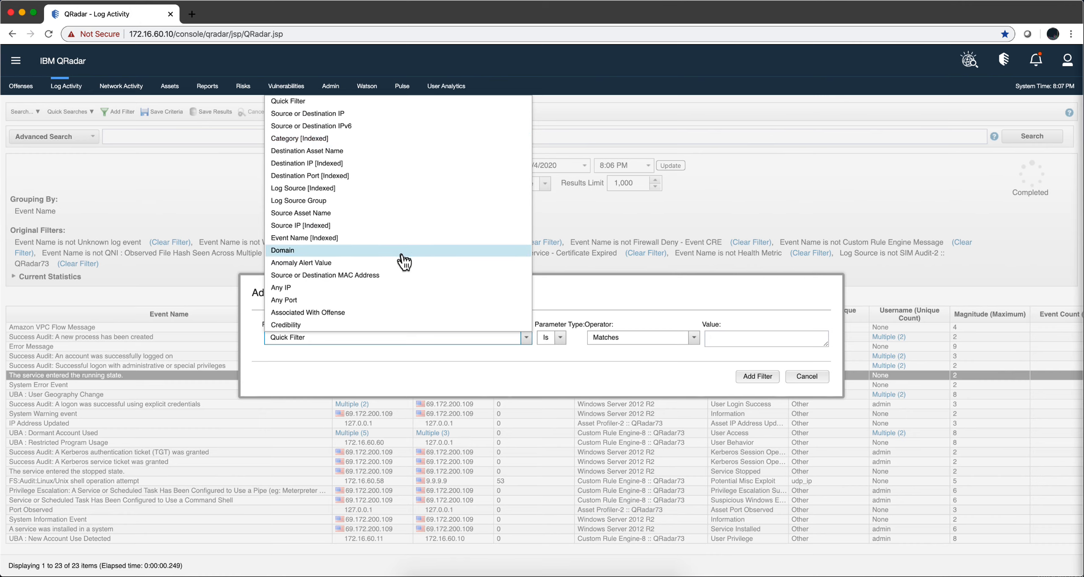
{"action": "mouse_move", "coordinate": [423, 339]}
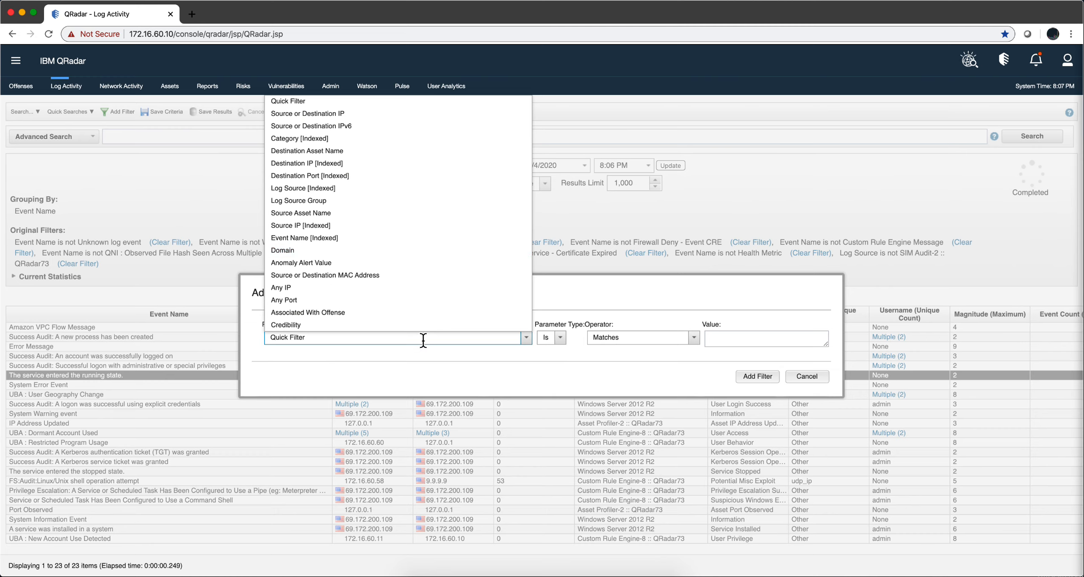
{"action": "mouse_move", "coordinate": [233, 287]}
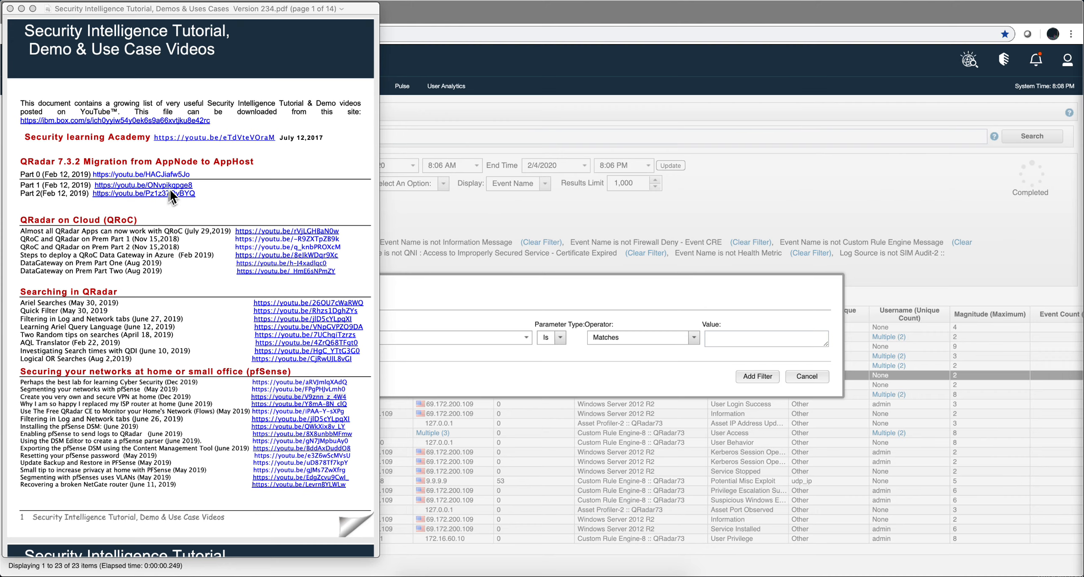
{"action": "mouse_move", "coordinate": [58, 219]}
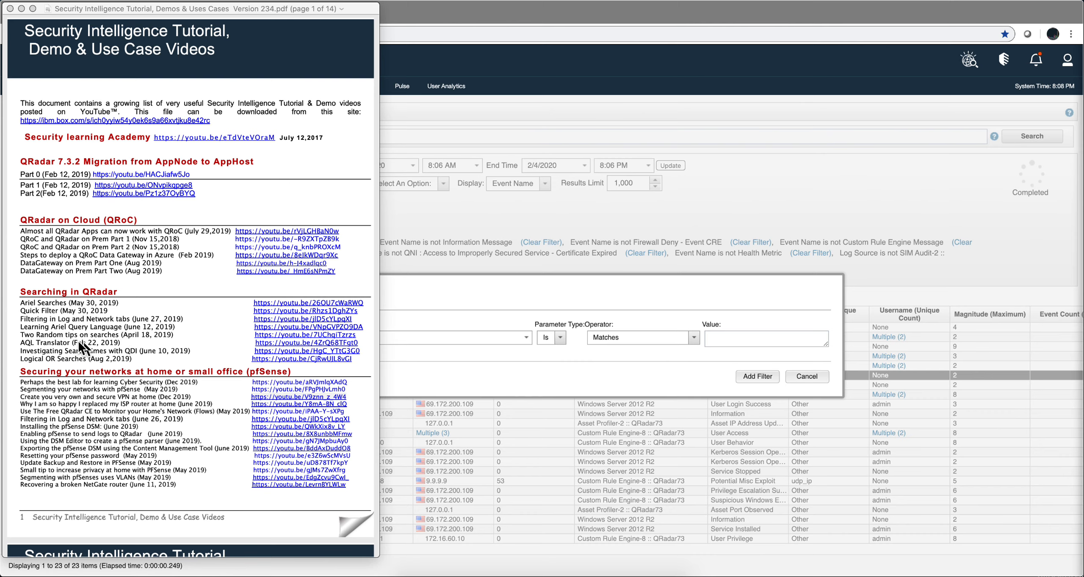
{"action": "mouse_move", "coordinate": [127, 298]}
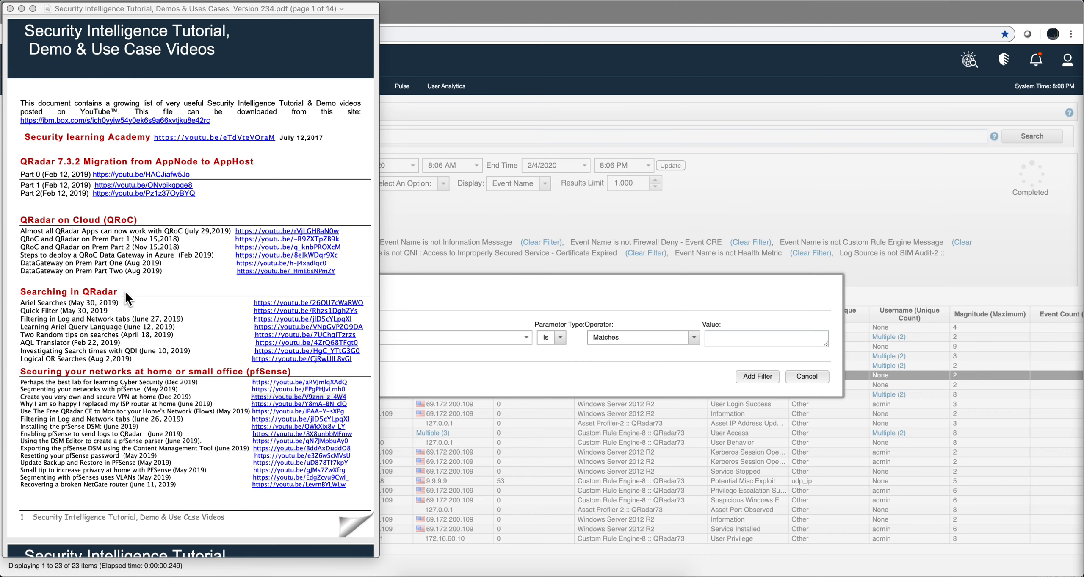
{"action": "mouse_move", "coordinate": [90, 325]}
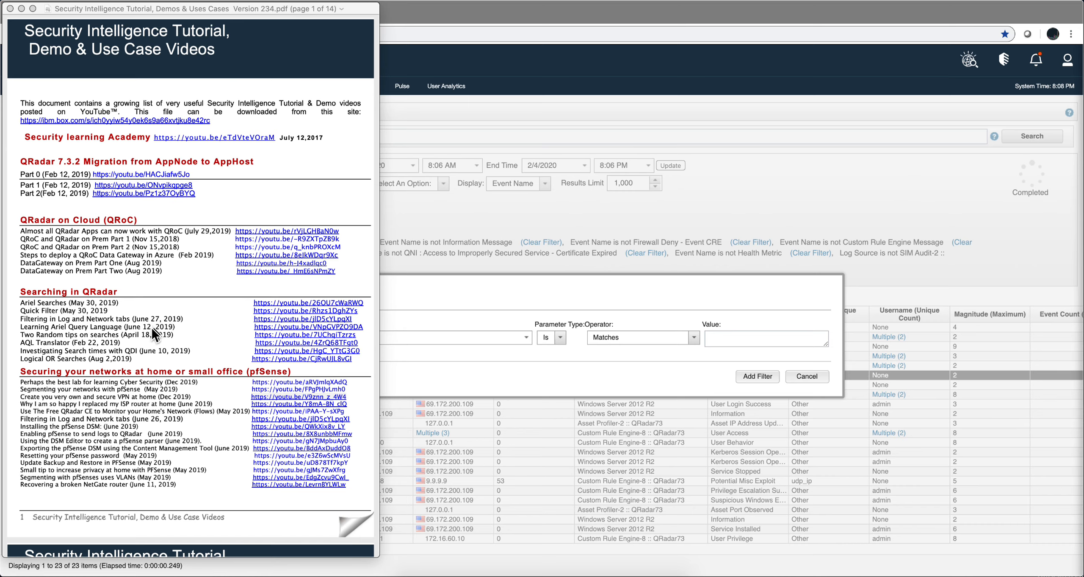
{"action": "mouse_move", "coordinate": [170, 317]}
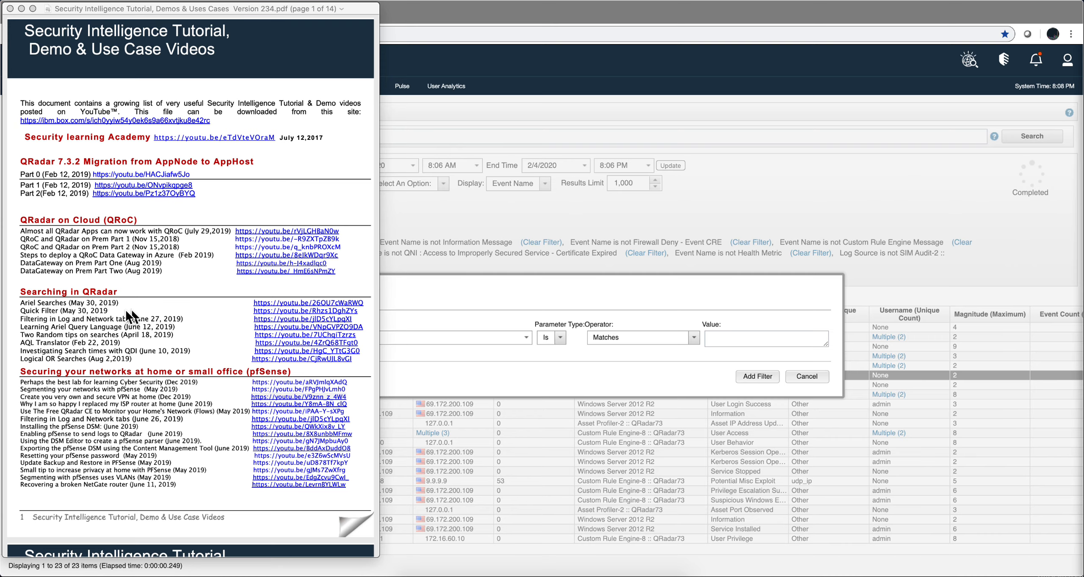
{"action": "mouse_move", "coordinate": [133, 363]}
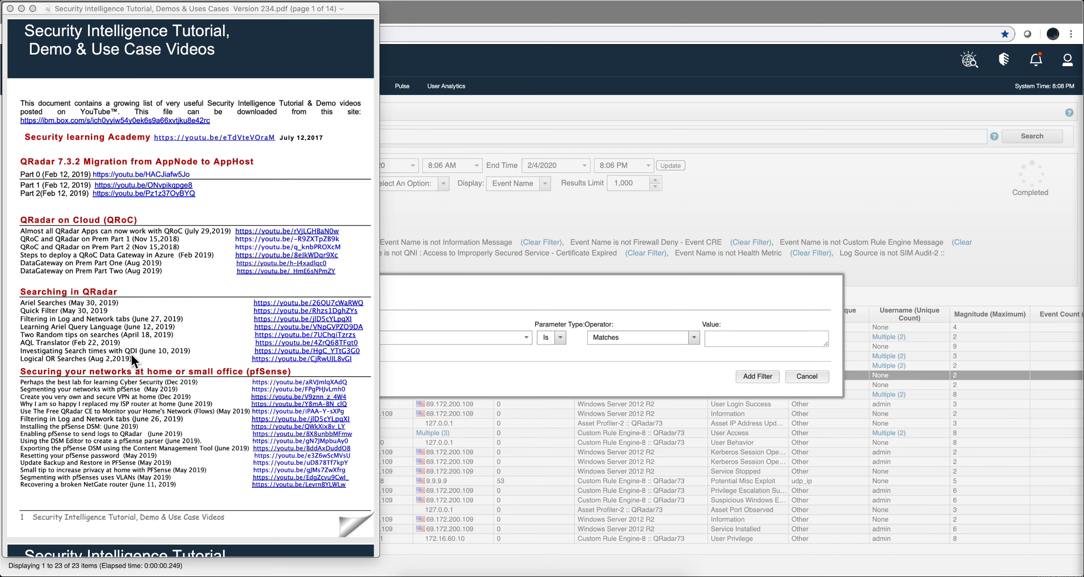
{"action": "mouse_move", "coordinate": [87, 299]}
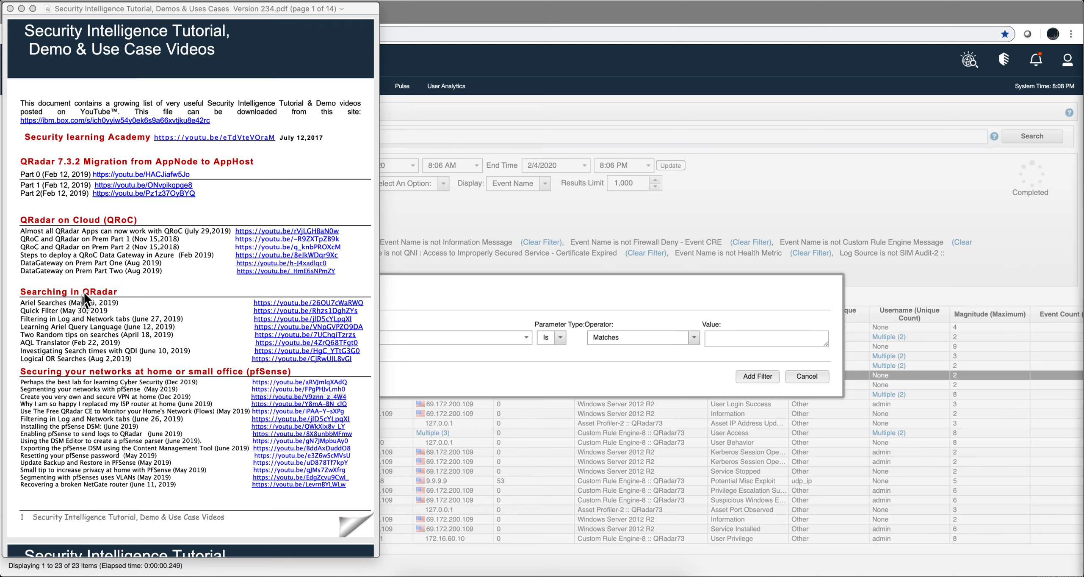
{"action": "mouse_move", "coordinate": [56, 327]}
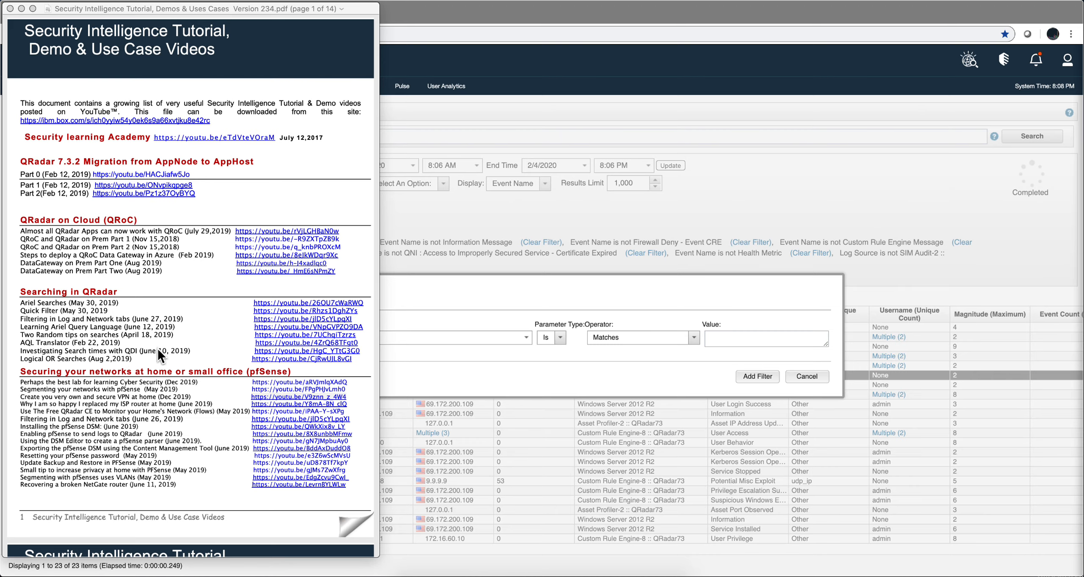
Scroll the Security Intelligence Tutorial PDF to page 11, showing the AQL, RESTful API and Why QRadar sections
{"action": "scroll", "scroll_direction": "down", "scroll_amount": 3}
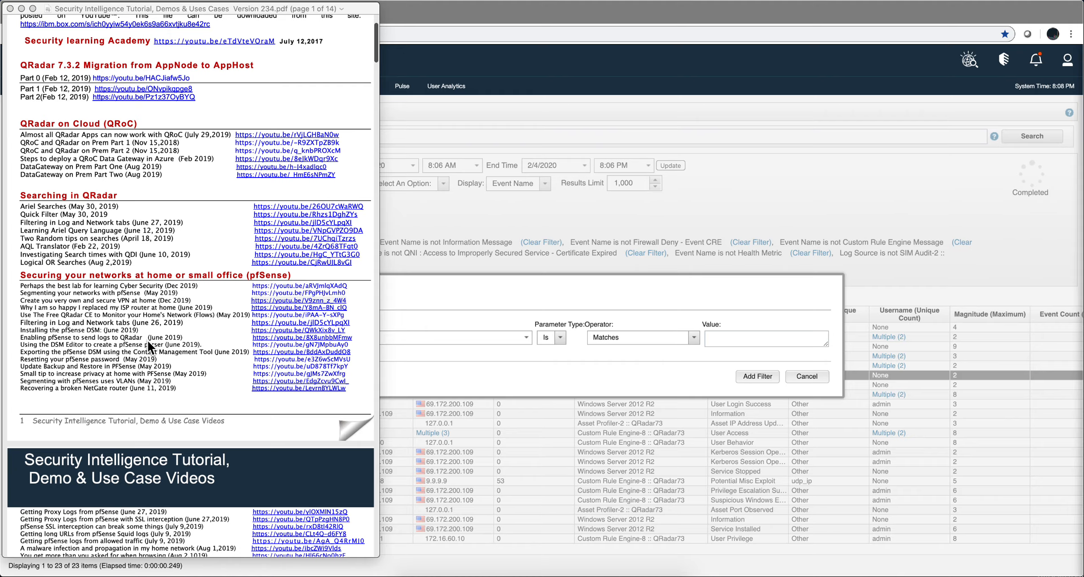
{"action": "scroll", "scroll_direction": "down", "scroll_amount": 3}
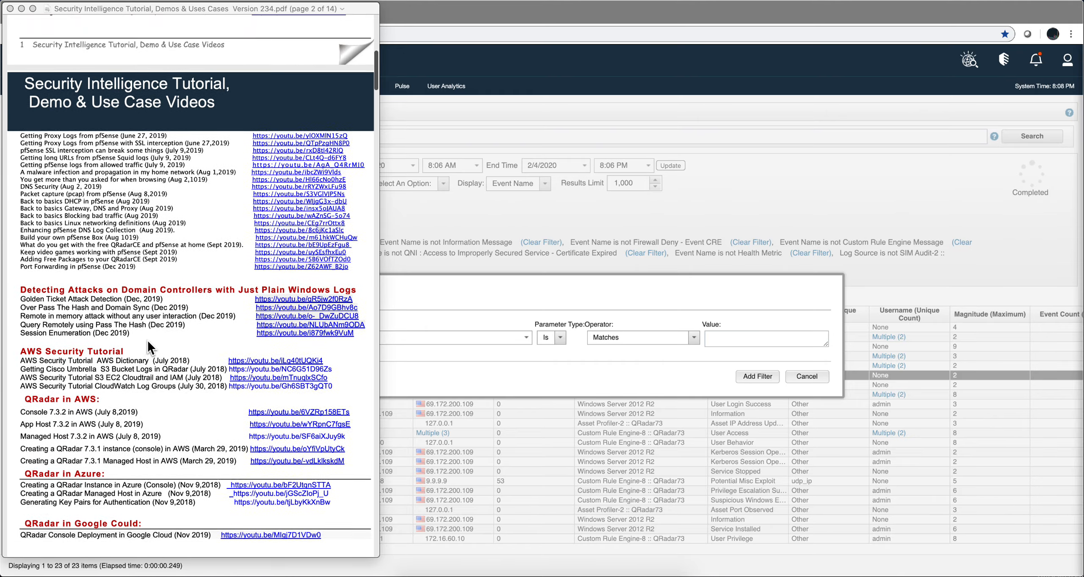
{"action": "scroll", "scroll_direction": "down", "scroll_amount": 3}
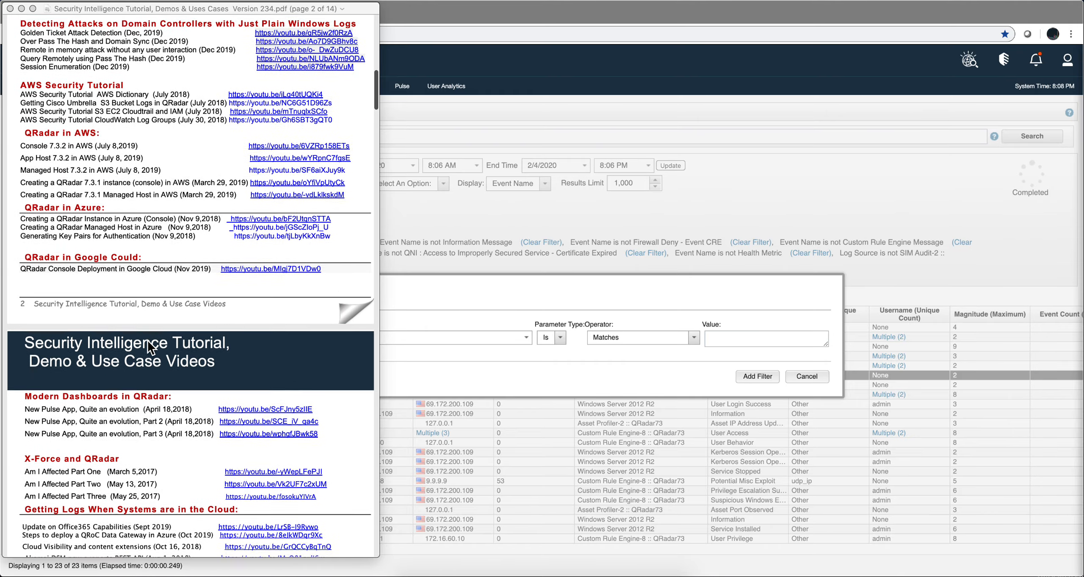
{"action": "scroll", "scroll_direction": "down", "scroll_amount": 3}
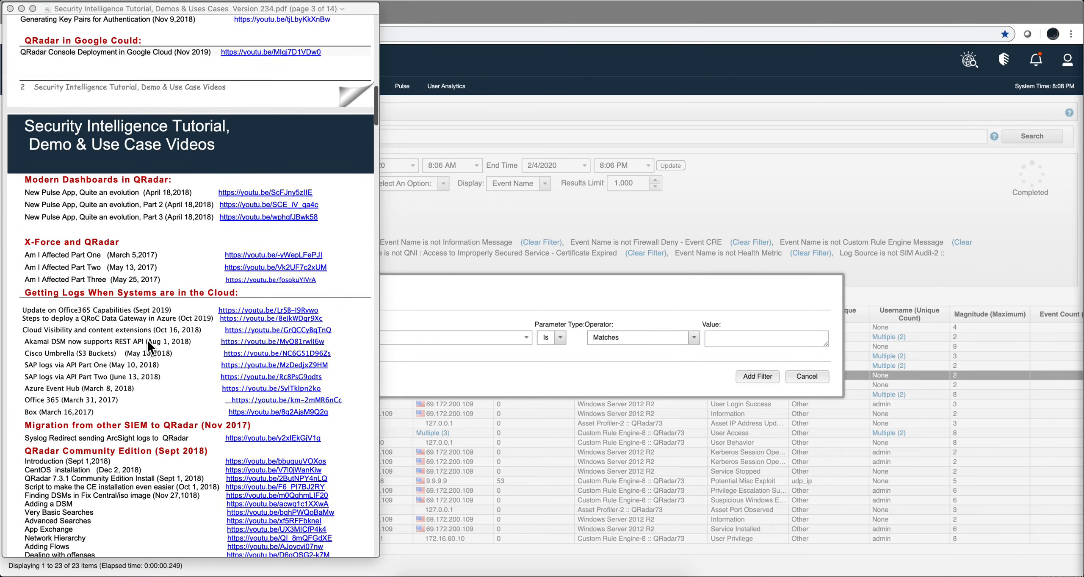
{"action": "scroll", "scroll_direction": "down", "scroll_amount": 3}
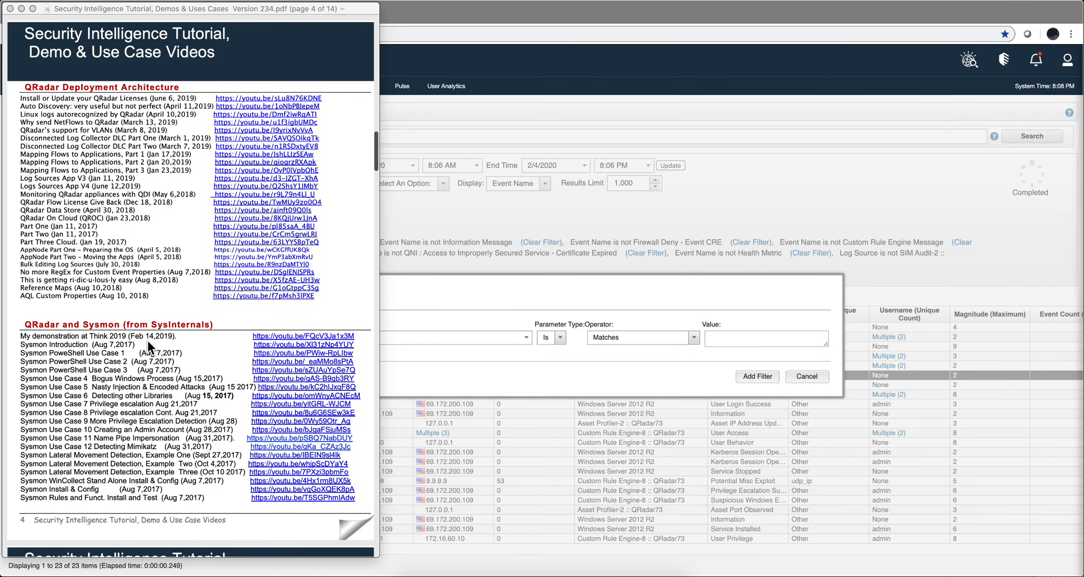
{"action": "scroll", "scroll_direction": "down", "scroll_amount": 3}
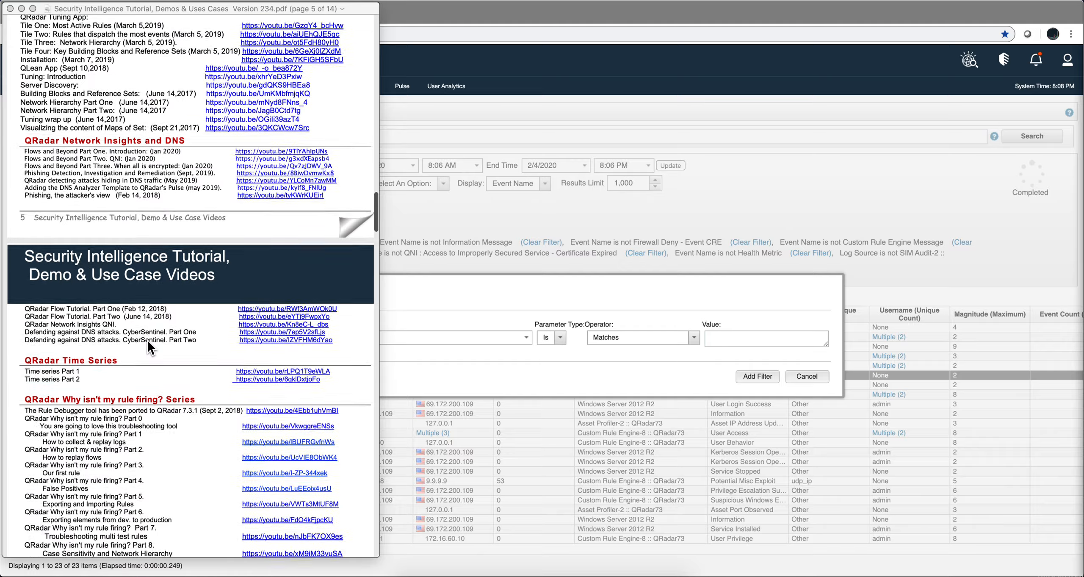
{"action": "scroll", "scroll_direction": "down", "scroll_amount": 3}
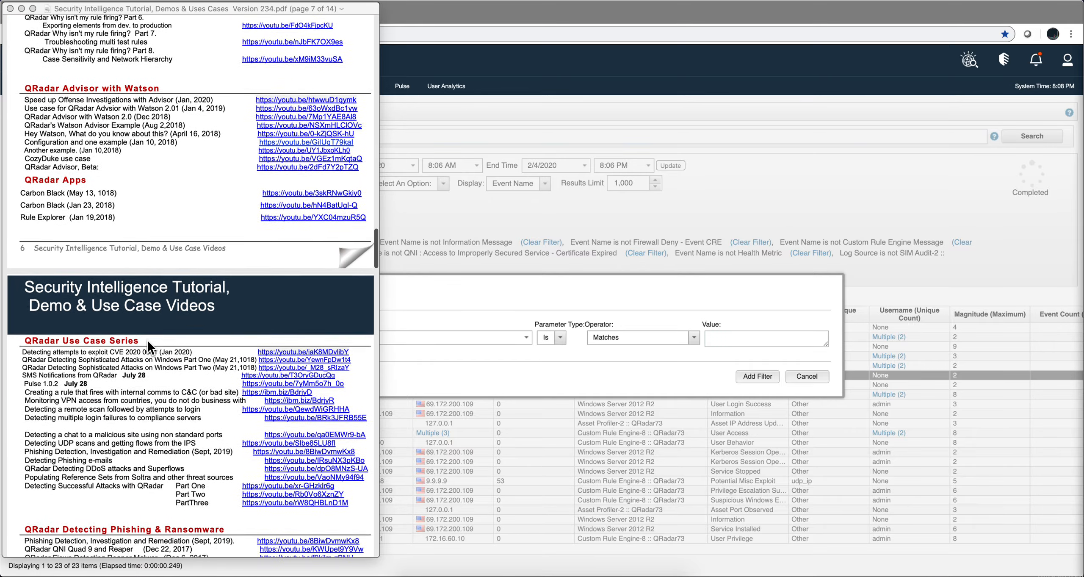
{"action": "scroll", "scroll_direction": "down", "scroll_amount": 3}
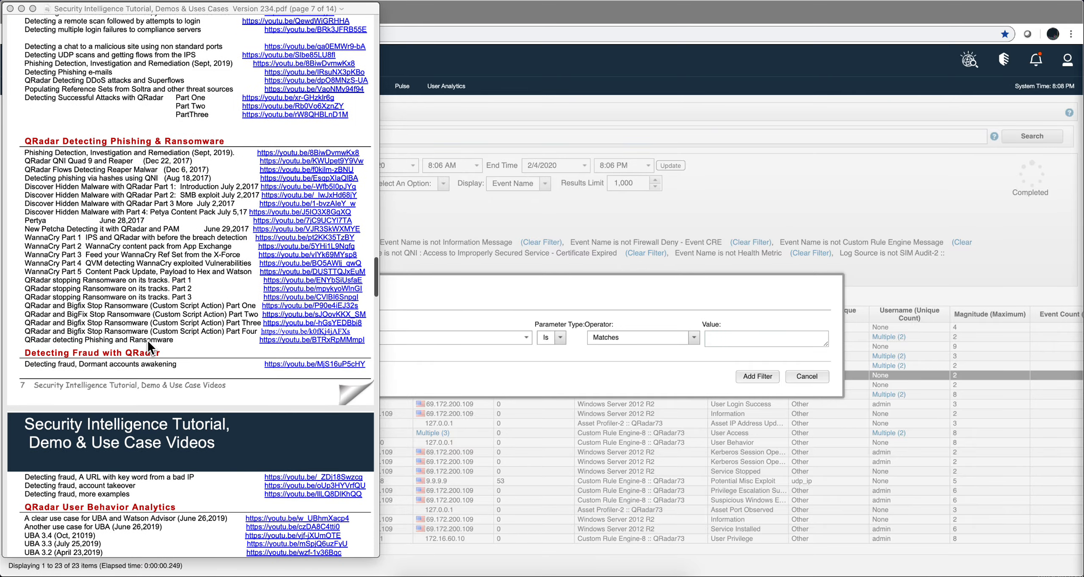
{"action": "scroll", "scroll_direction": "down", "scroll_amount": 3}
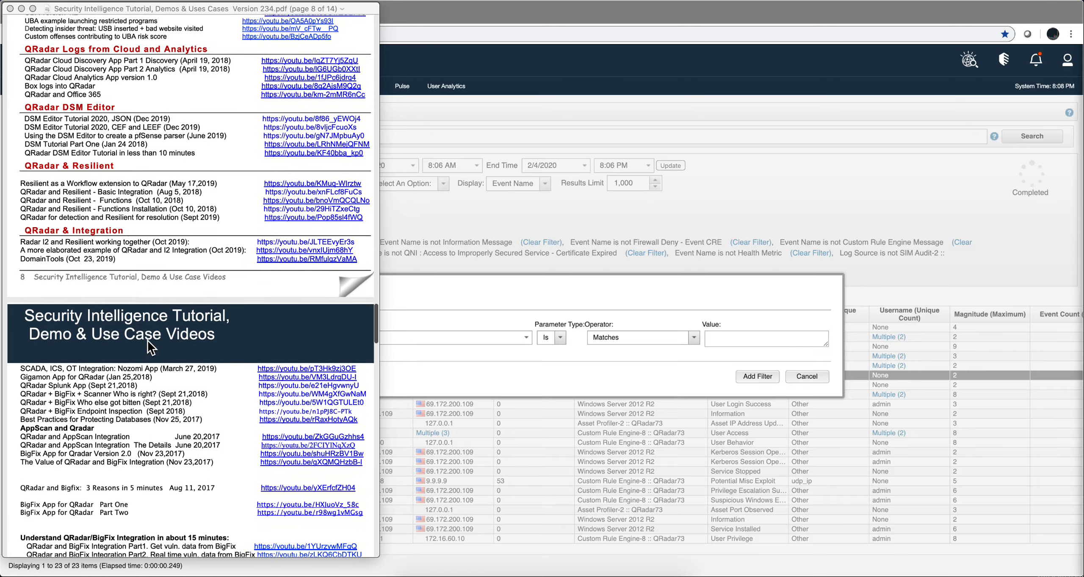
{"action": "scroll", "scroll_direction": "down", "scroll_amount": 3}
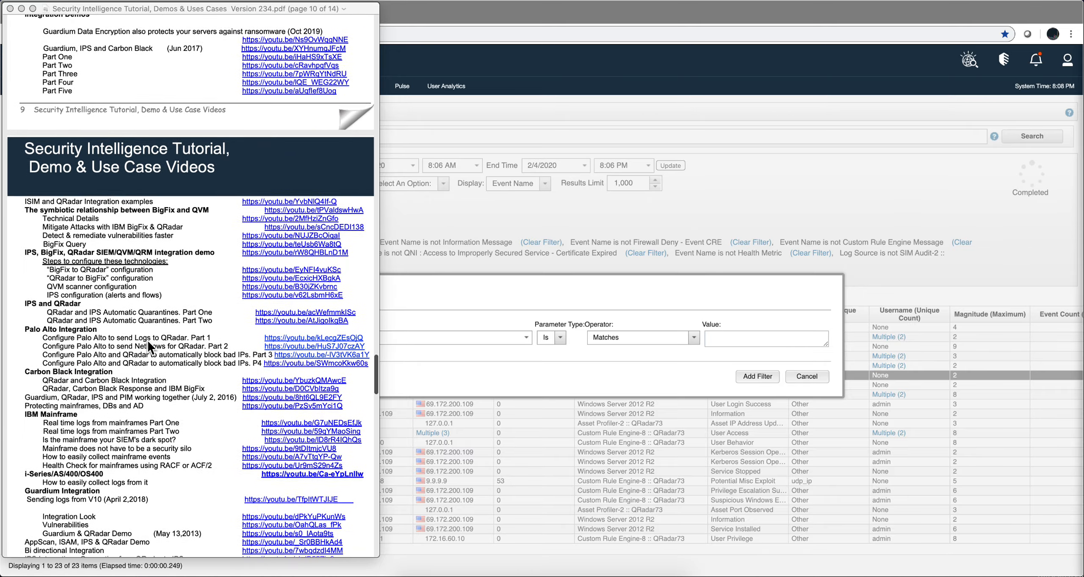
{"action": "scroll", "scroll_direction": "down", "scroll_amount": 3}
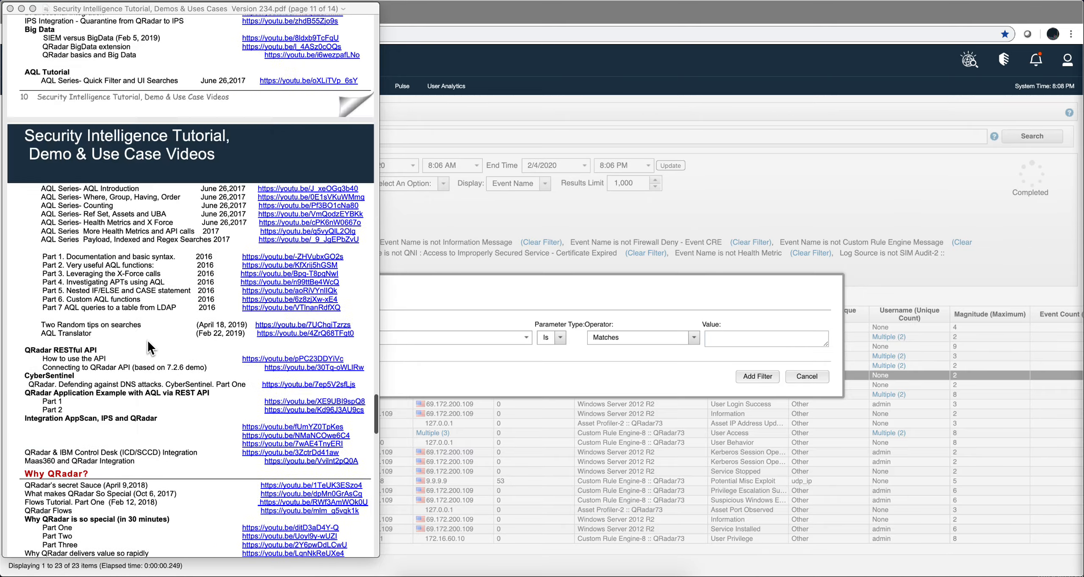